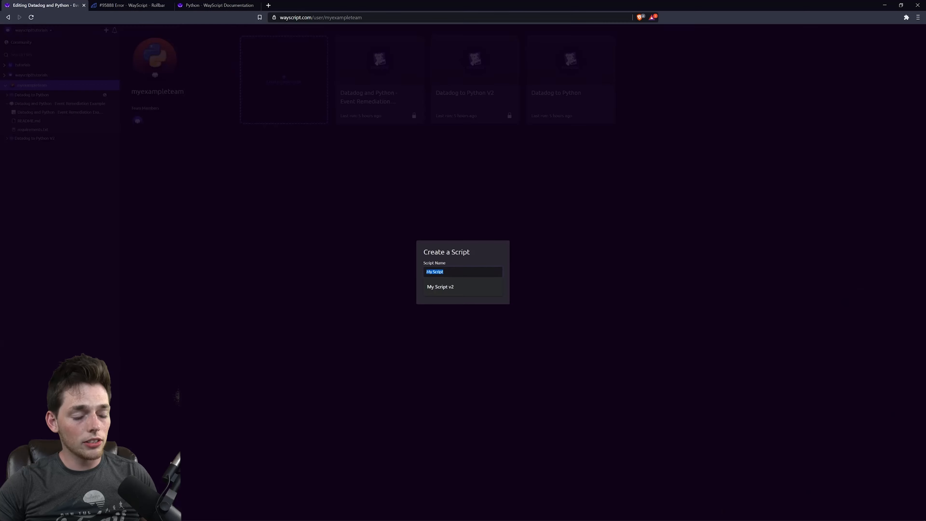
Step: Create a new script named 'Datadog and Python Remediation Examples'
type("Datadog")
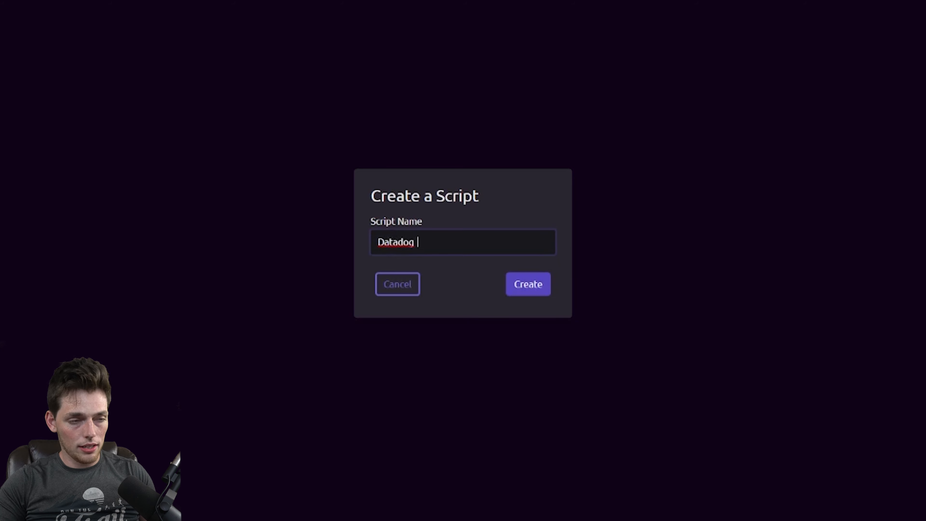
type("and Python R")
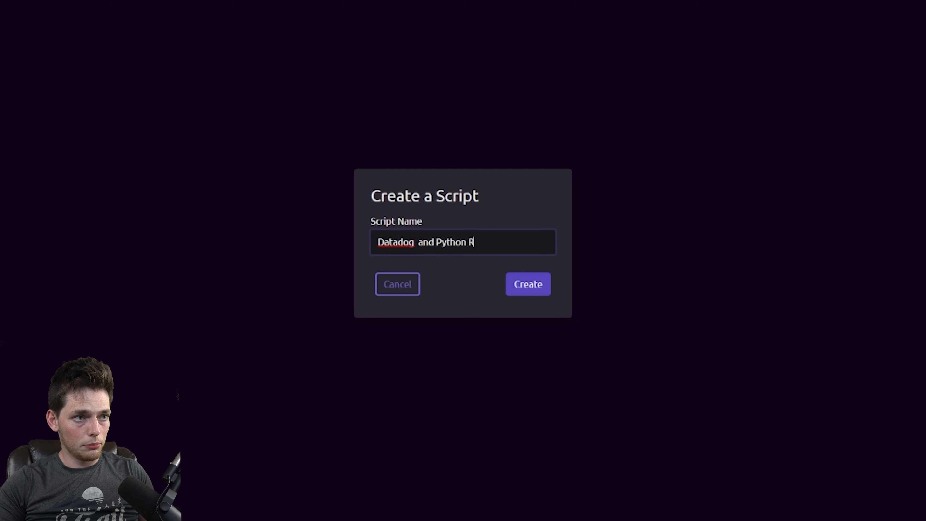
type("emediation Ed")
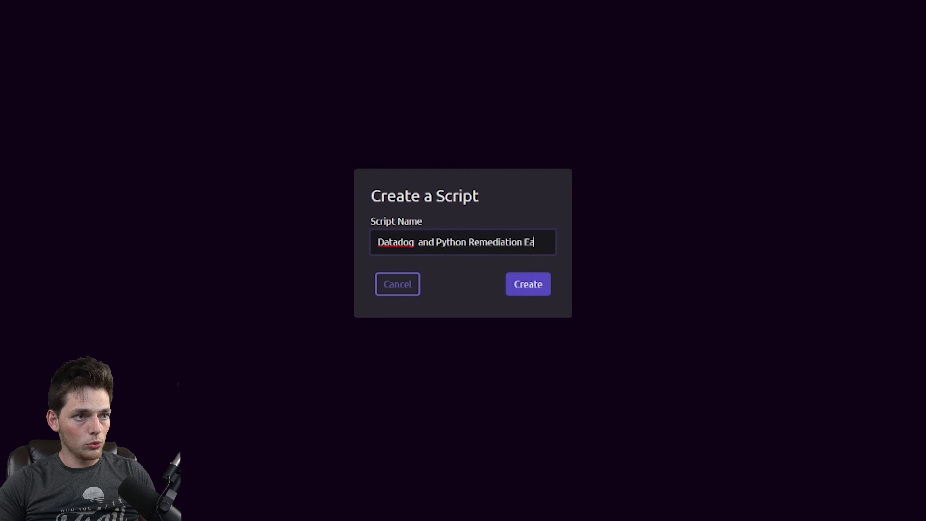
left_click(527, 285)
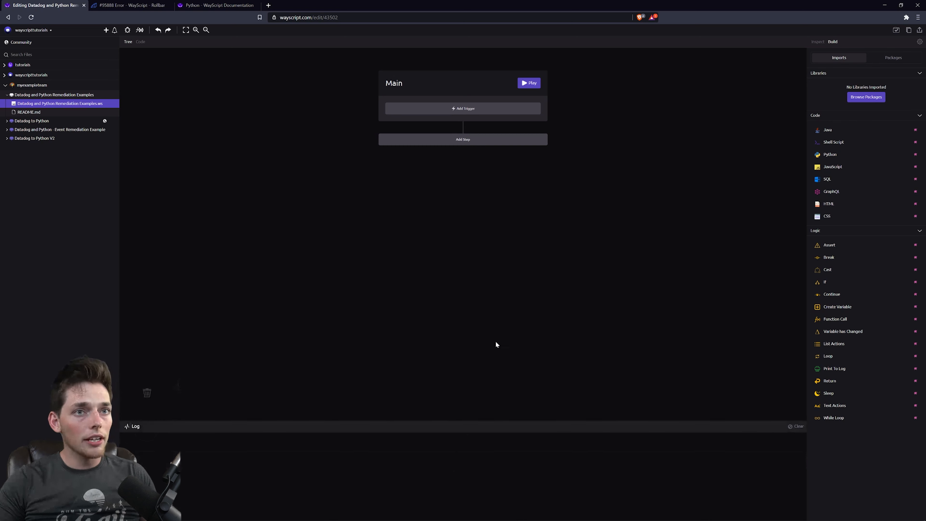
mouse_move(491, 335)
type("data")
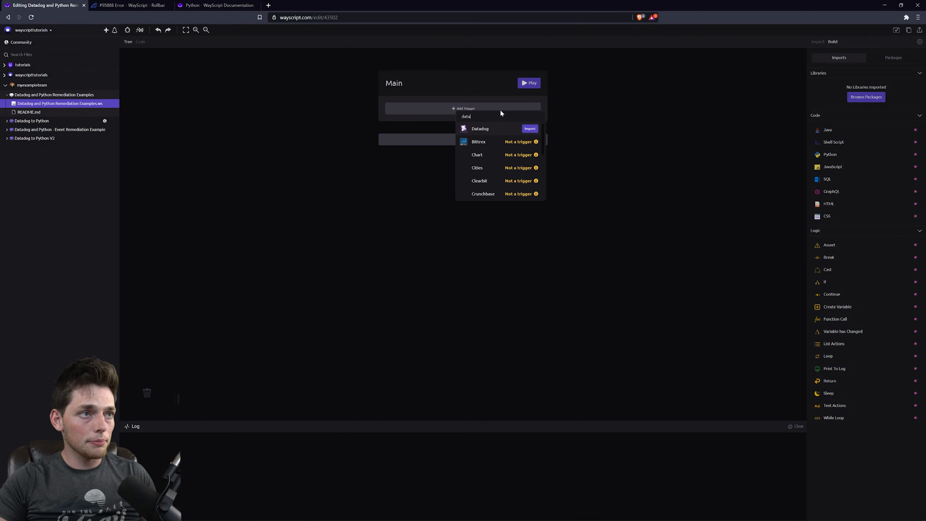
Step: Add a Datadog Trigger to the Main workflow and switch it on
left_click(529, 129)
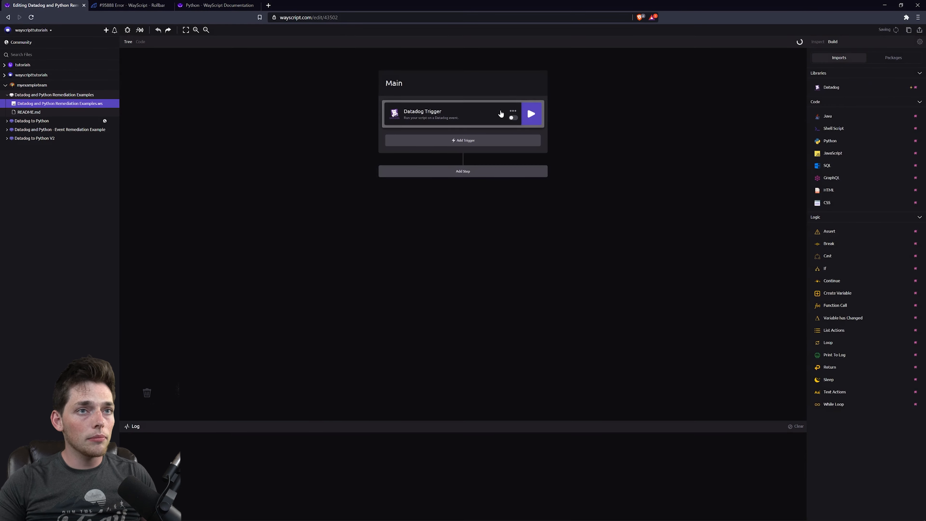
left_click(452, 113)
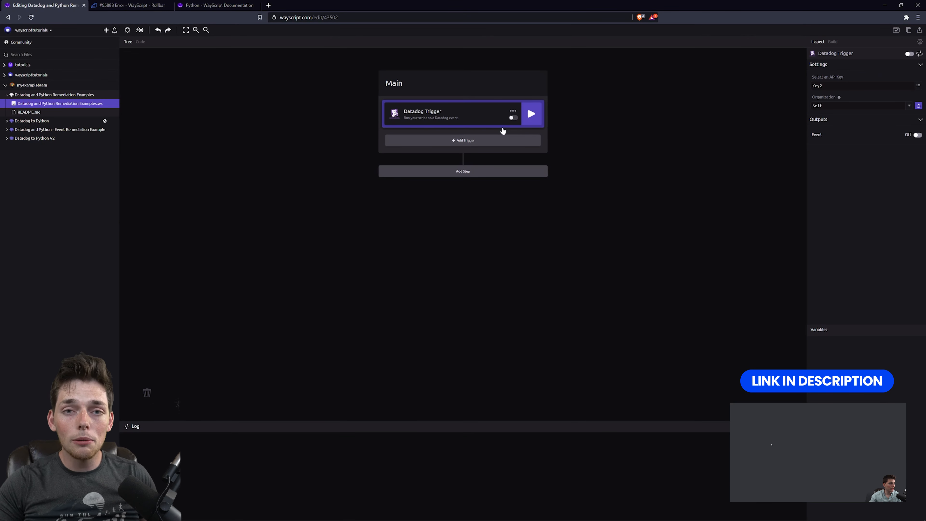
mouse_move(413, 116)
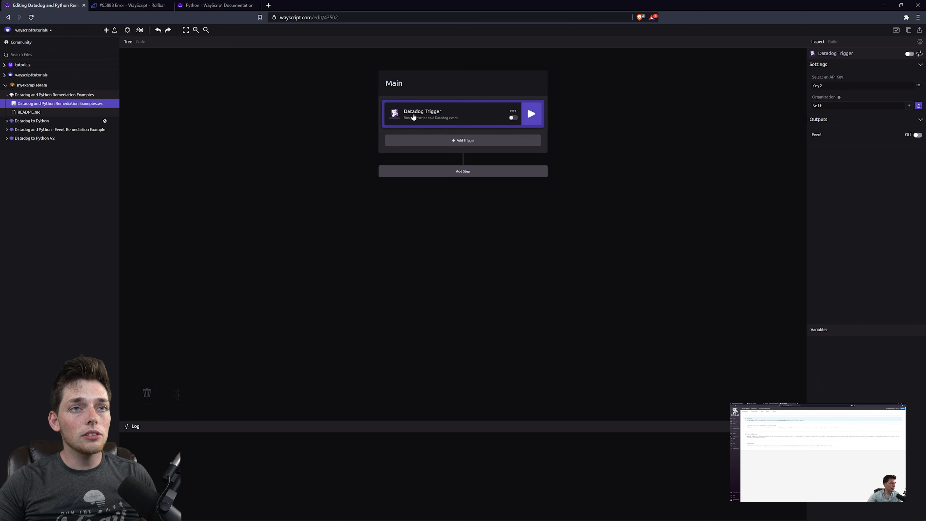
mouse_move(420, 123)
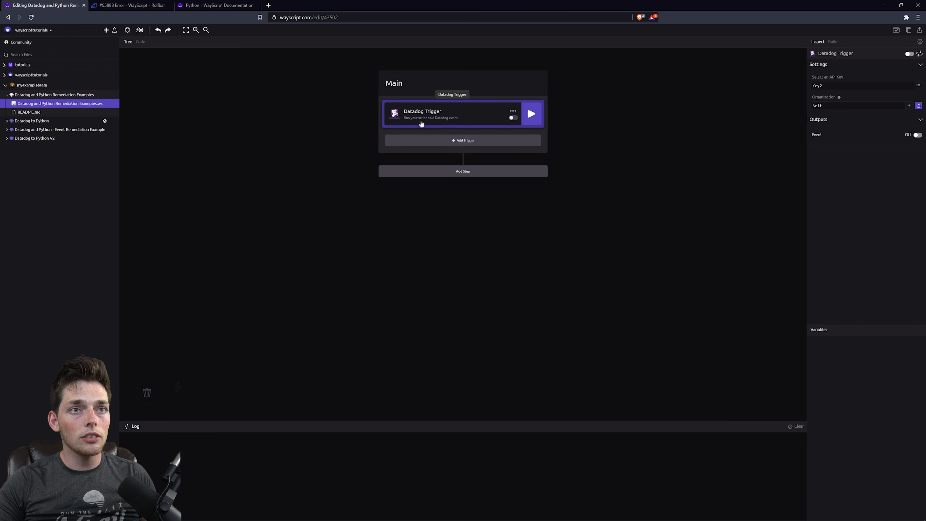
left_click(513, 118)
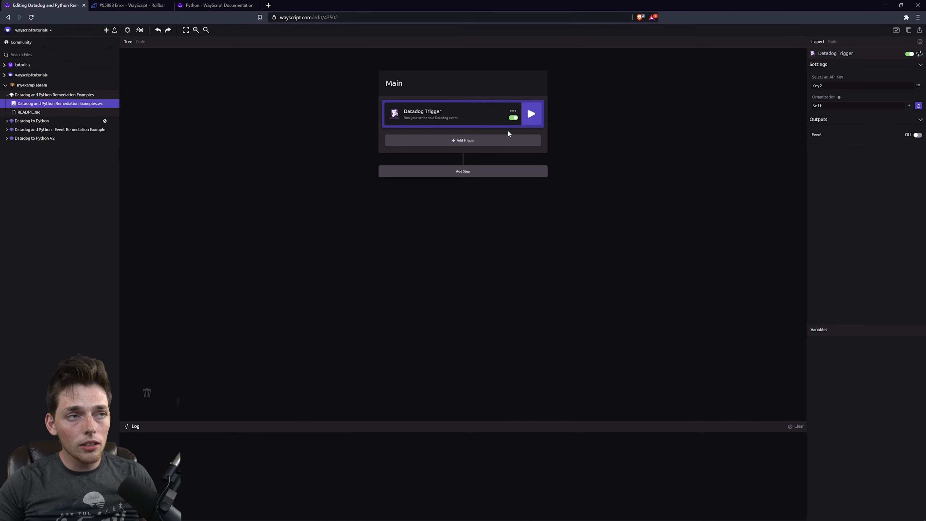
mouse_move(454, 125)
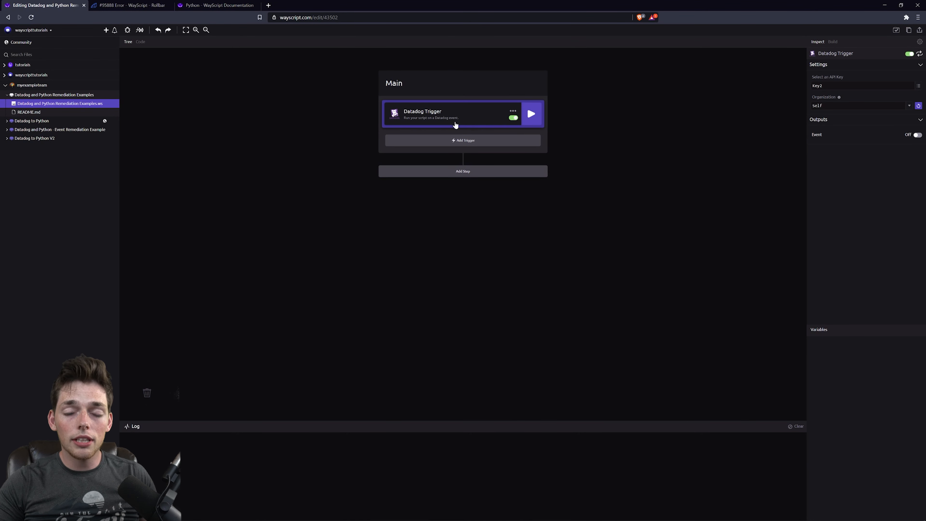
mouse_move(455, 125)
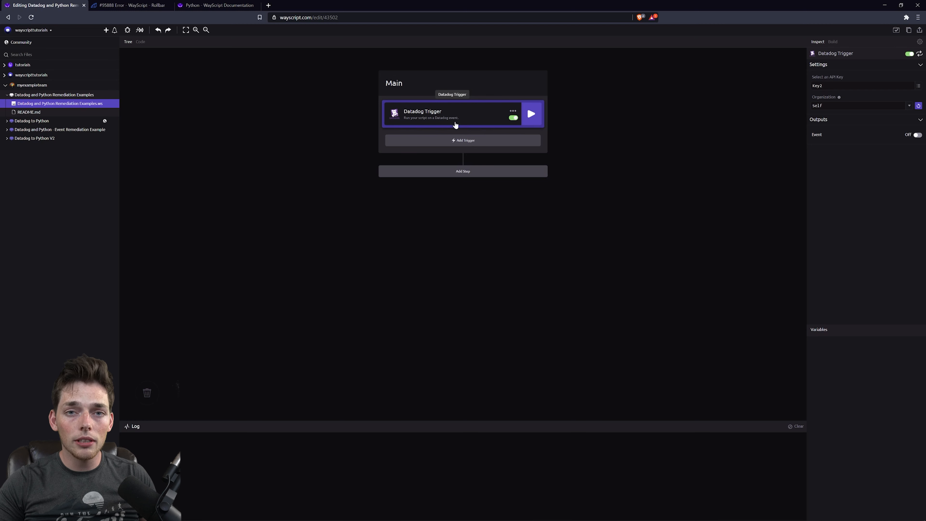
mouse_move(423, 122)
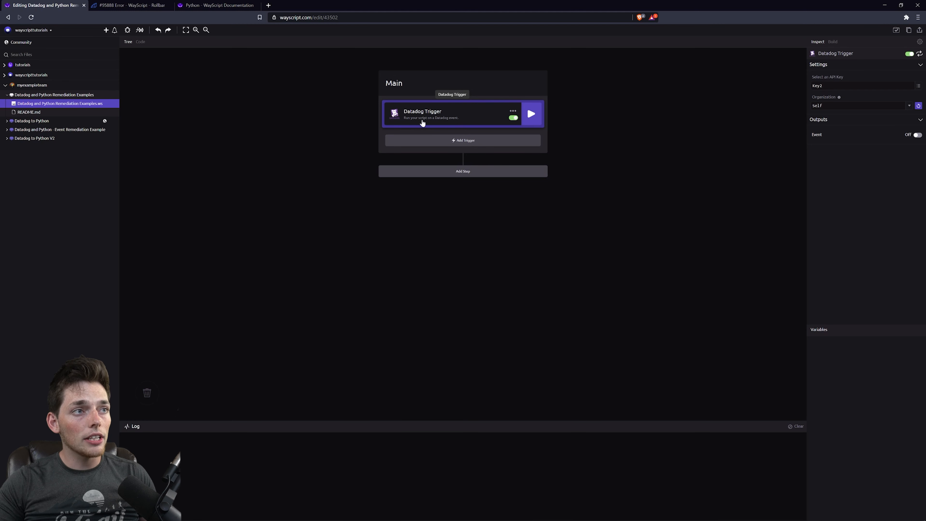
mouse_move(421, 121)
type("pyth")
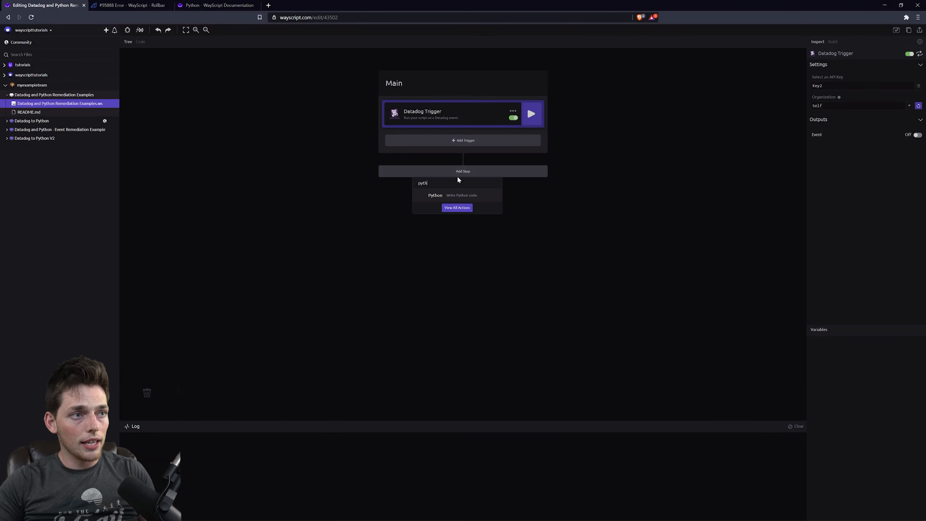
Step: Add a Python step after the Datadog Trigger and turn on the trigger's Event output
left_click(435, 195)
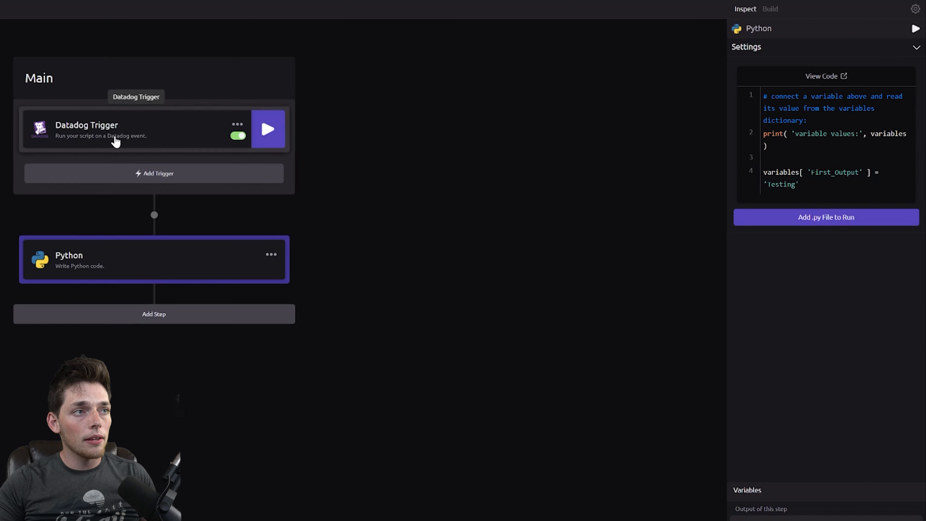
left_click(118, 129)
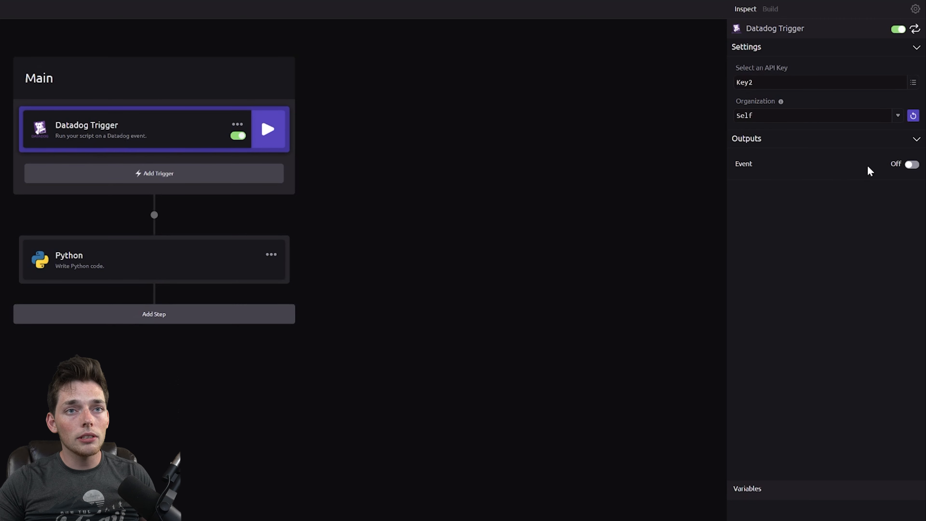
left_click(911, 164)
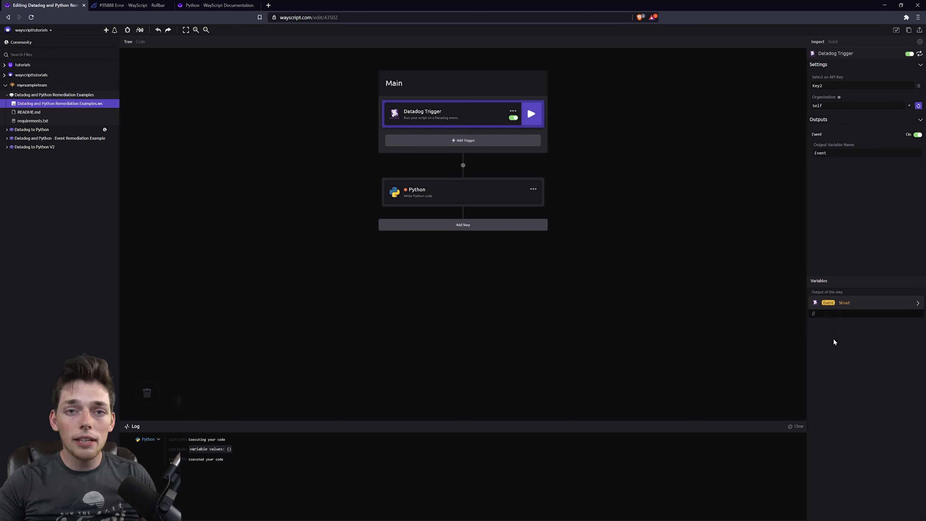
mouse_move(828, 328)
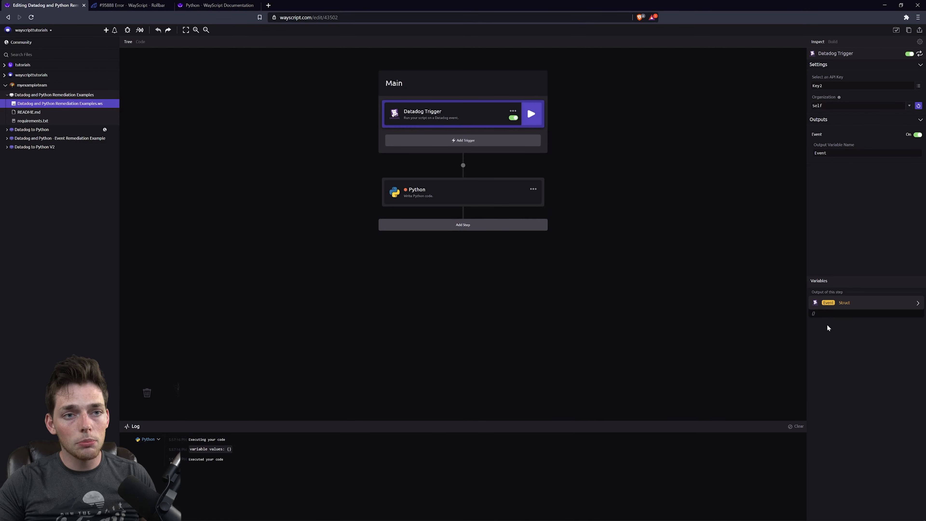
mouse_move(835, 340)
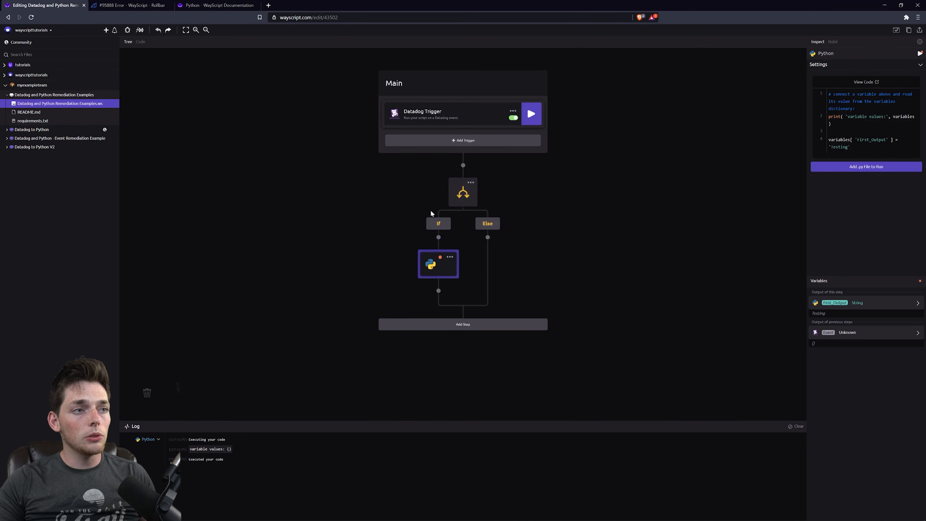
mouse_move(440, 263)
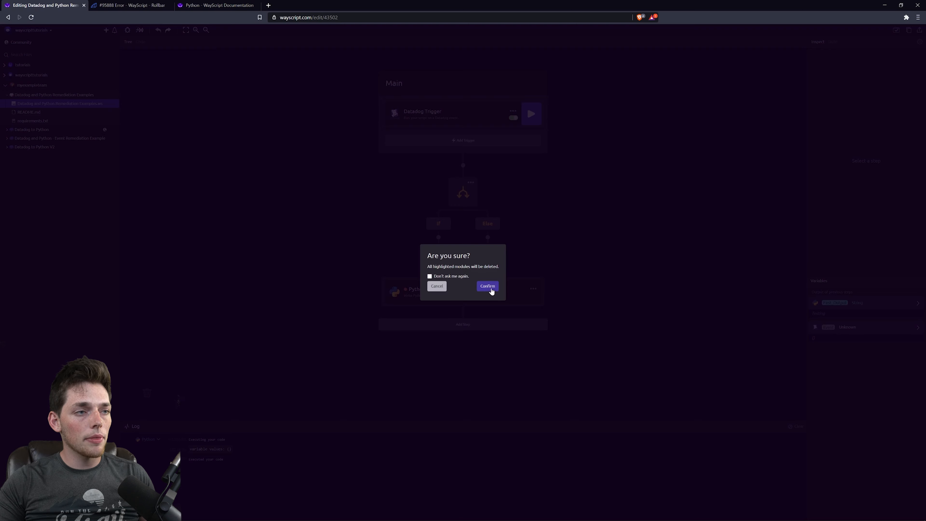
Step: Confirm deleting the If/Else branch modules from the workflow
left_click(487, 287)
type("#1")
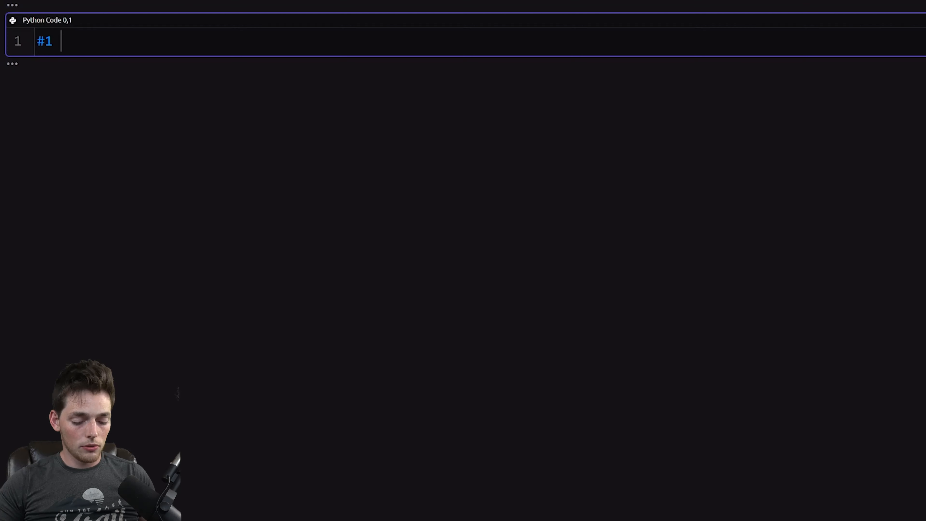
Step: Write comments '#1 Selenium Automated testing' and '#2 Sending a Request to our server'
type("Selenium")
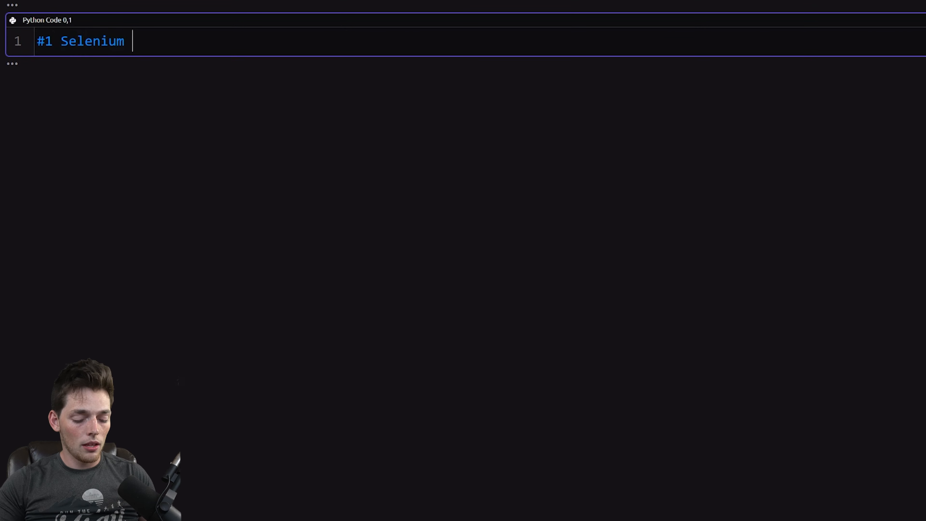
type("Automated test")
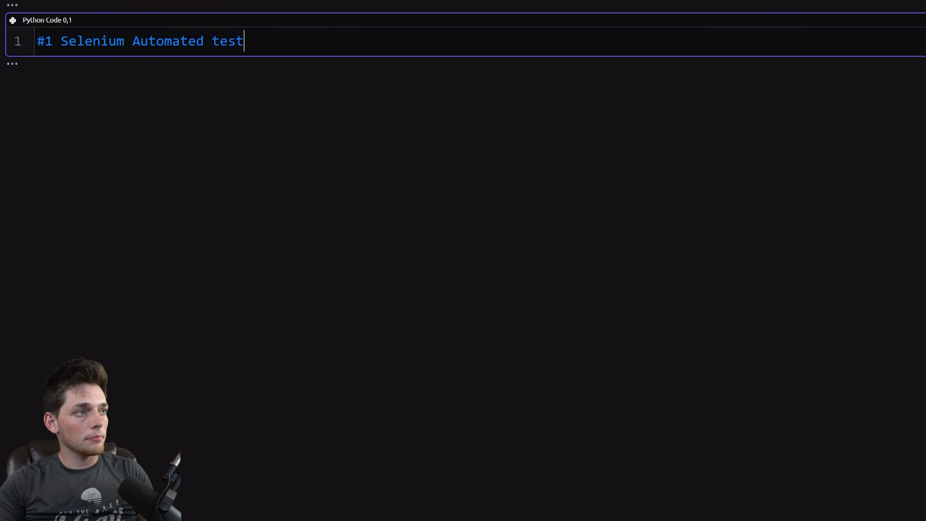
type("ing")
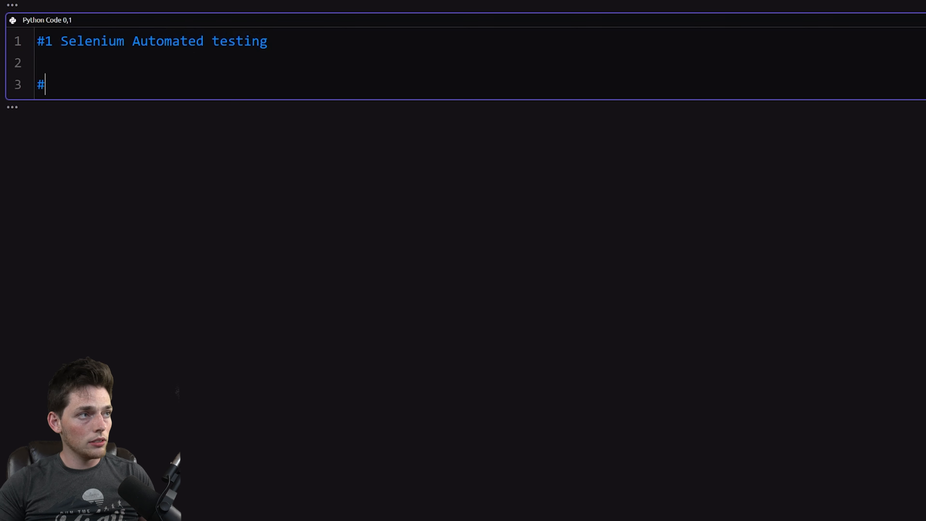
type("2 Sending a Request t")
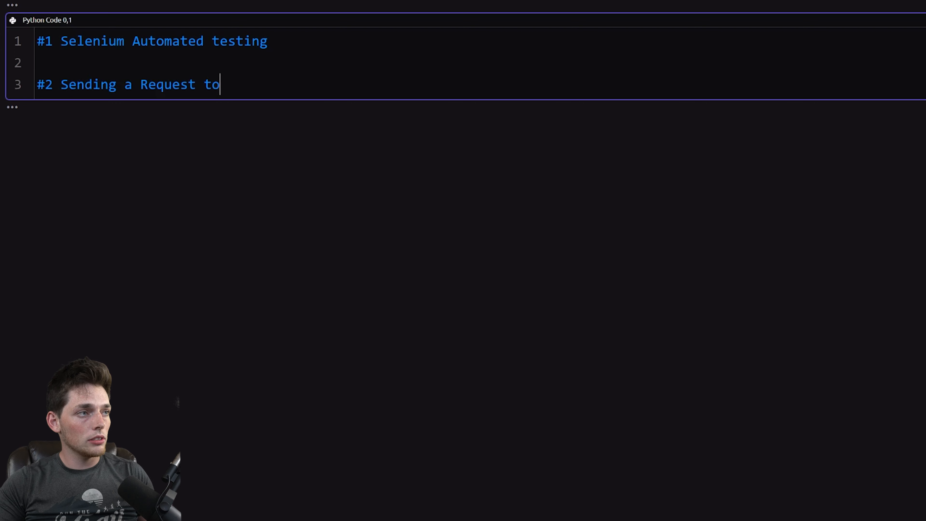
type("our server")
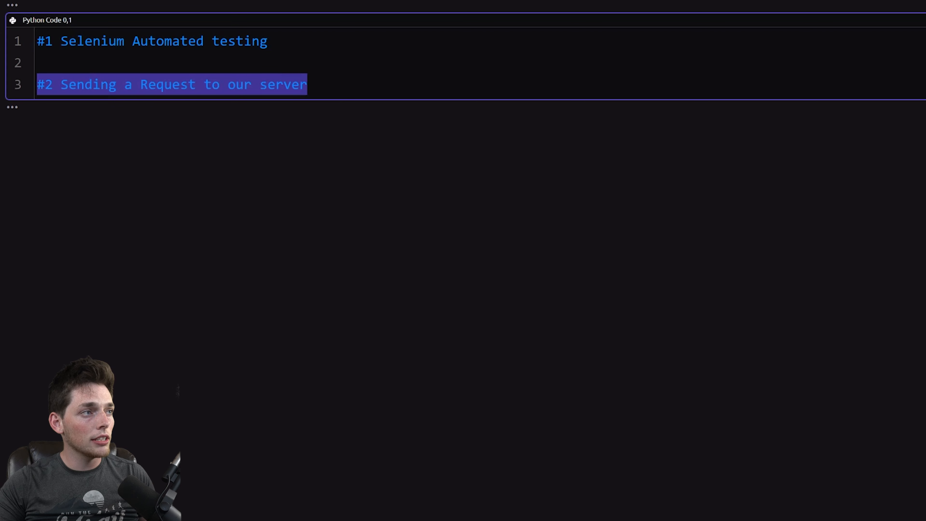
Step: Write the third comment '#3 Sending an API Call' and highlight the Selenium idea
left_click(308, 84)
type("#3")
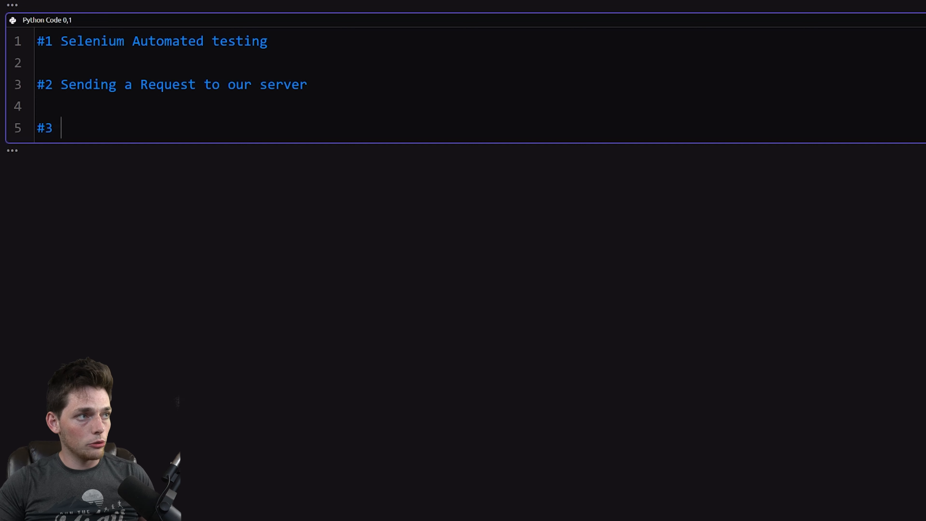
type("Sending an")
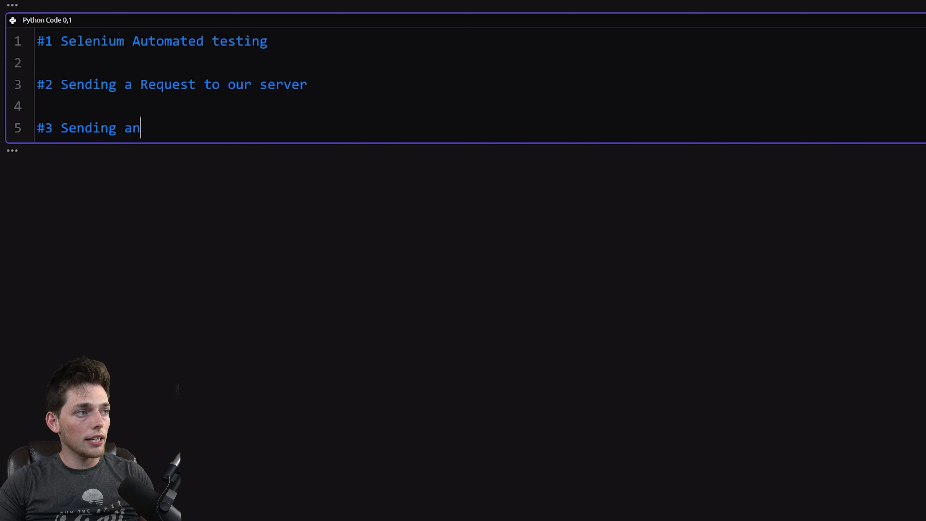
type("API Call")
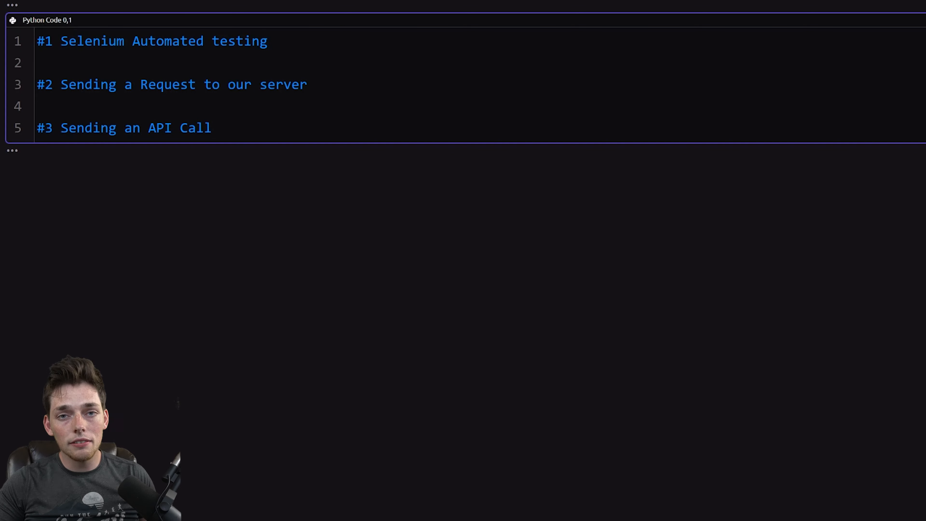
left_click_drag(92, 128, 212, 129)
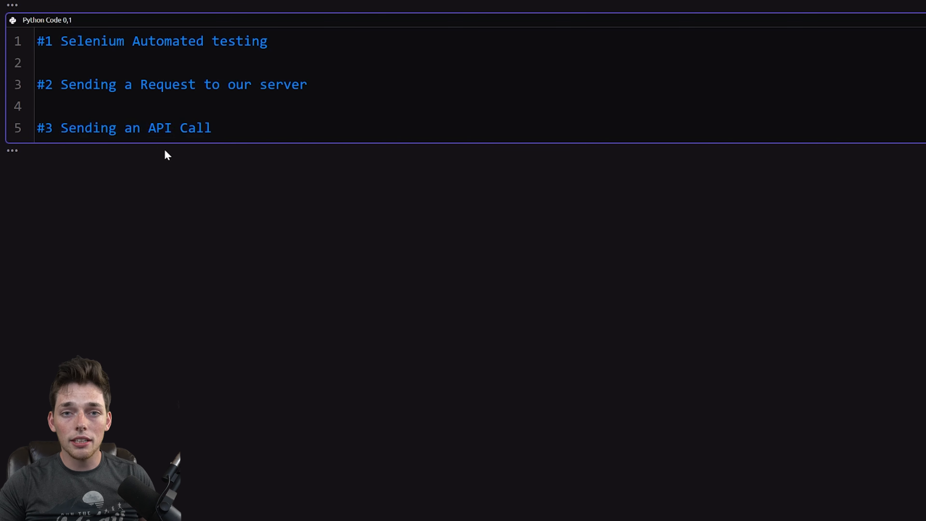
left_click(213, 127)
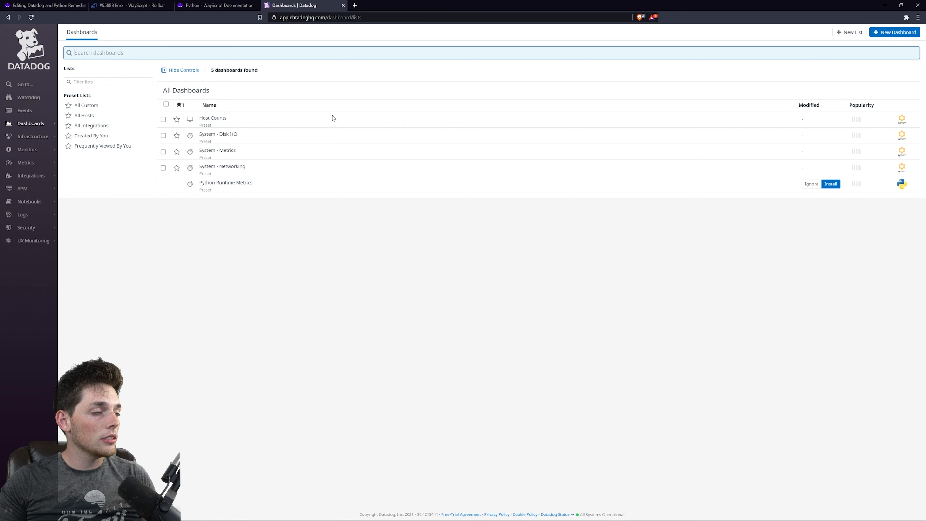
Step: Open Datadog's Manage Monitors list showing Demo Events and Tutorial Alert for Video
left_click(27, 149)
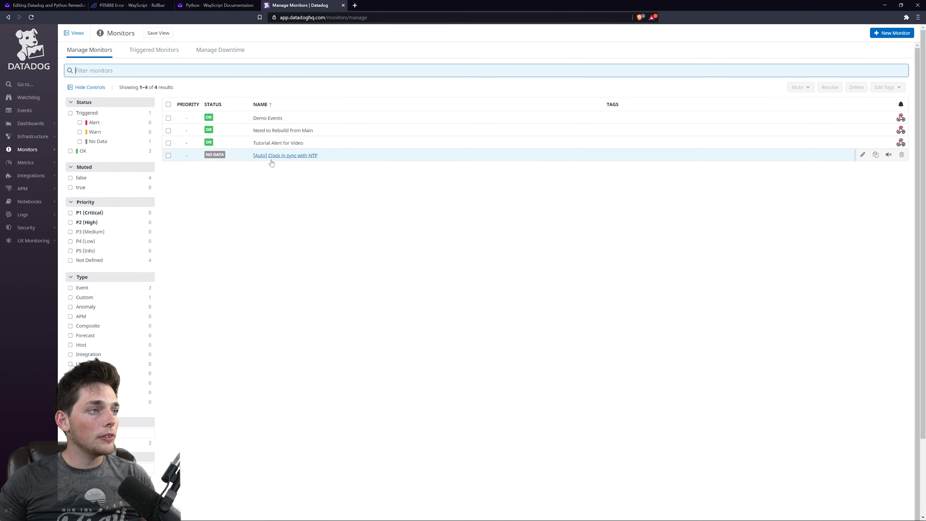
mouse_move(277, 166)
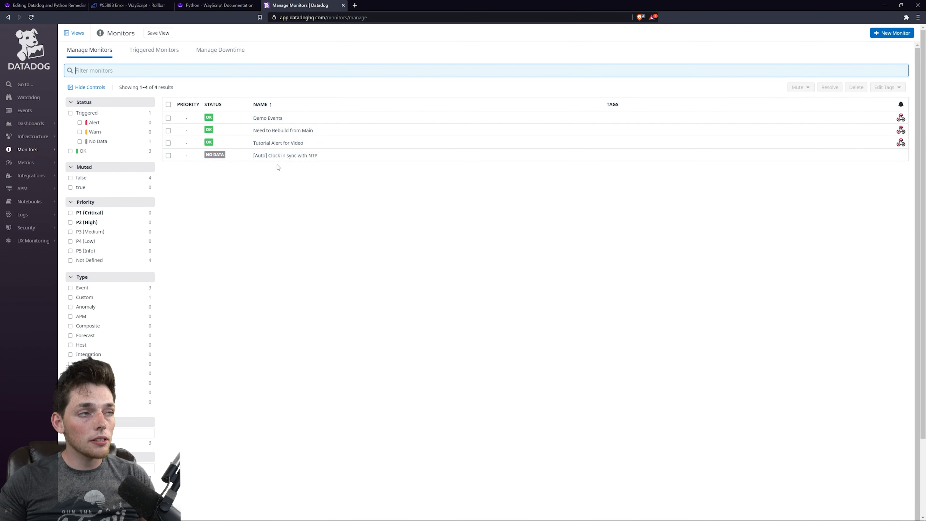
mouse_move(307, 142)
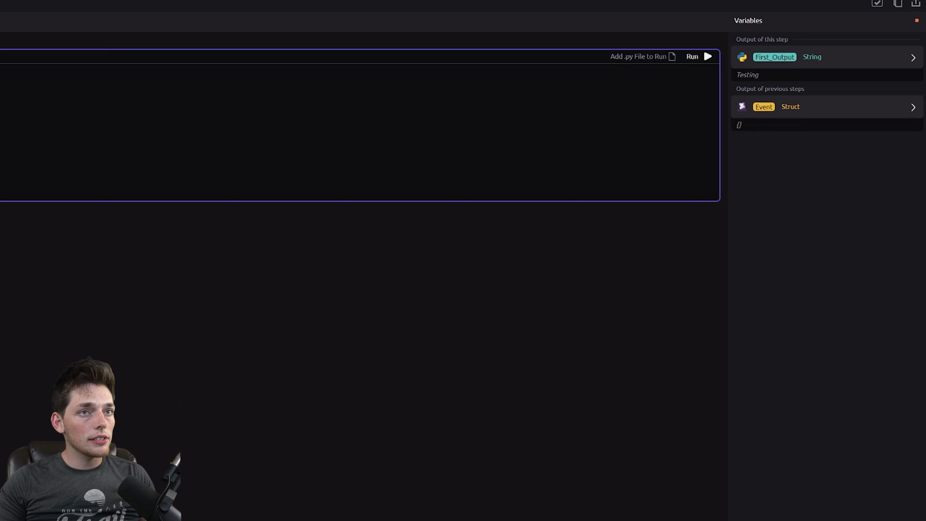
mouse_move(768, 115)
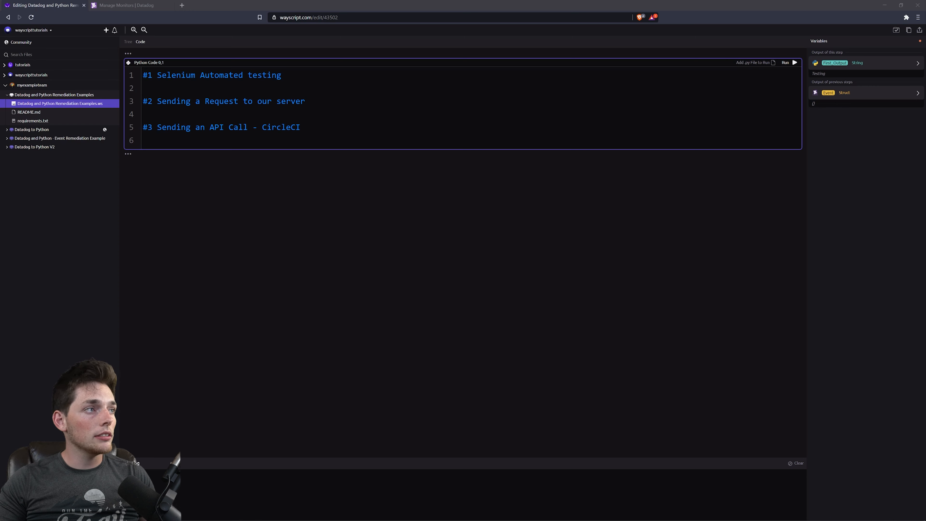
Step: Run the Datadog Trigger in Tree view so the Event variable holds a sample payload
left_click(127, 41)
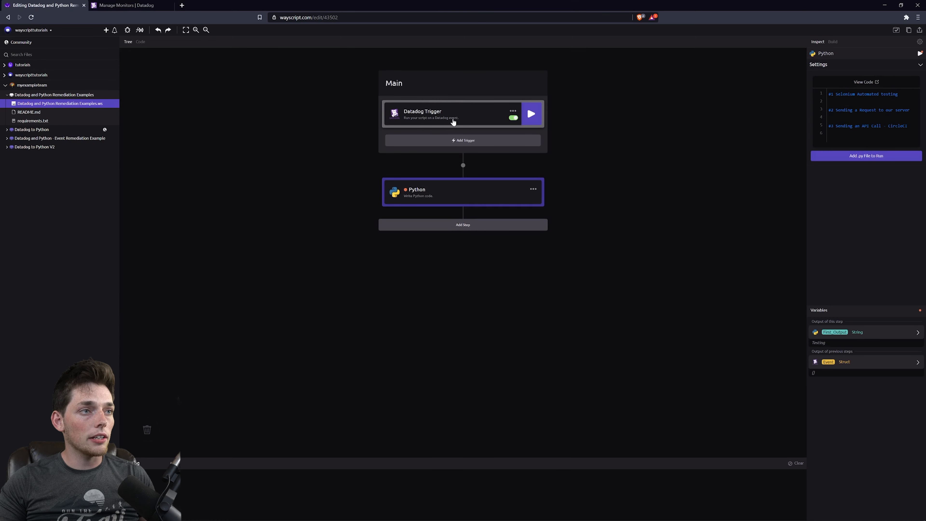
mouse_move(842, 368)
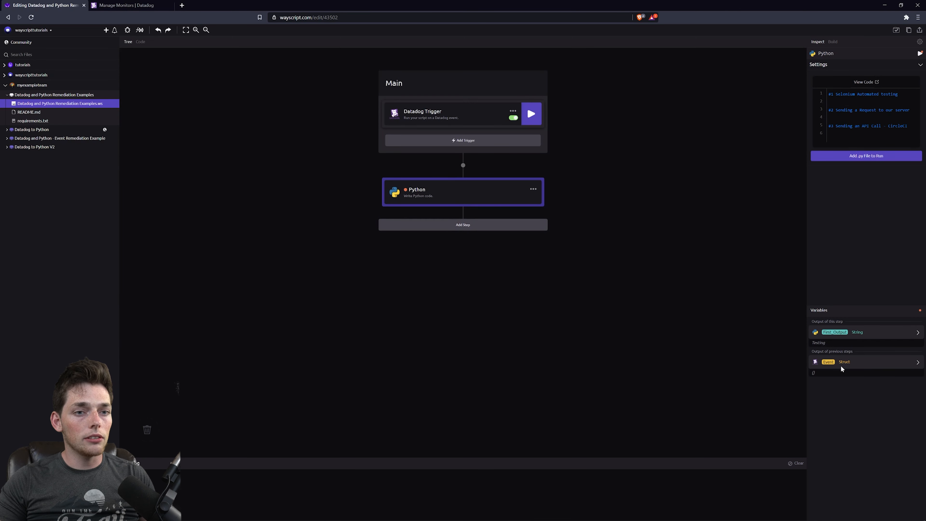
left_click(530, 113)
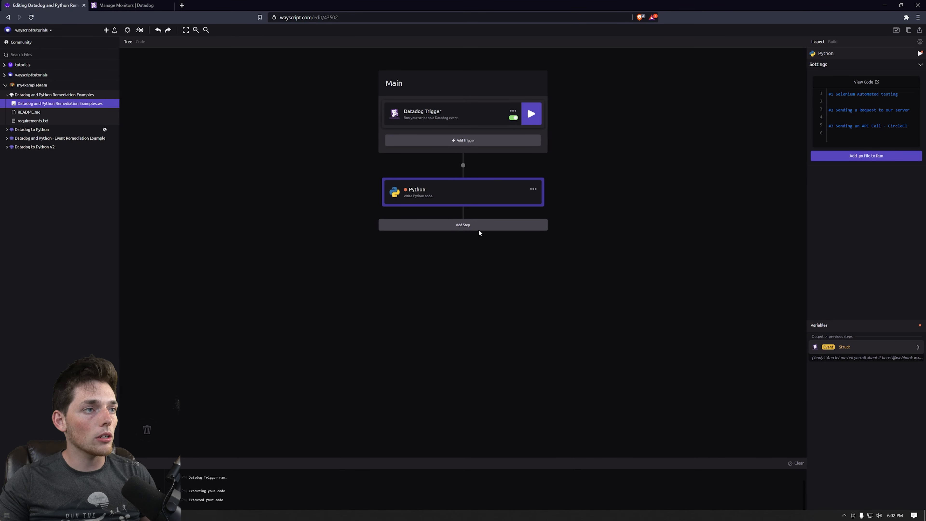
left_click(452, 114)
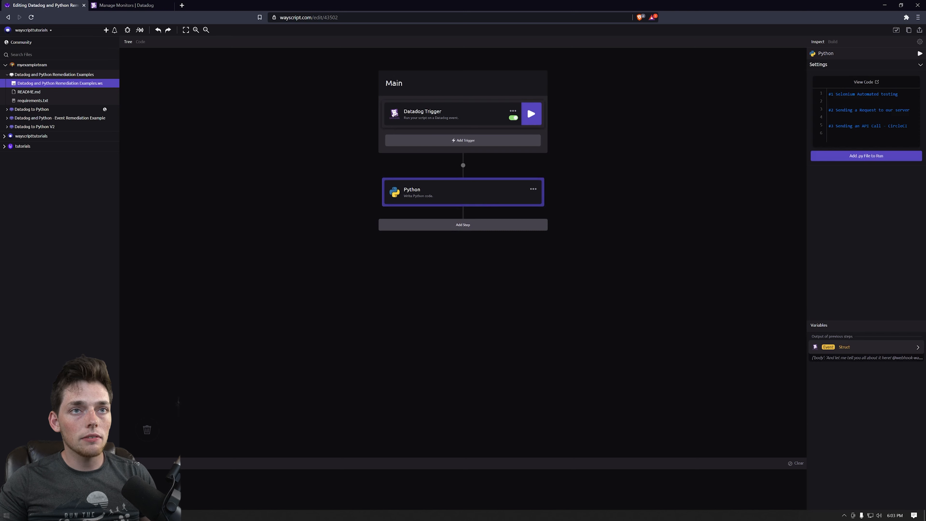
Step: Open the Python step's Code editor and place the cursor at the start of line 1
left_click(140, 42)
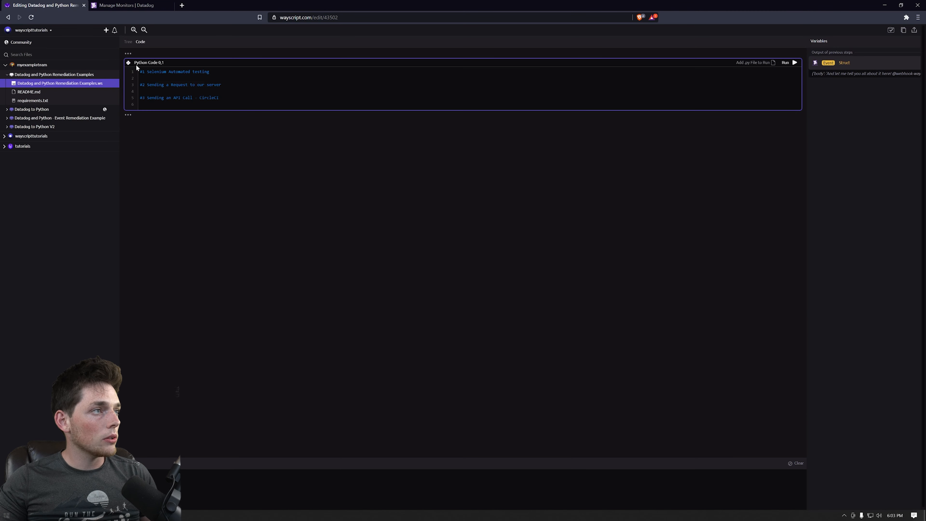
left_click(134, 30)
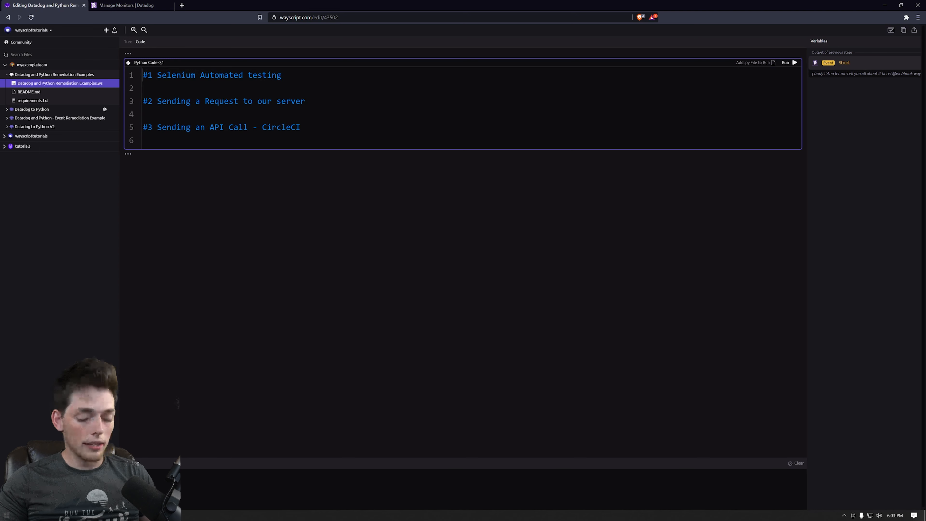
Step: Add event = variables['Event'] on the first line above the comments
key("Enter")
type("event")
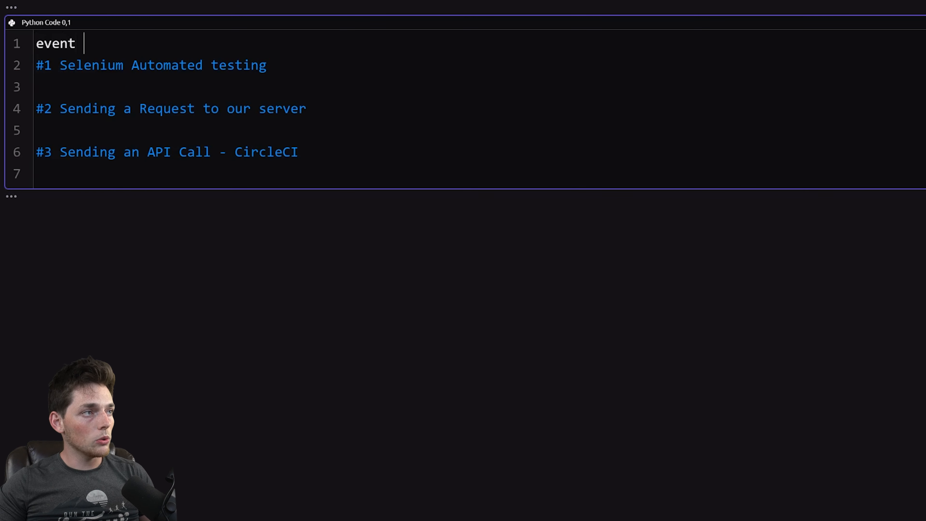
type("= variables")
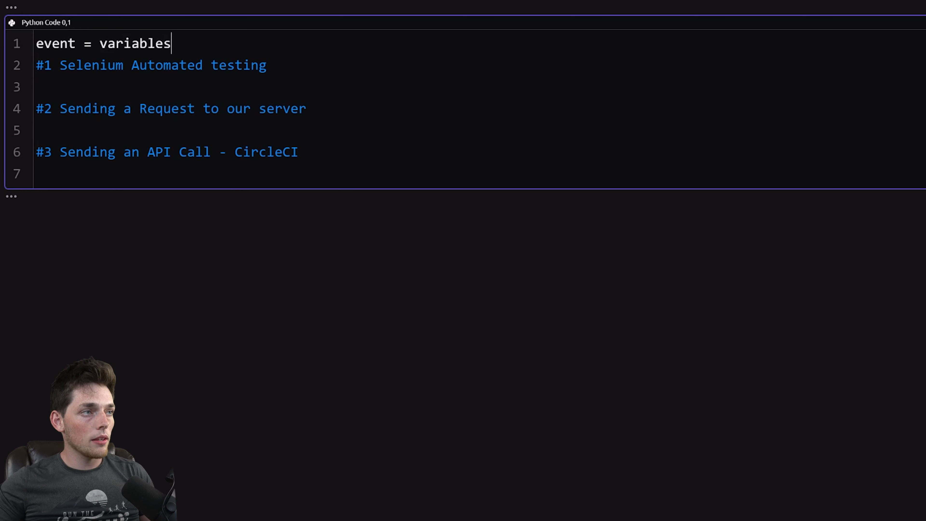
type("['']")
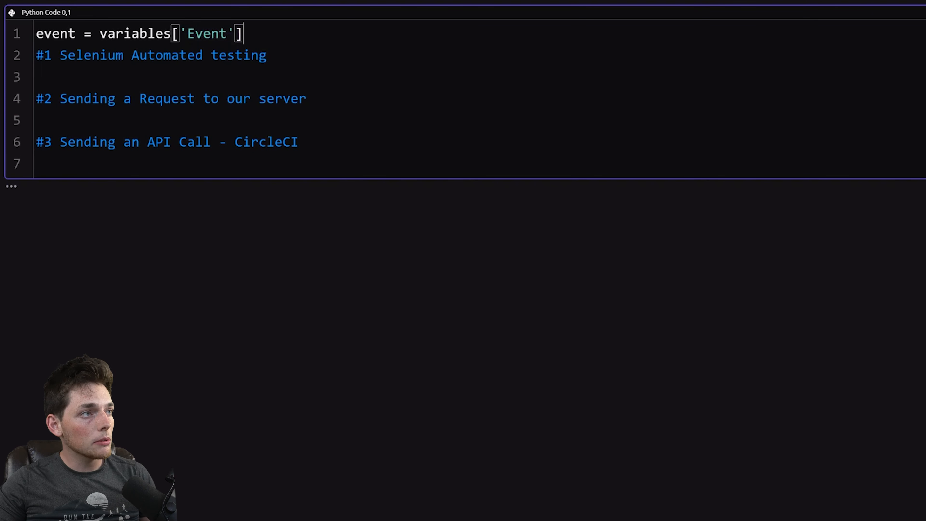
double_click(56, 34)
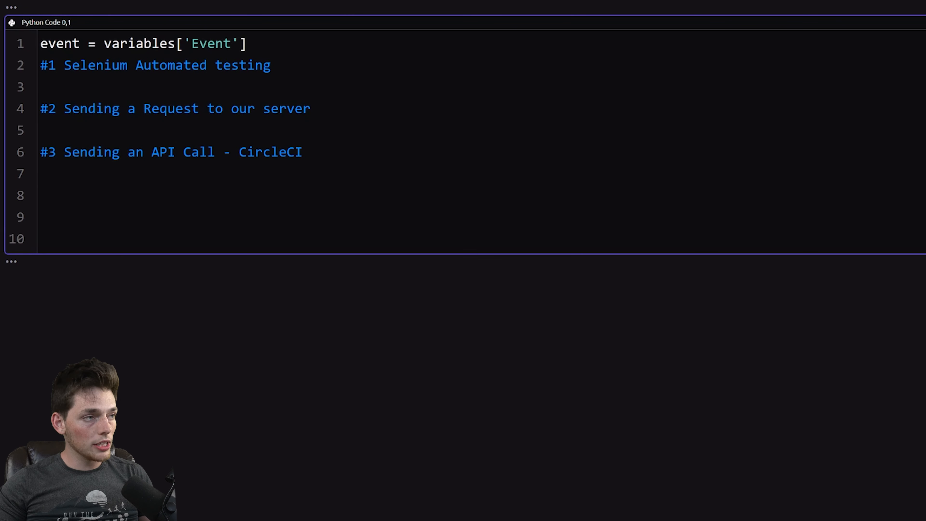
Step: Add if 'Demo' in event['title']: calling automated_test() below the comments
type("if 'De'")
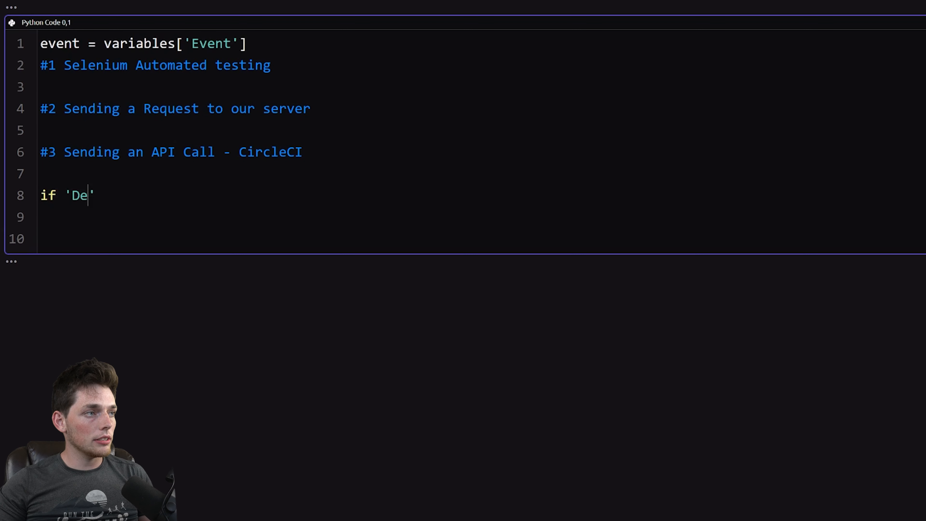
type("mo' in")
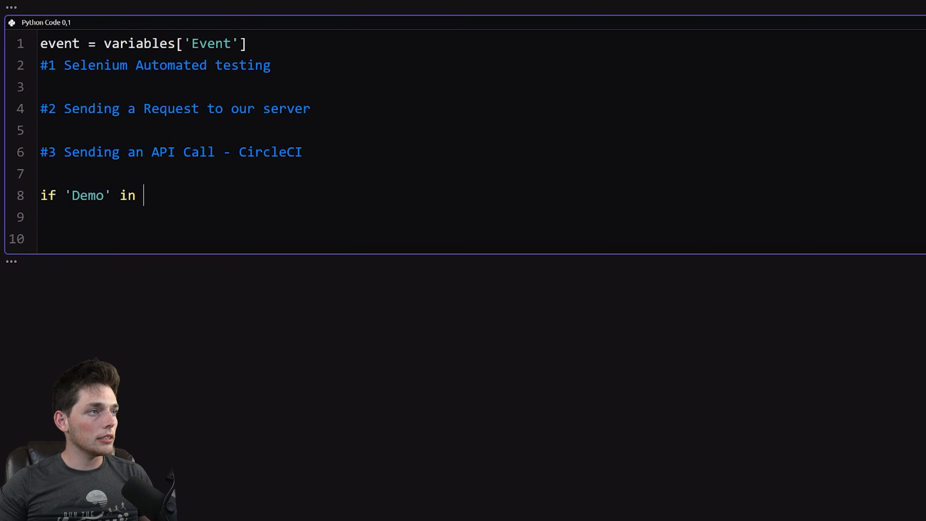
type("event[]")
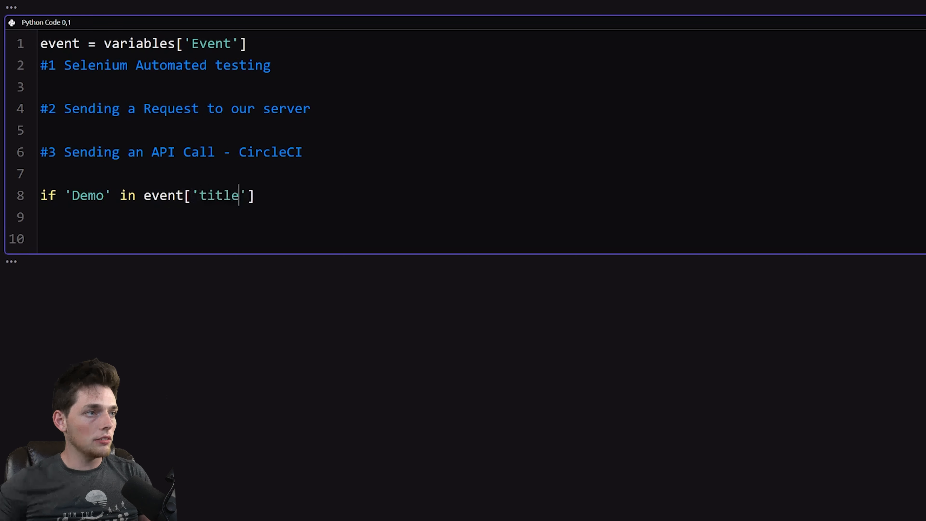
type(":")
key("enter")
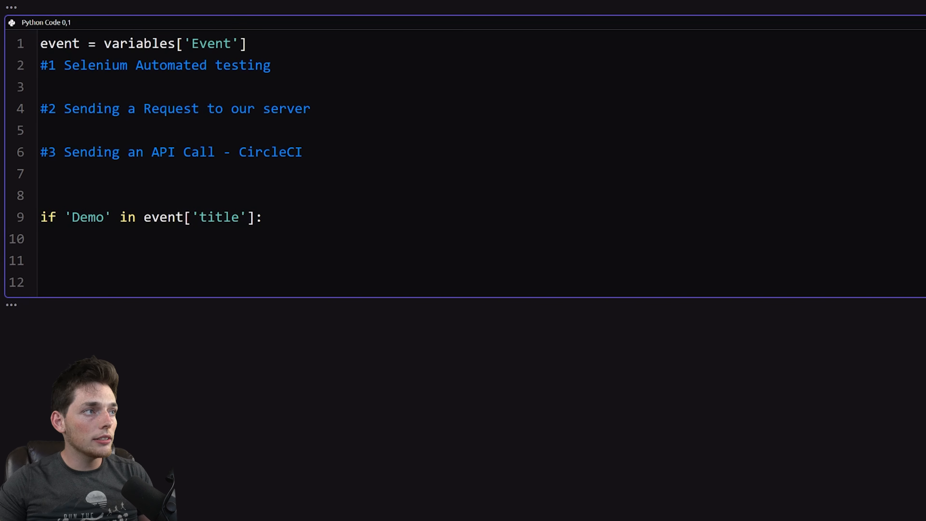
triple_click(154, 65)
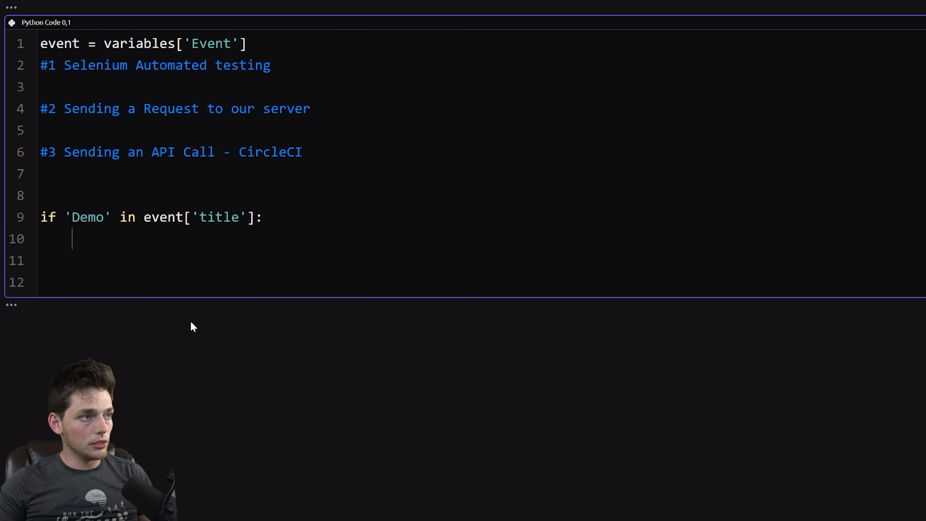
type("au")
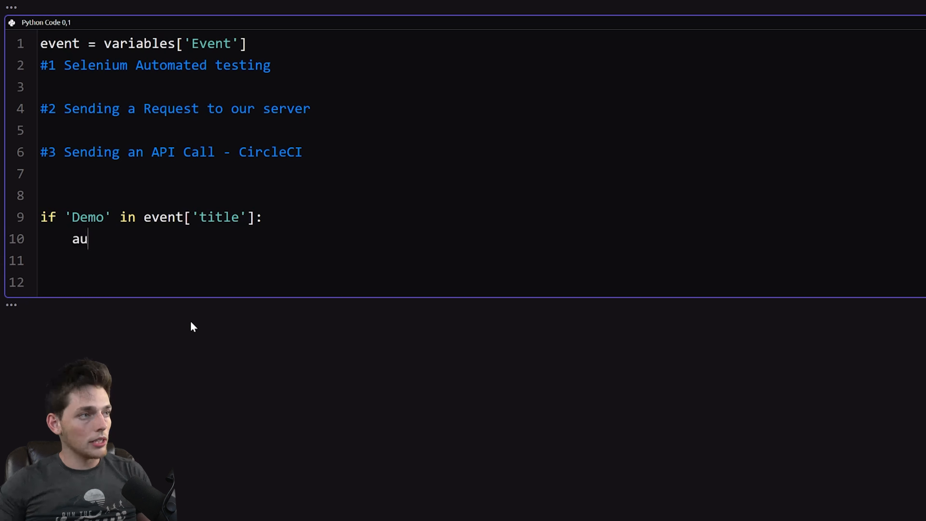
type("tomated_te")
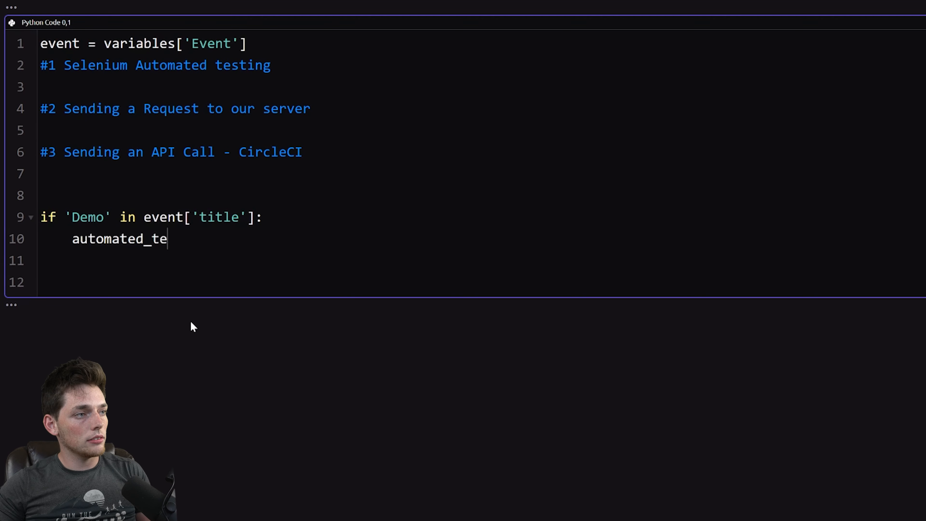
type("st()")
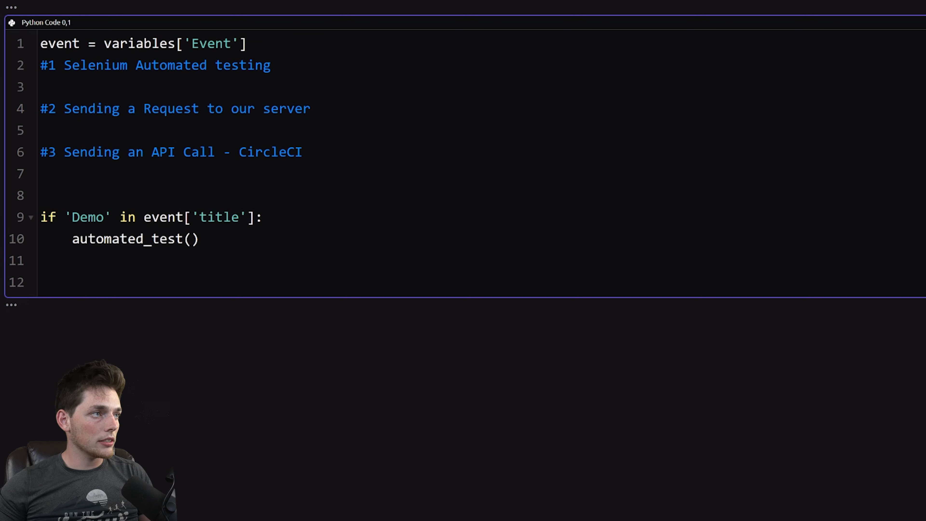
type("def aut")
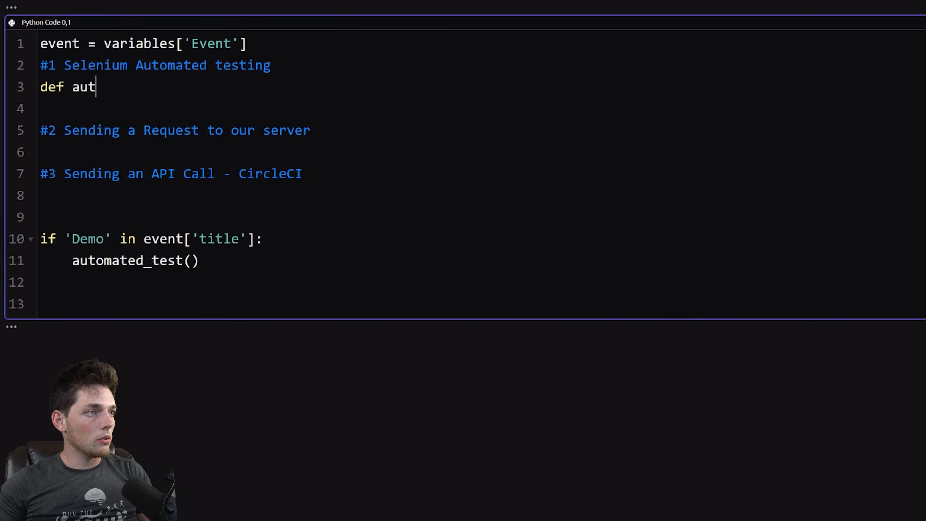
type("omated_test():")
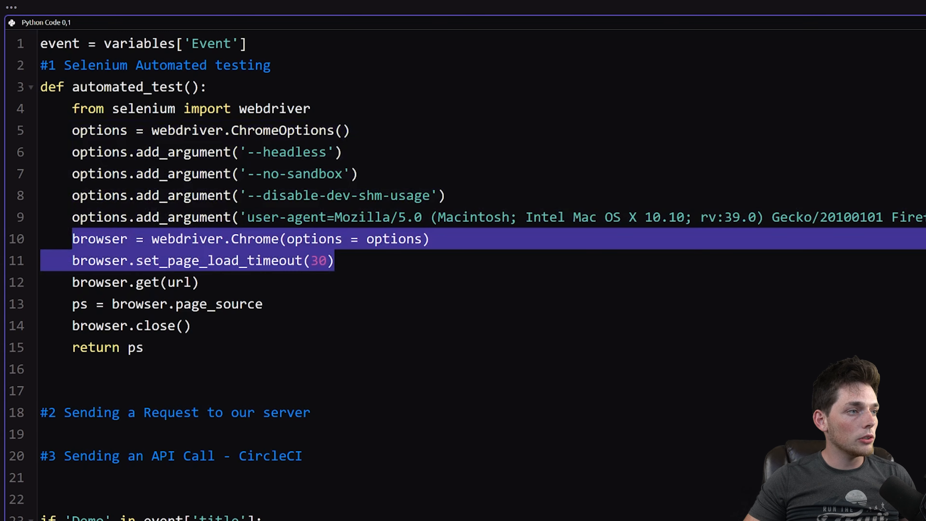
type("u")
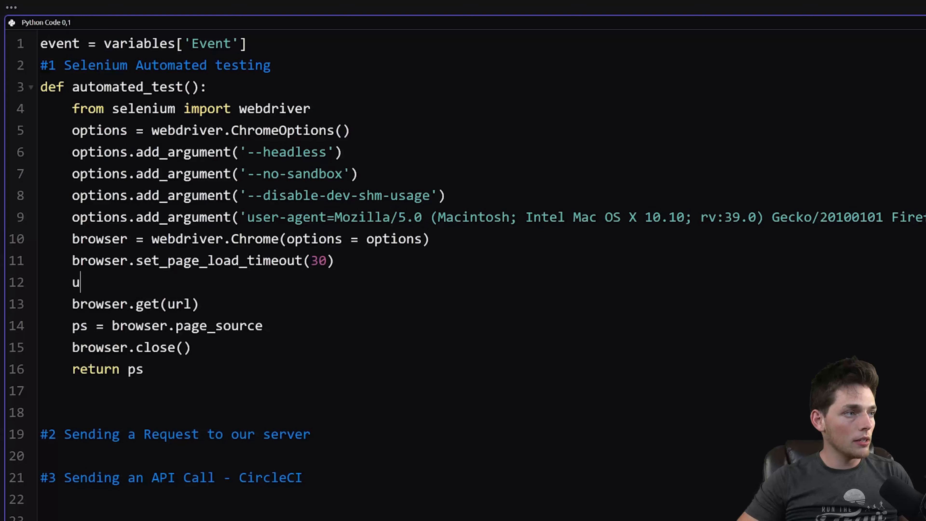
type("rl =")
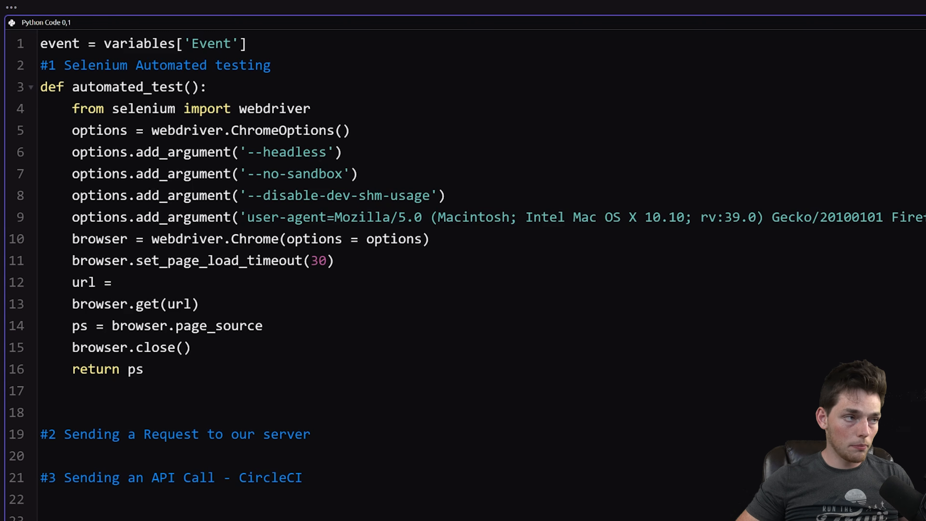
type("'https://mysite-tutorials.herokuapp.com/'")
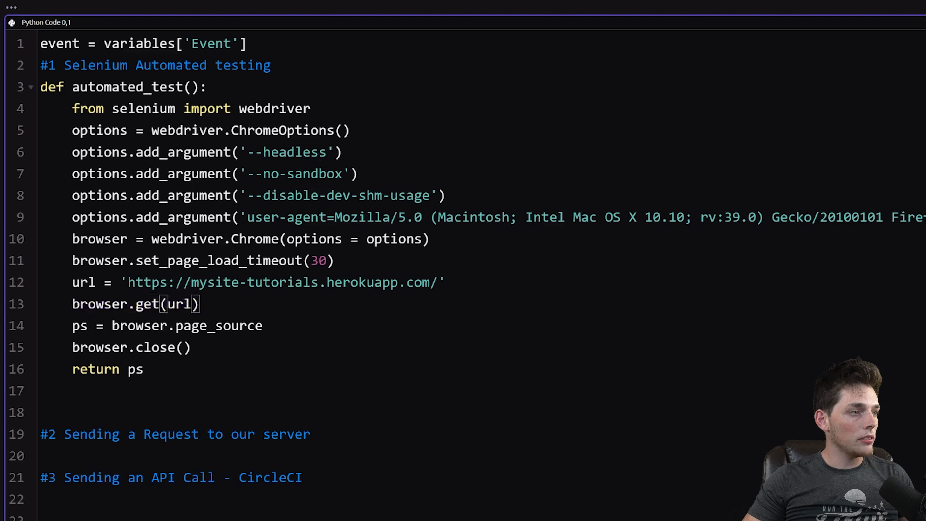
Step: Review the final lines of automated_test() to see what it returns
left_click(262, 326)
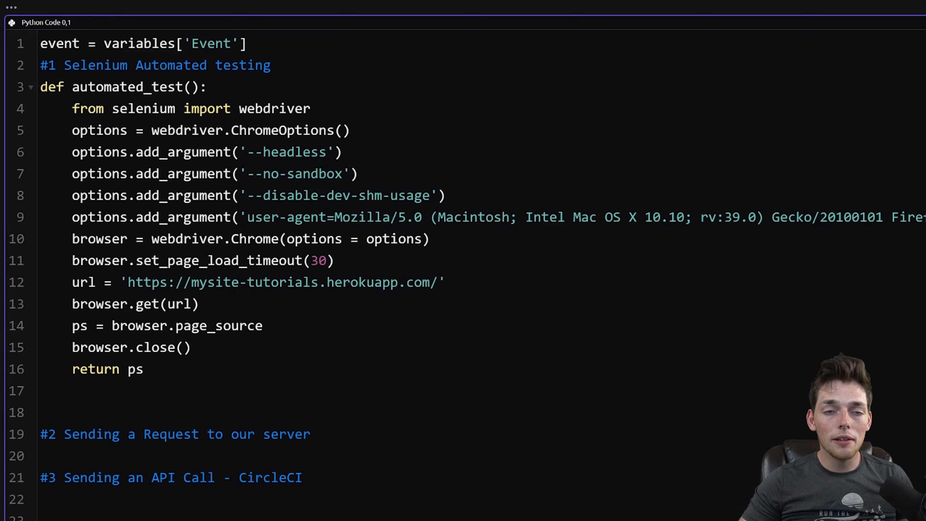
double_click(171, 347)
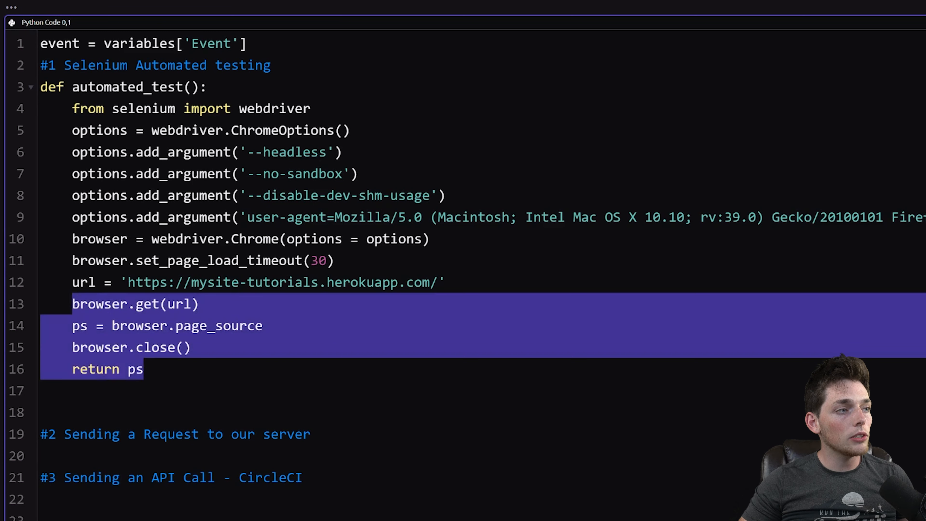
left_click(134, 303)
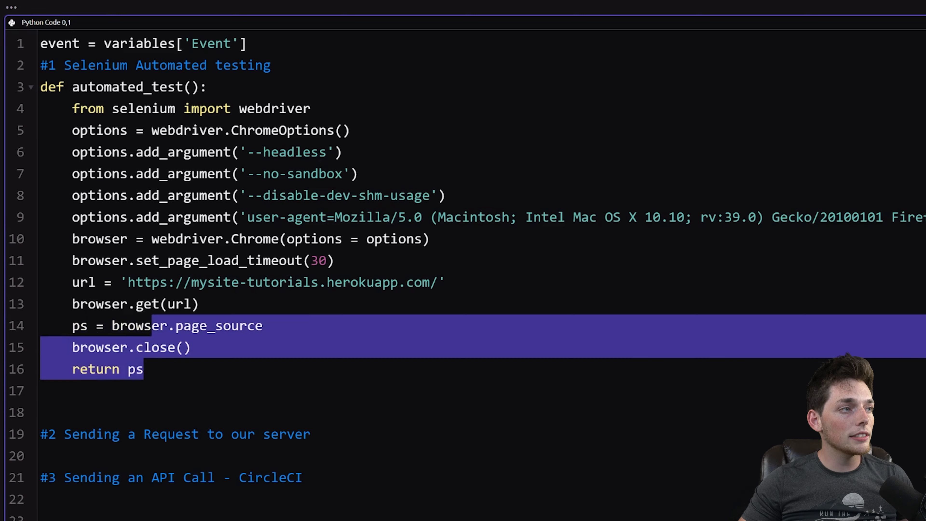
left_click(145, 369)
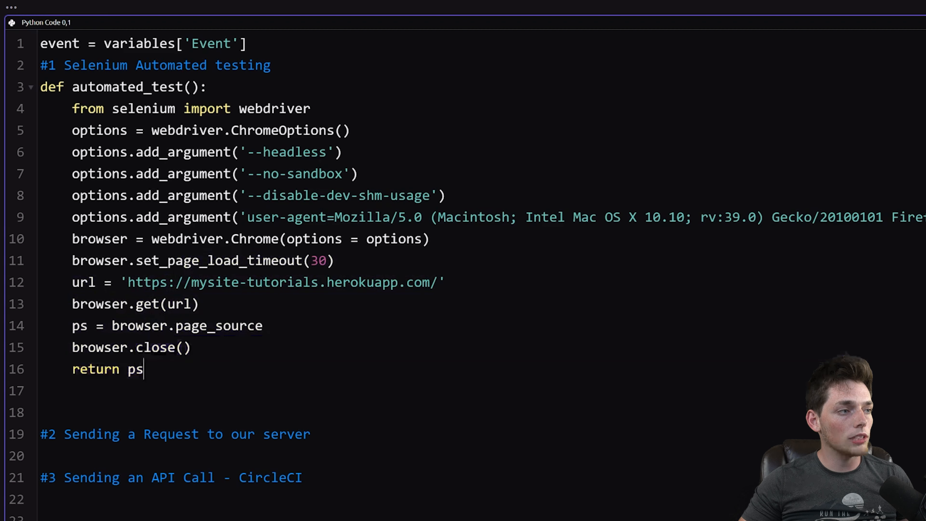
Step: Wrap automated_test() in print() inside the Demo branch
scroll("down", 3)
type("automated_test(")
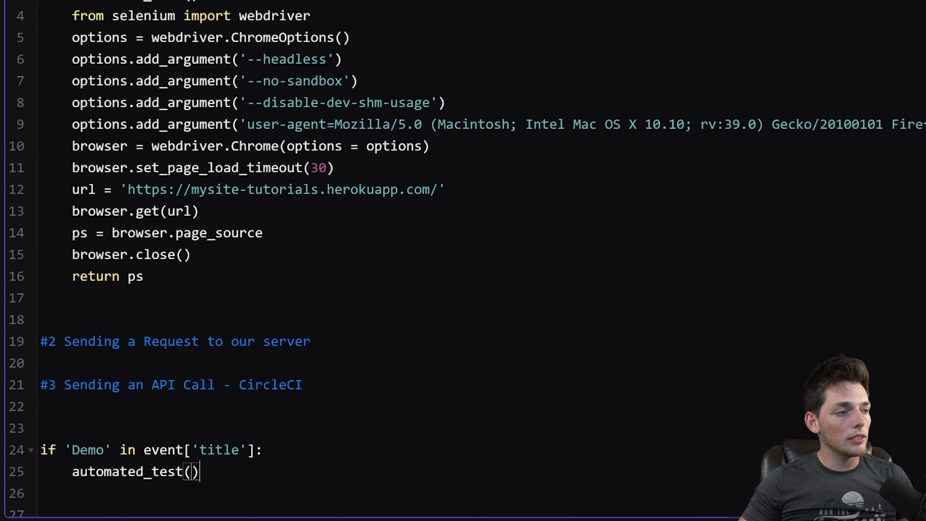
type("print(")
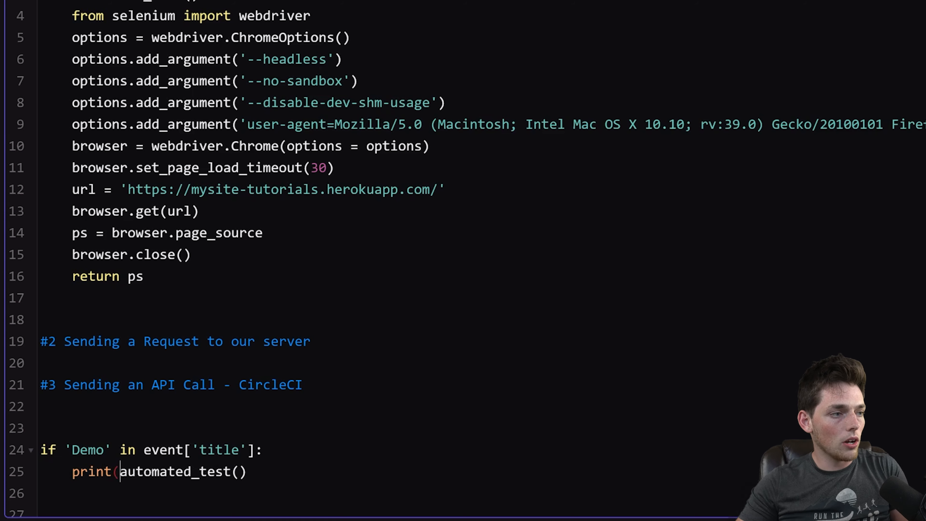
type(")")
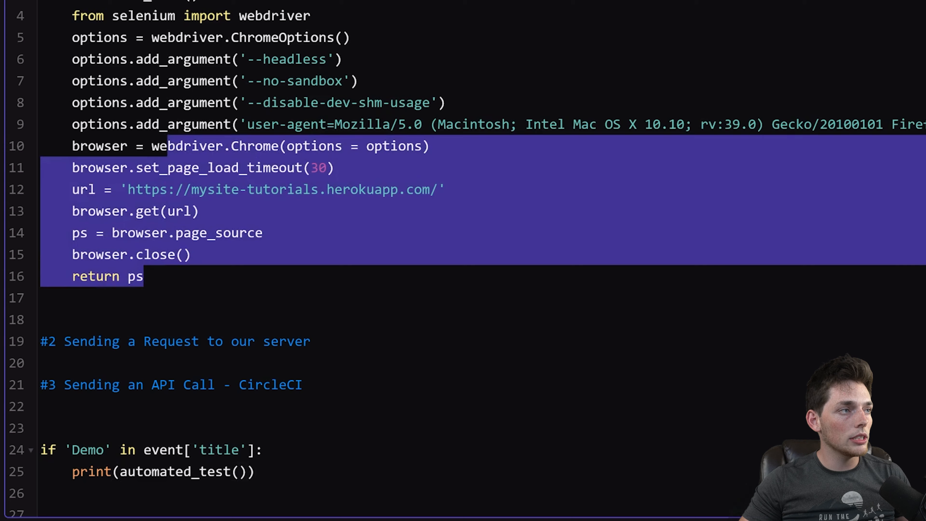
Step: Store automated_test() output as response and initialise result = ''
left_click(255, 472)
type("result")
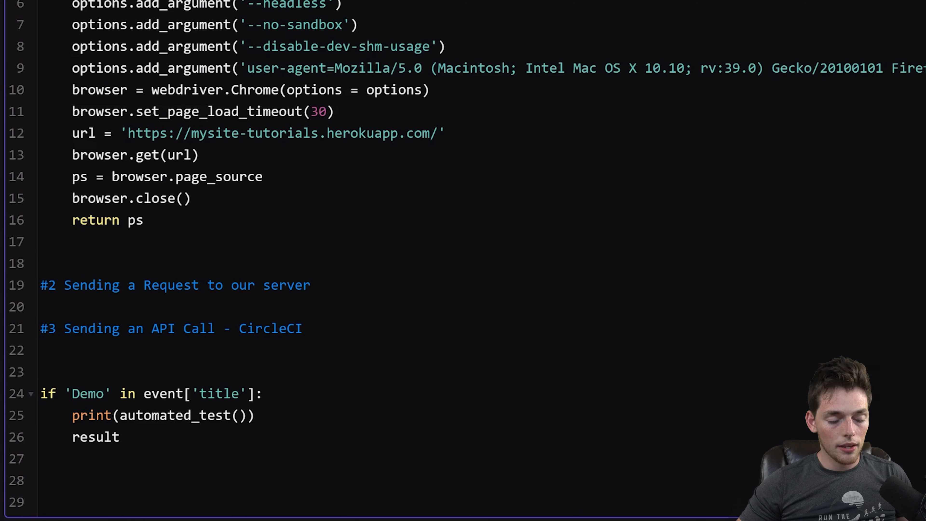
type("= ''")
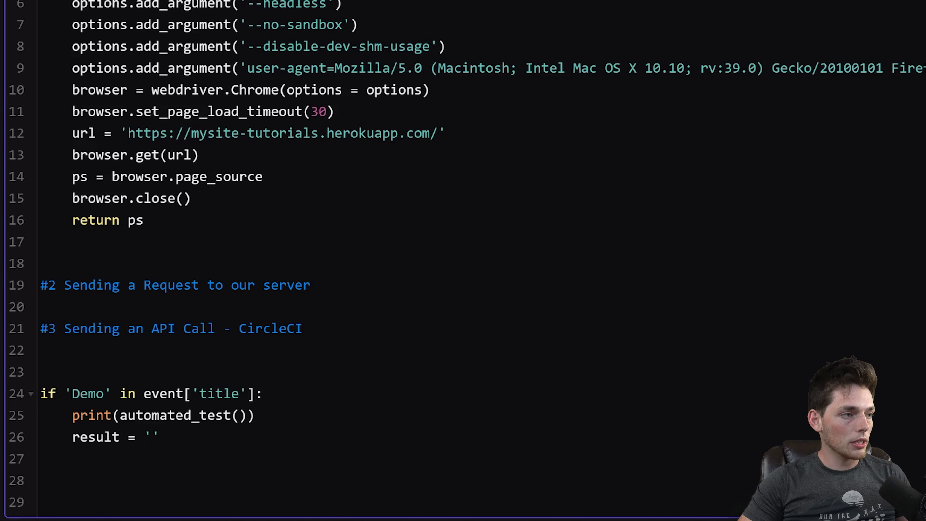
type("if")
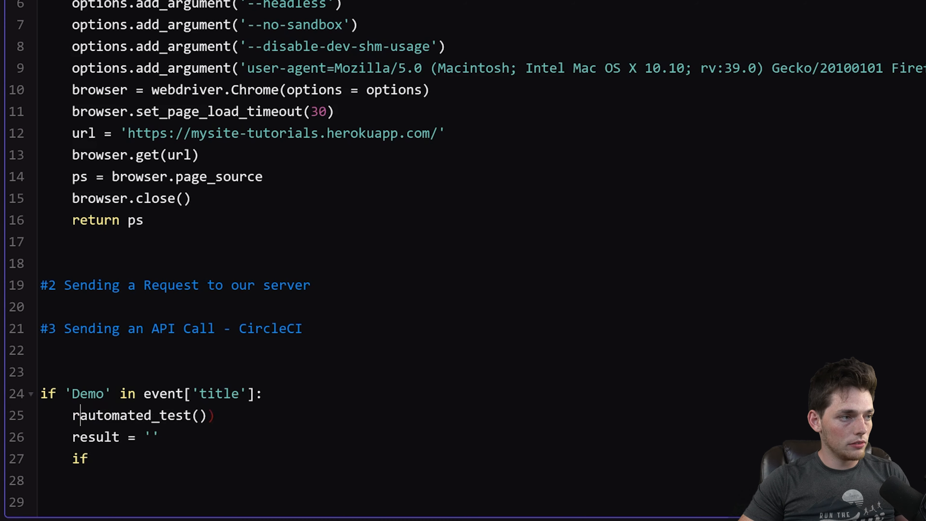
type("espons")
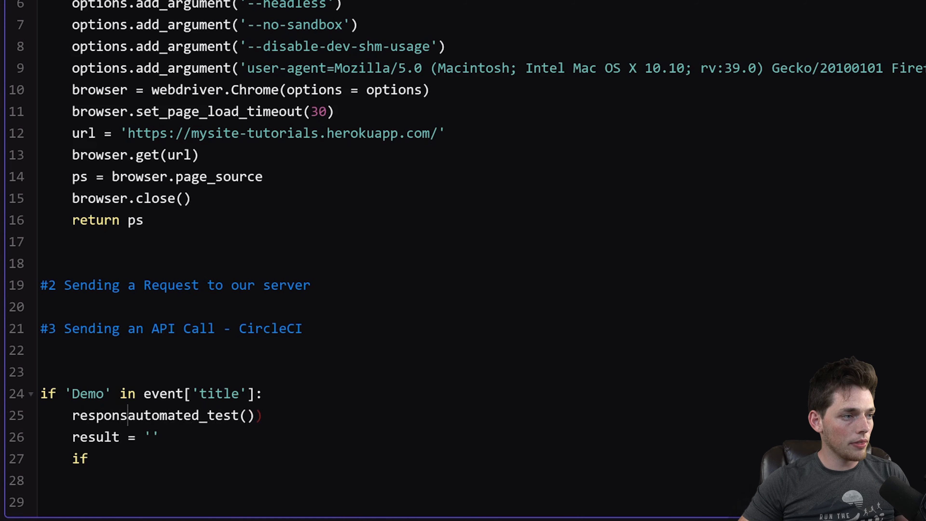
type("=")
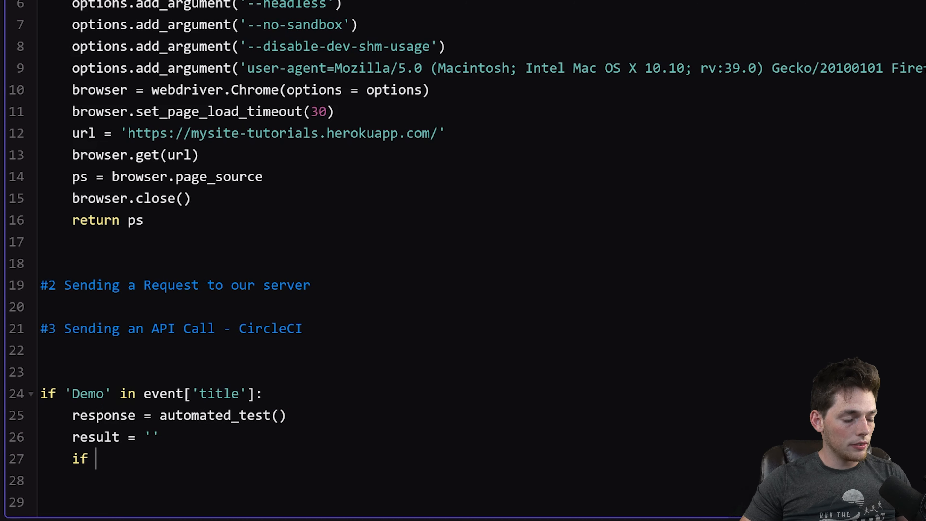
Step: Add if '<body>' in response: result = True, else False, and begin assigning variables
type("'<")
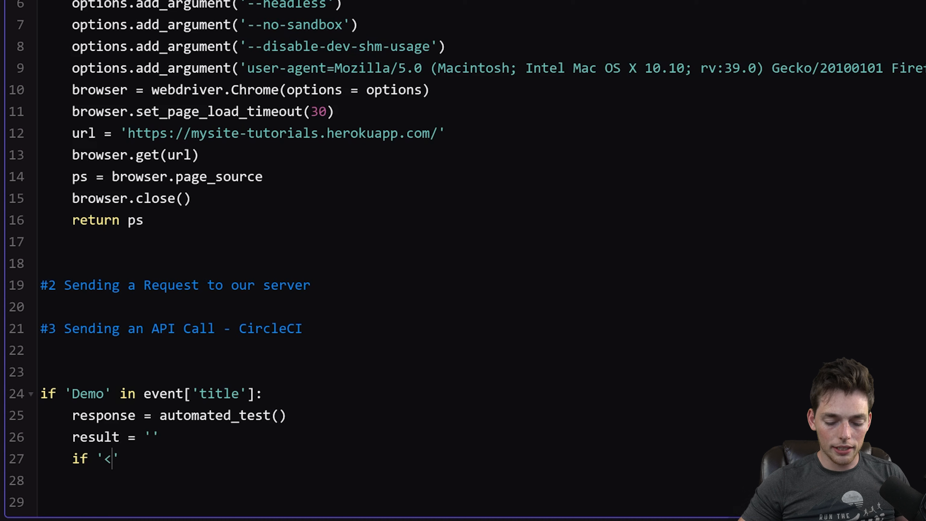
type("body>")
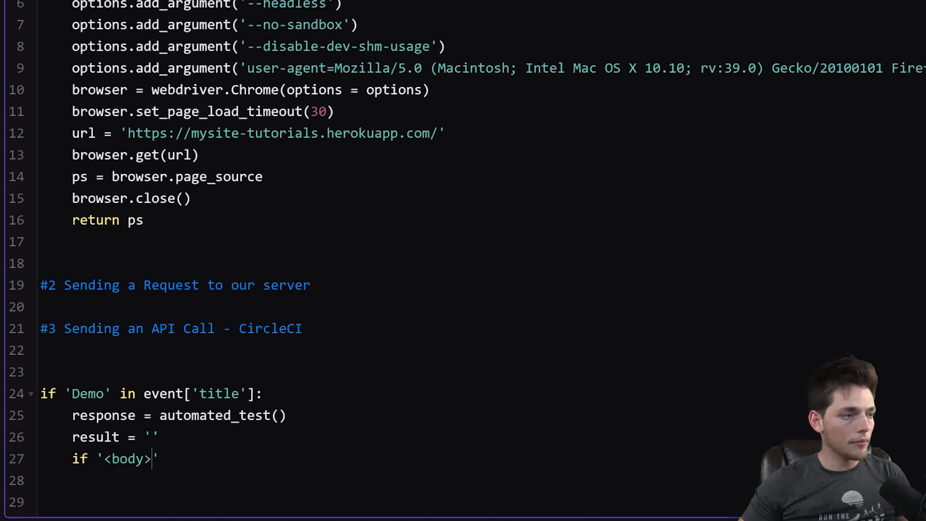
type("in res")
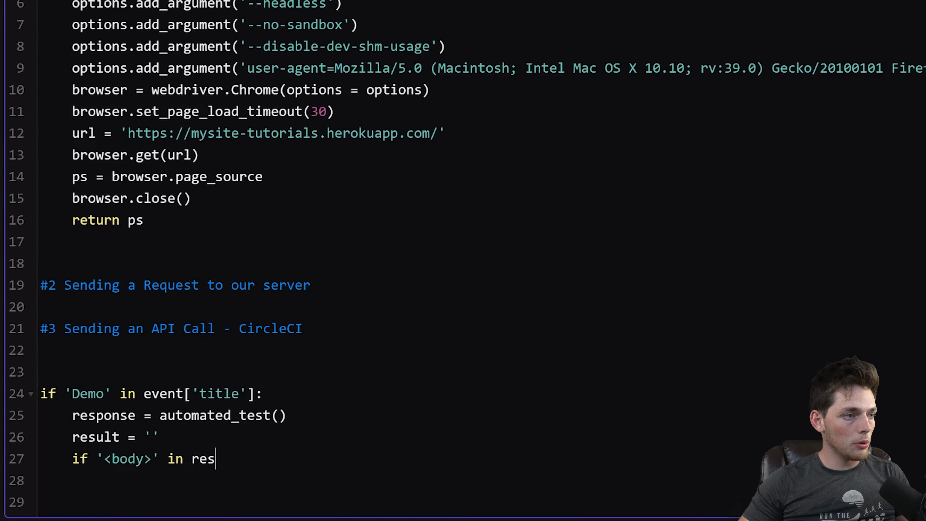
type("ponse")
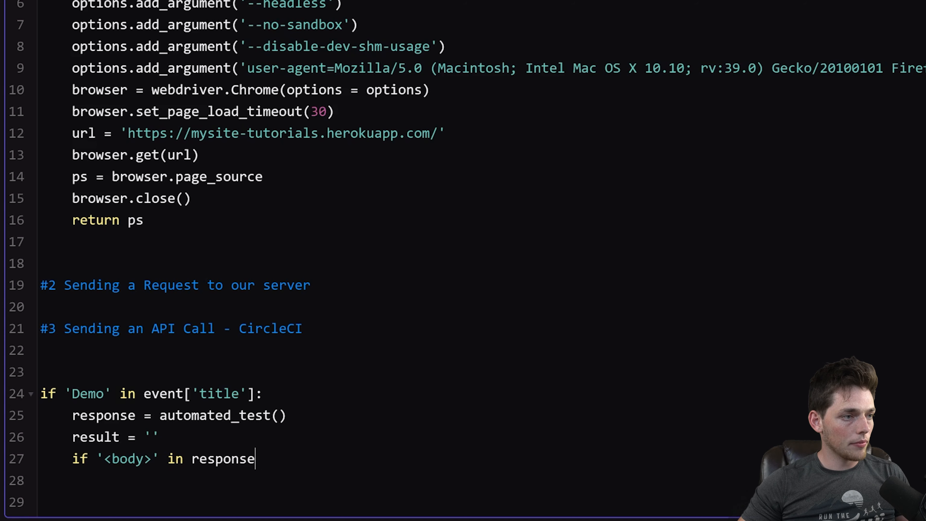
type(":")
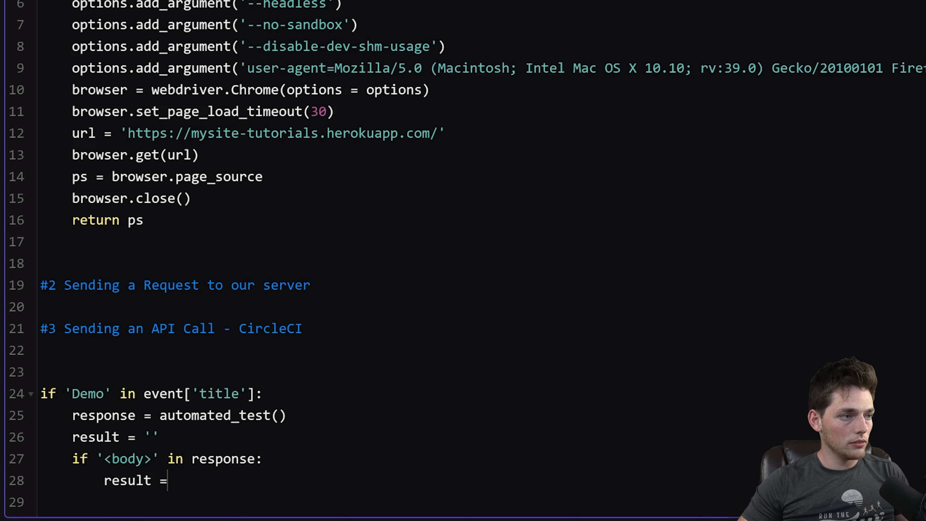
type("True")
type("result = False")
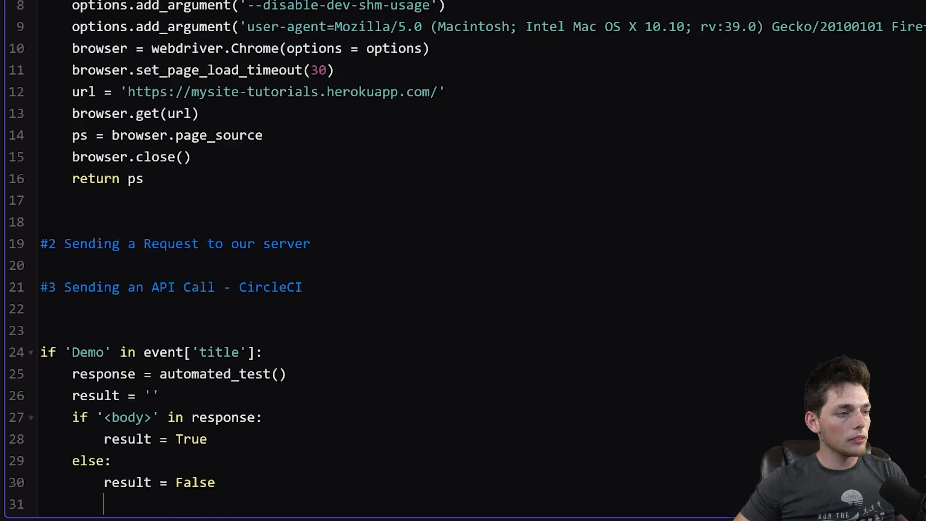
type("variables[''")
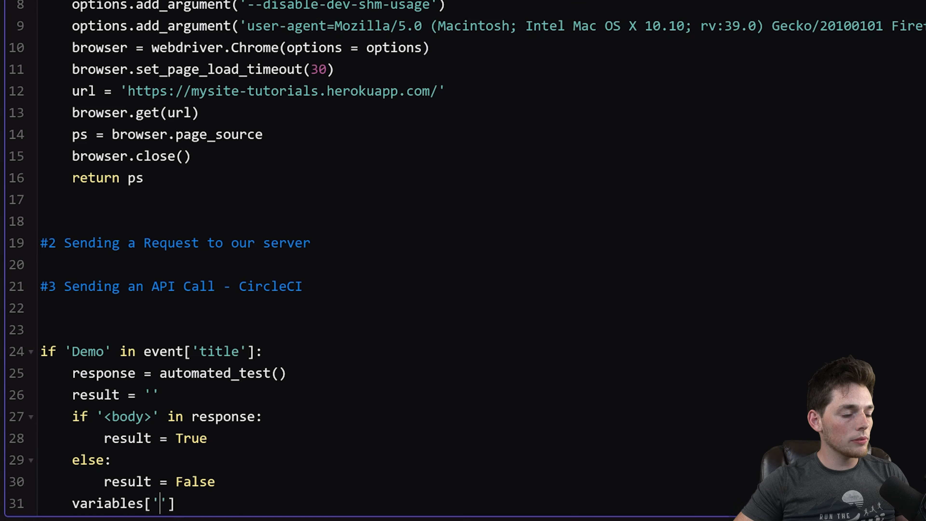
type("result")
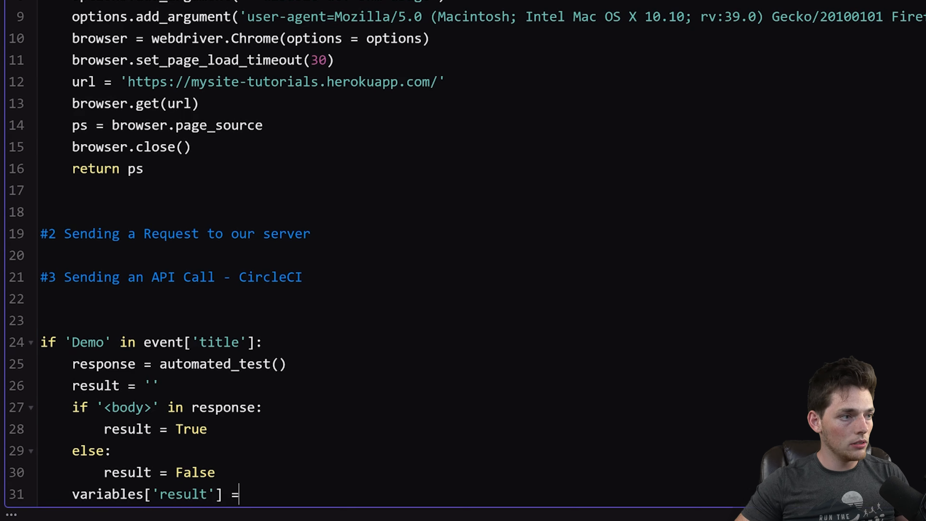
Step: Finish variables['result'] = result and highlight the Demo branch for review
type("resul")
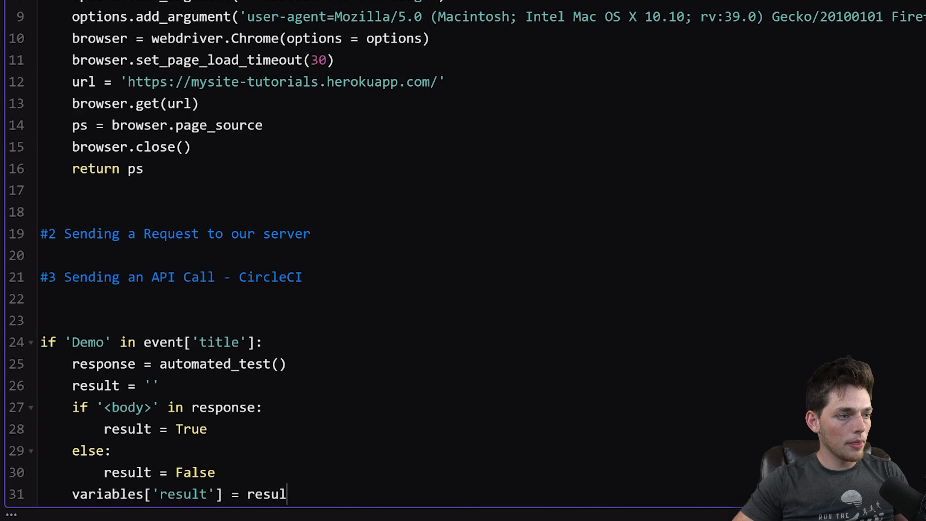
type("t")
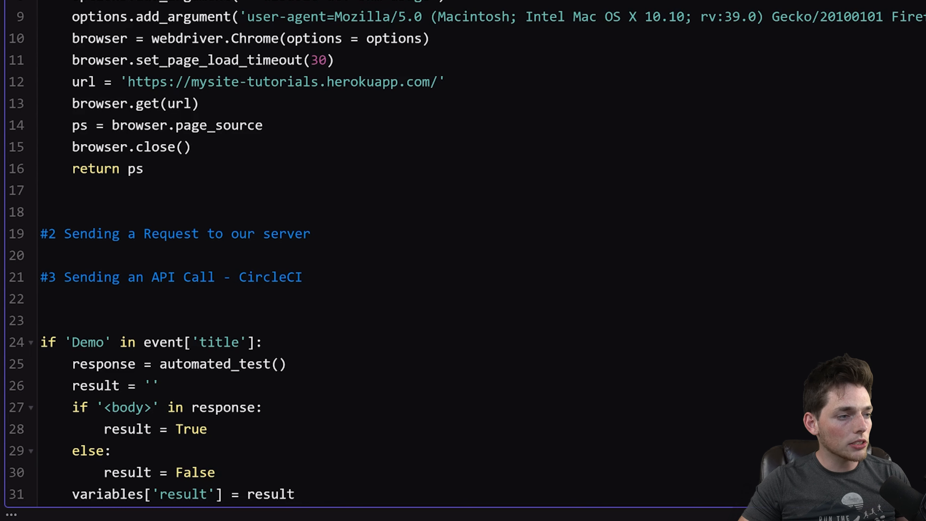
double_click(269, 495)
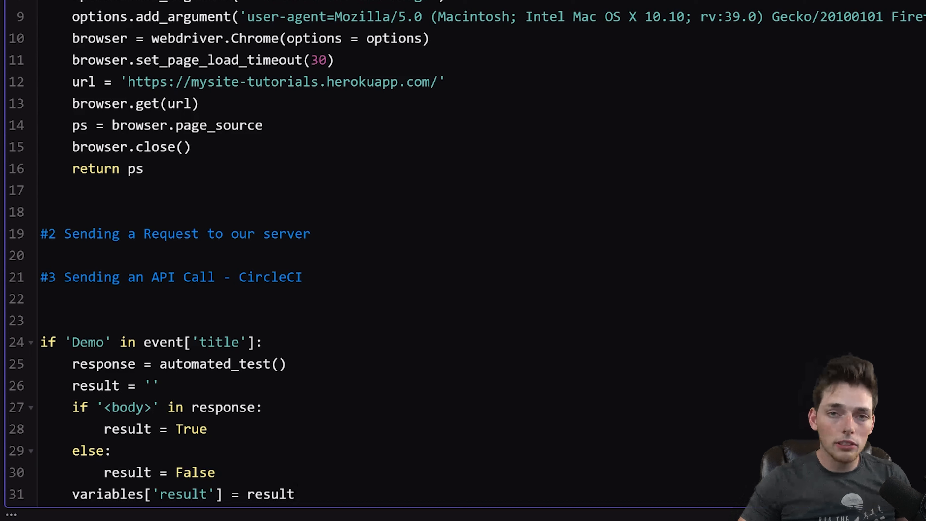
left_click(295, 495)
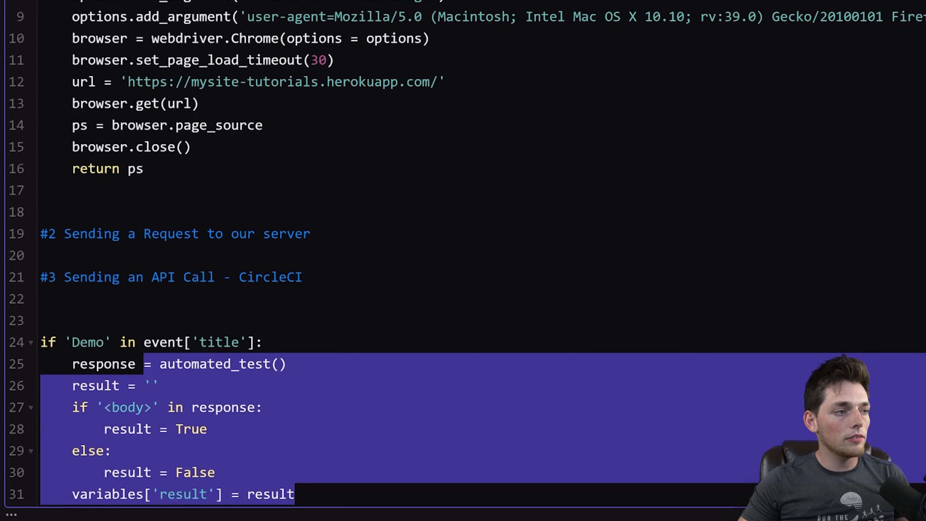
Step: Start a second if '' condition on line 33 below the Demo branch
left_click(307, 233)
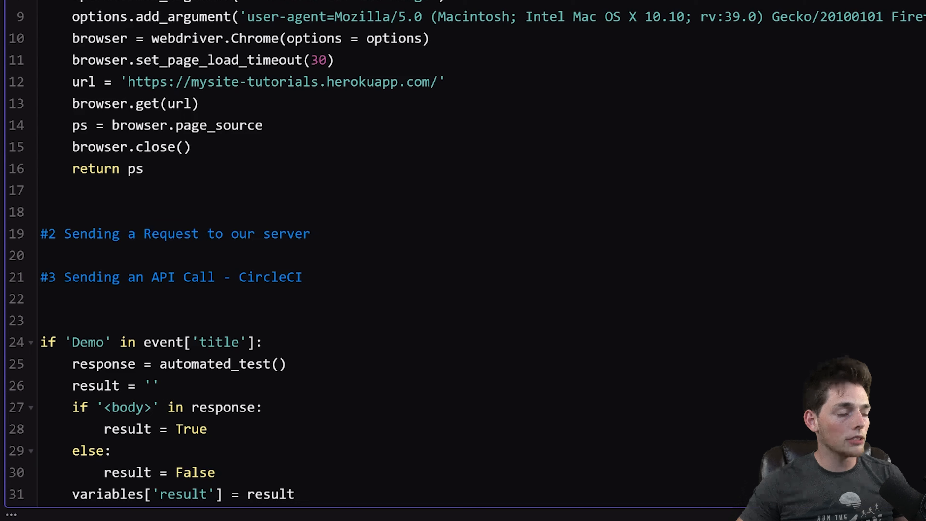
left_click(295, 494)
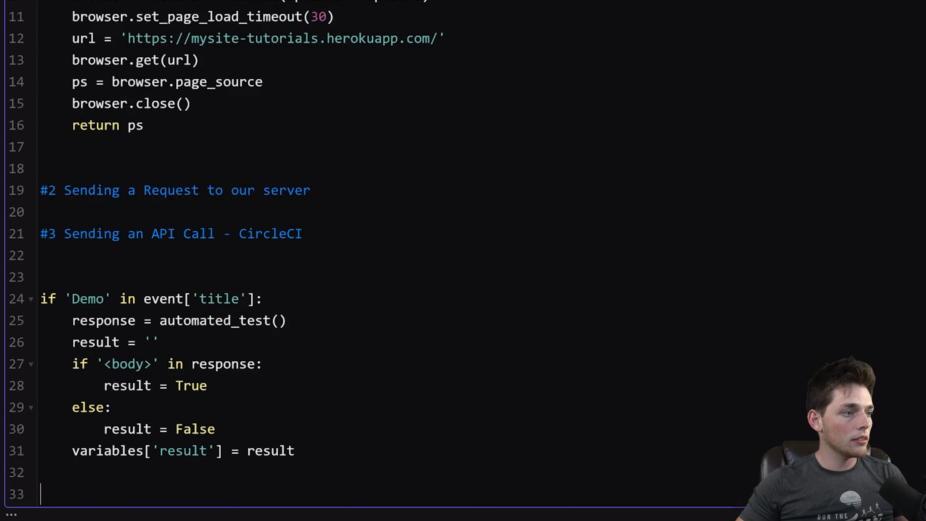
type("if '")
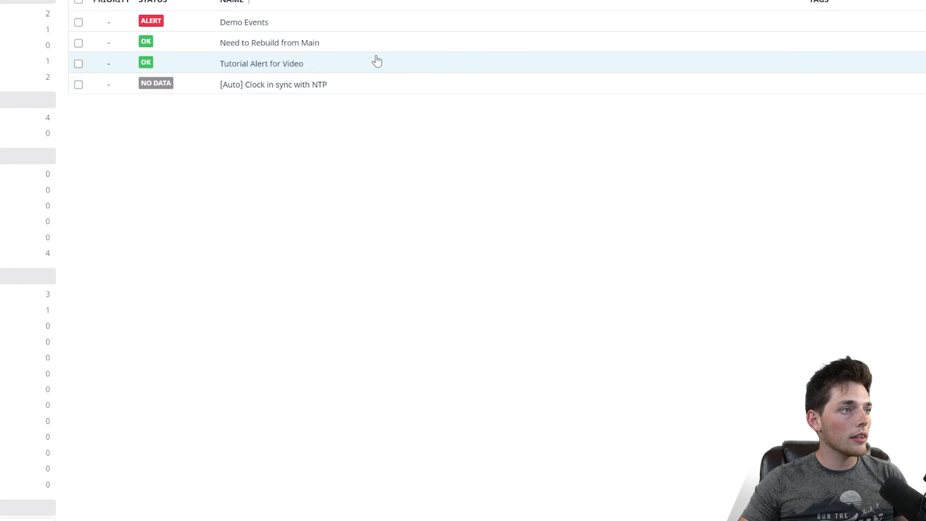
mouse_move(265, 41)
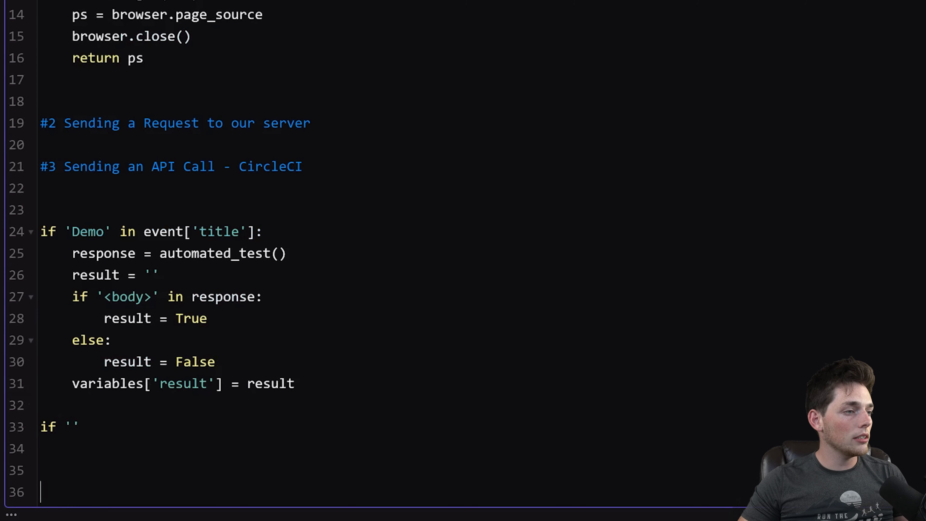
Step: Write if 'Tutorial' in event['title']: calling visit_app() beneath it
type("T")
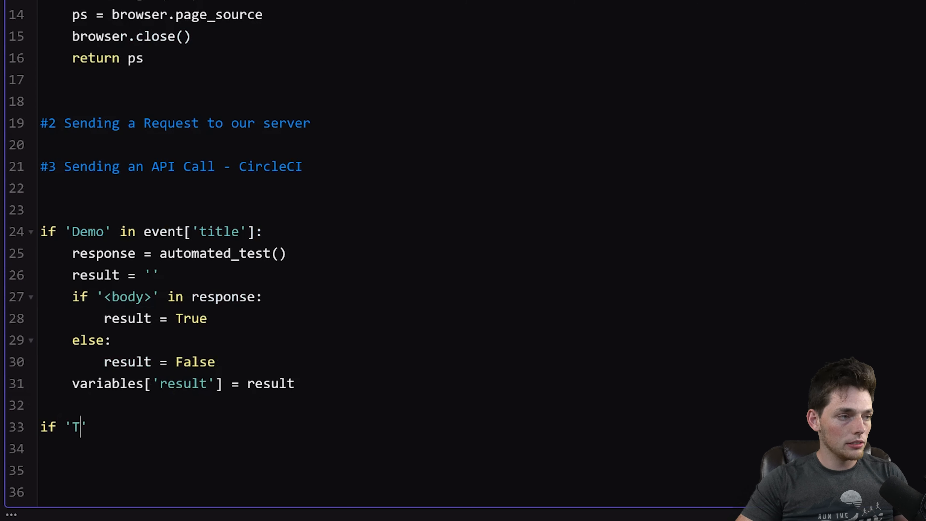
type("utorial' i")
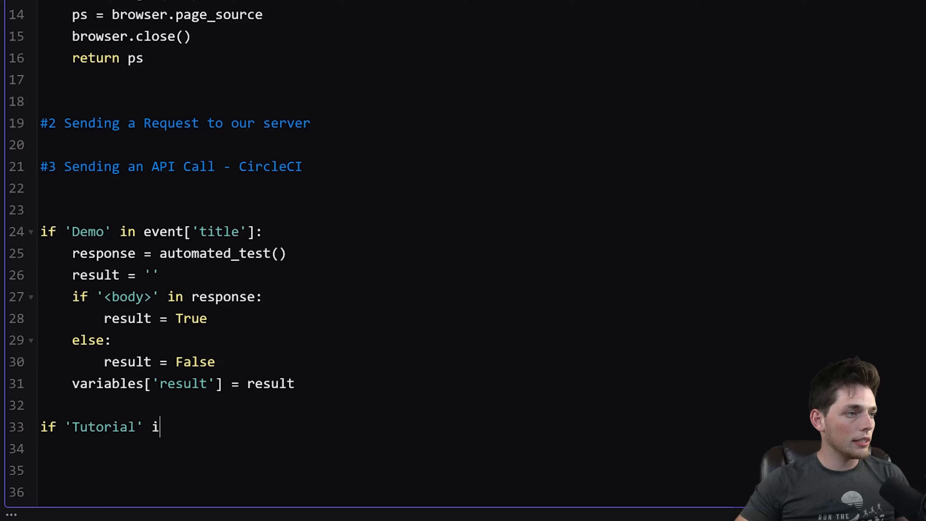
type("n event['']")
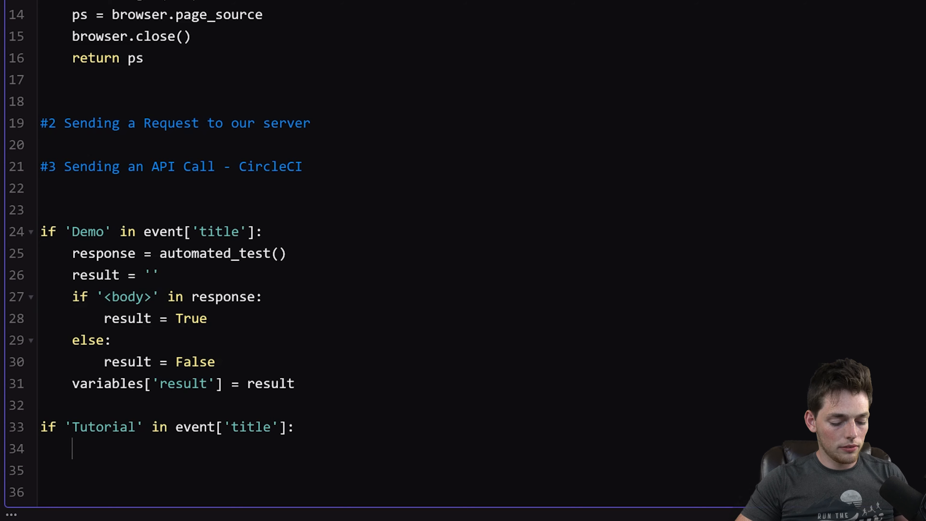
type("visit_app")
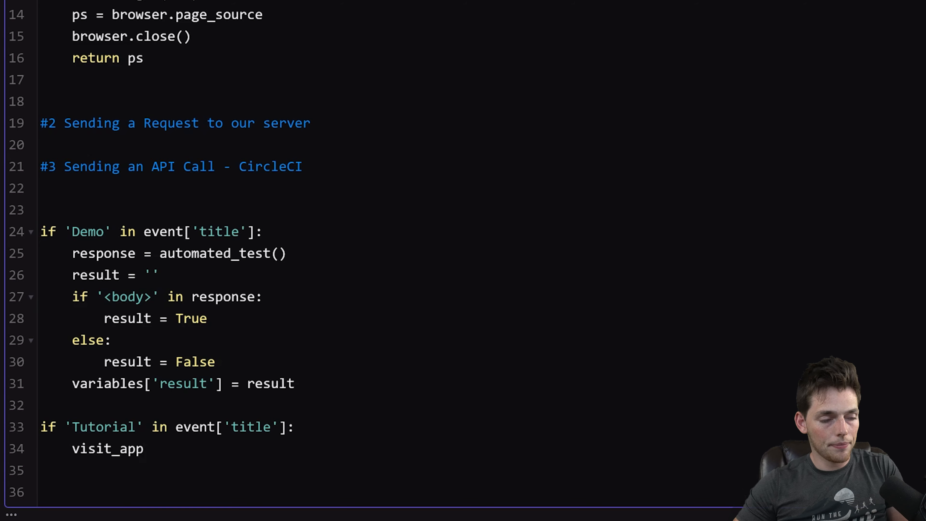
type("()")
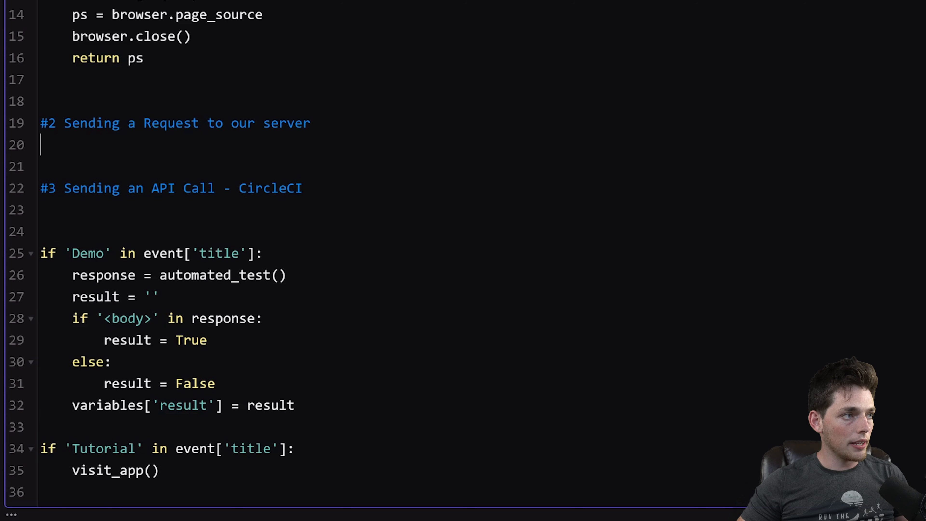
type("def visit_")
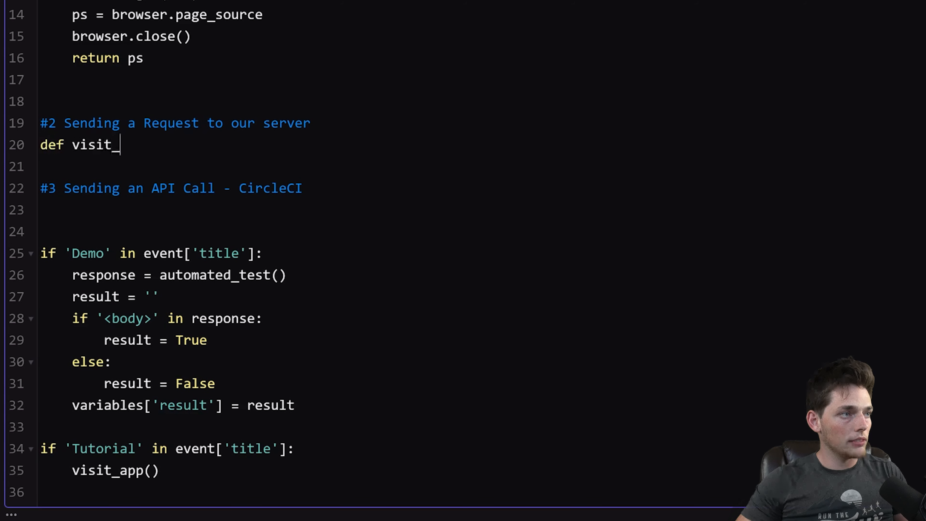
type("app():")
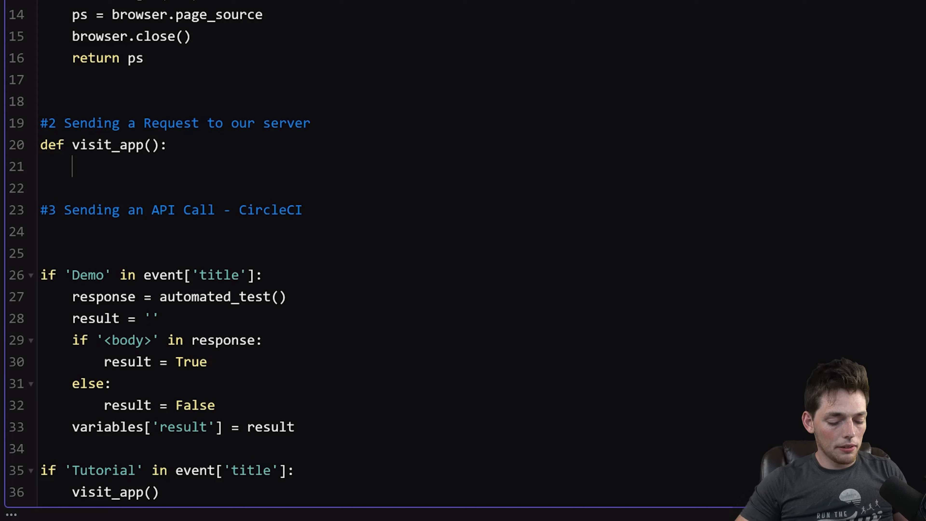
type("import request")
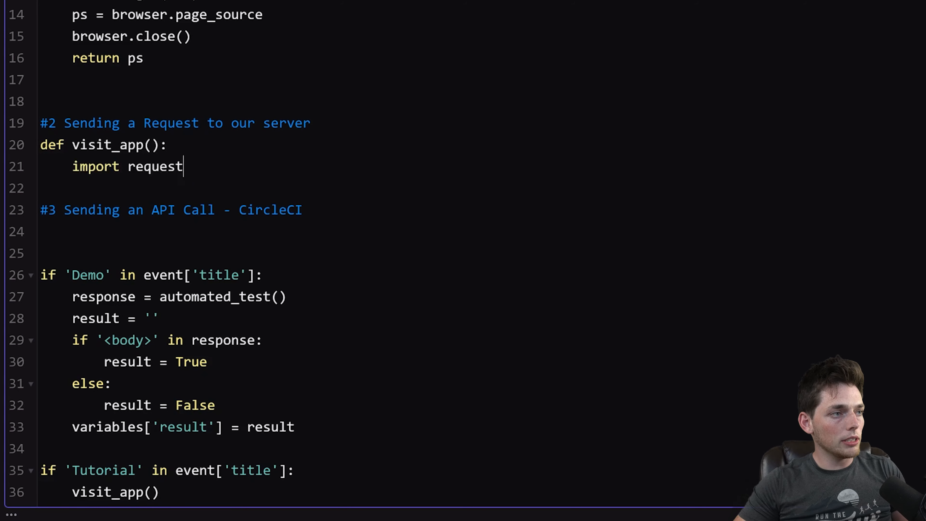
type("s, ujson")
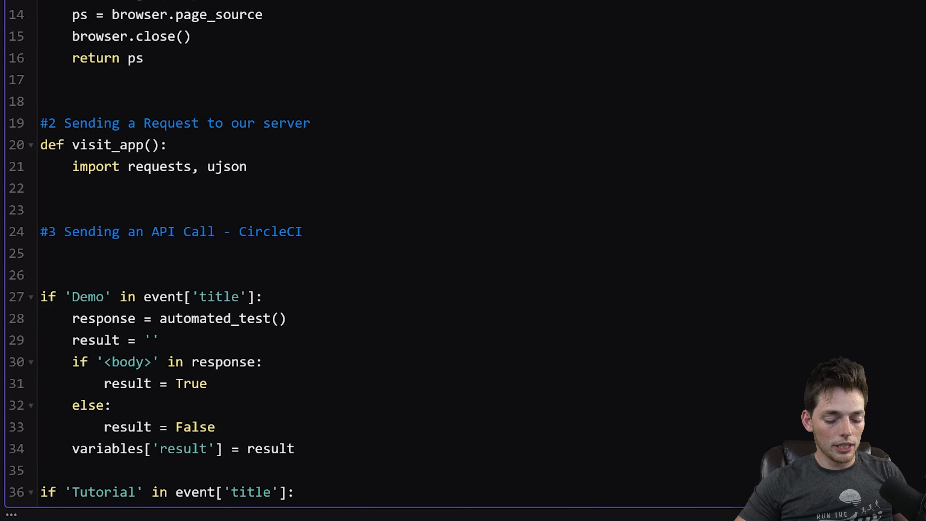
type("req")
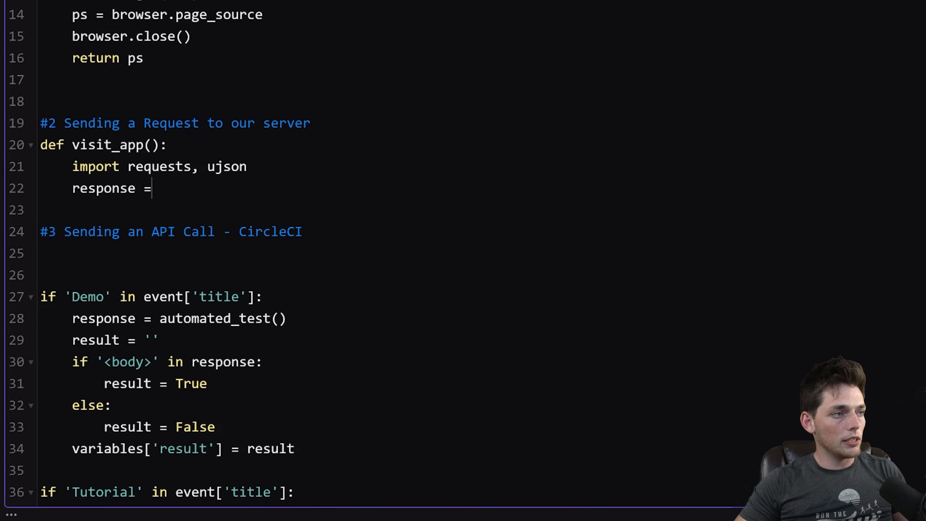
type("requests.get")
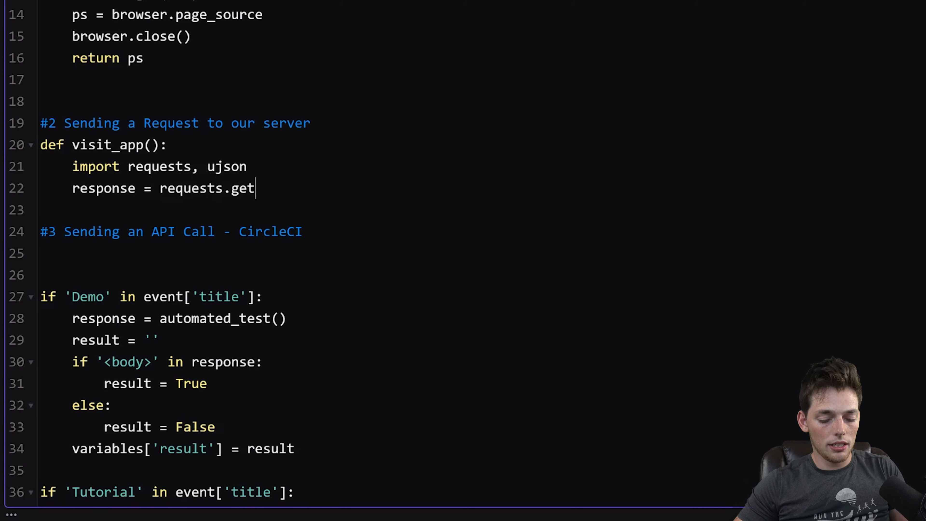
type("('')")
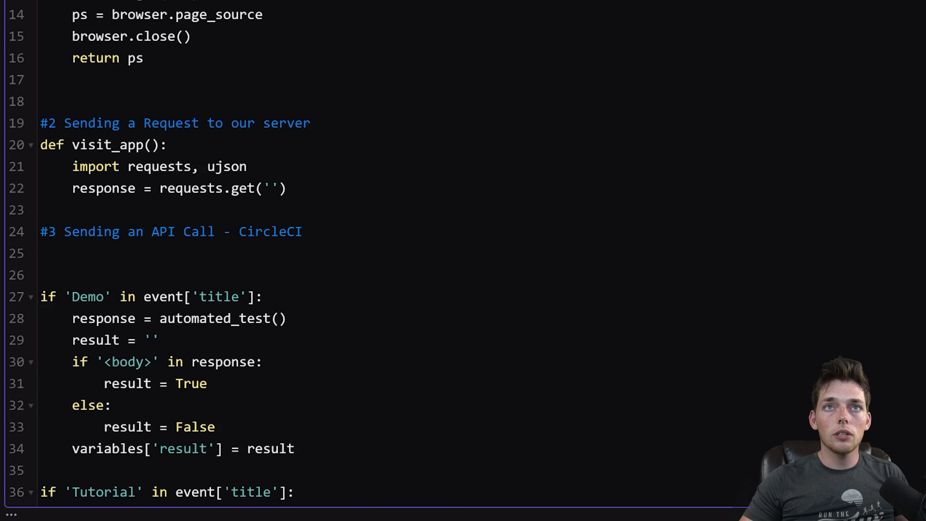
type("https://mysite-tutorials.herokuapp.com/api/rebuild")
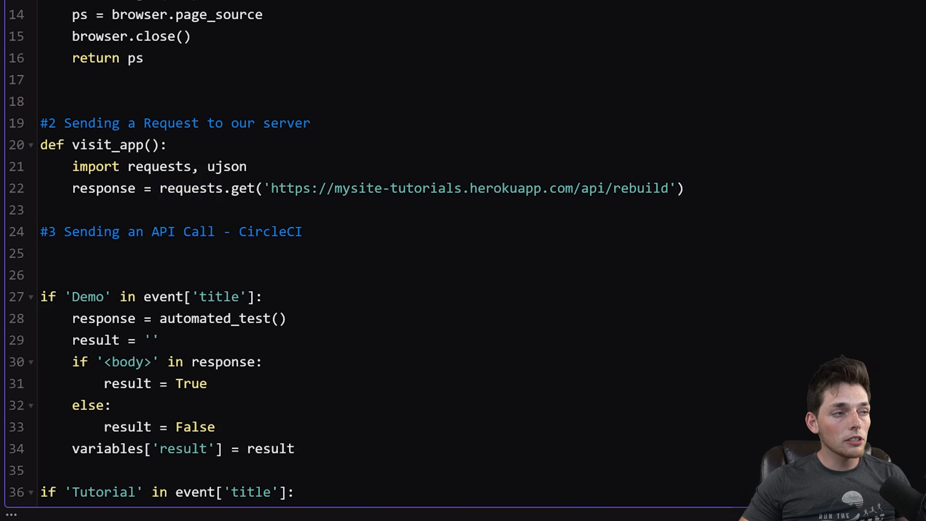
Step: Have visit_app() return response.json() and bring the Tutorial branch into view
double_click(240, 187)
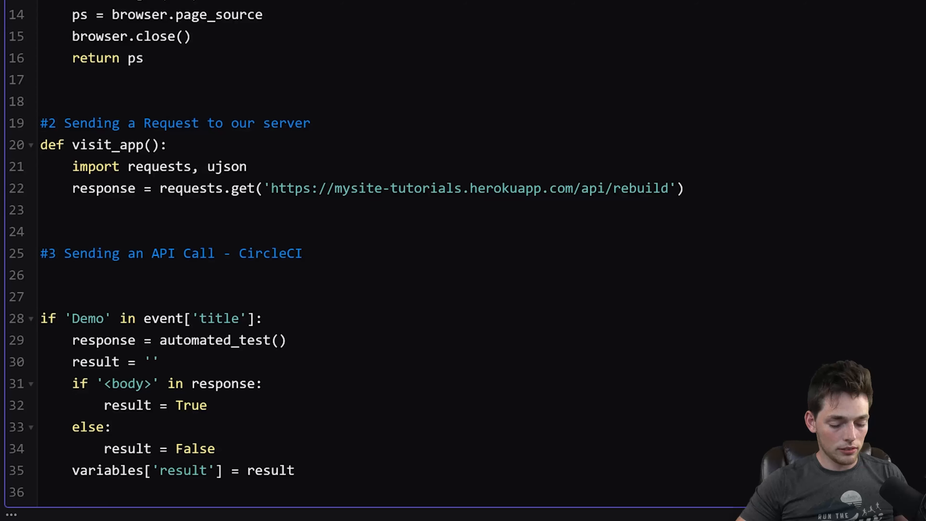
type("return respon")
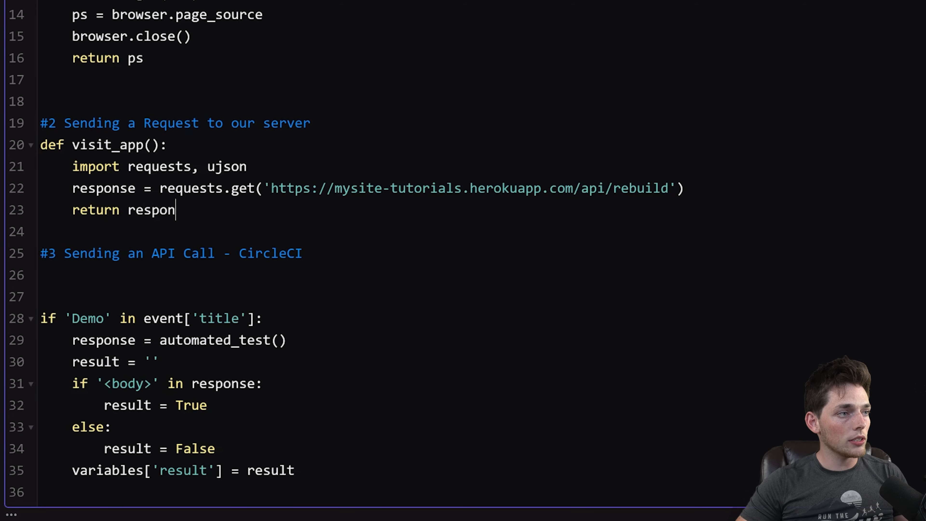
type("se.json()")
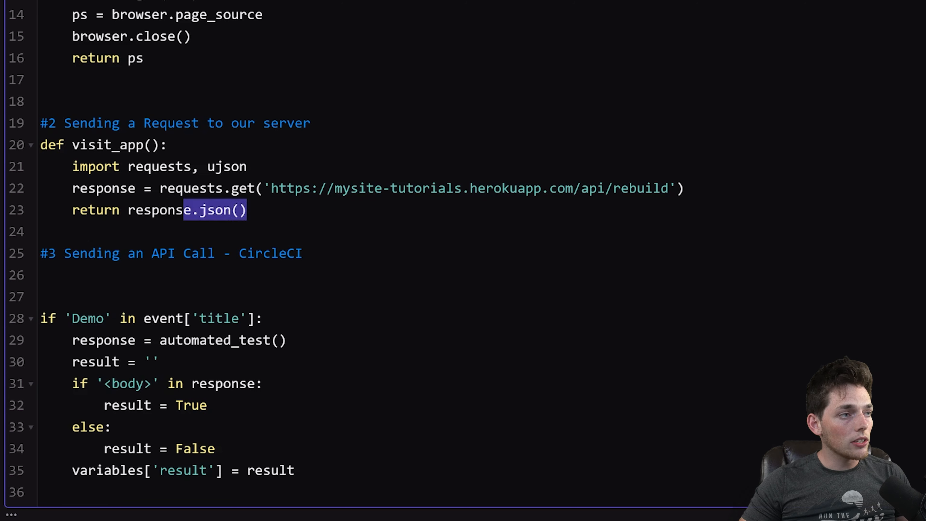
left_click(236, 210)
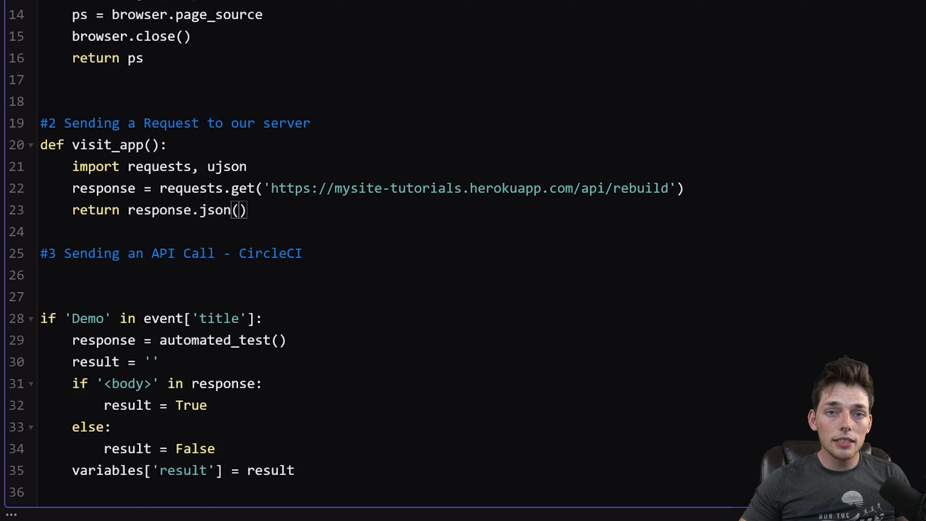
left_click_drag(334, 187, 247, 210)
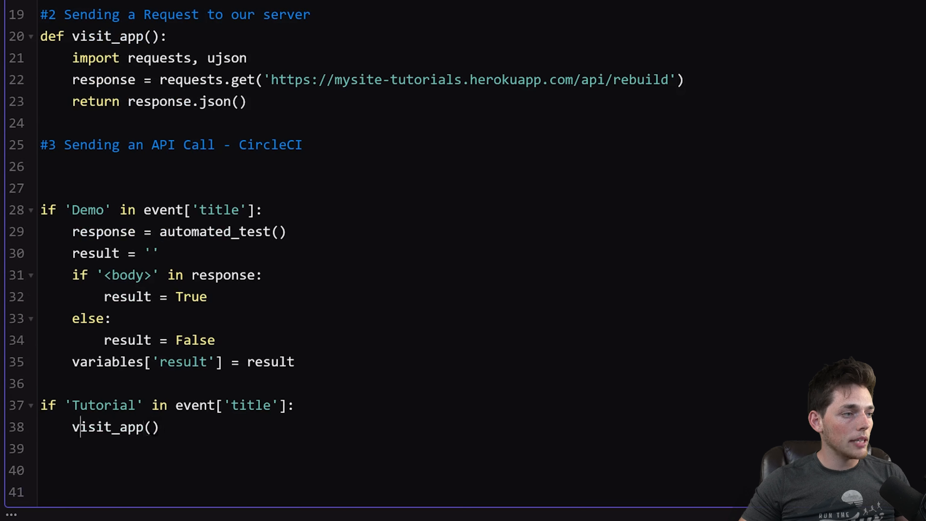
Step: Set response = visit_app() and variables['result'] = response['status'] in the Tutorial branch
type("response =")
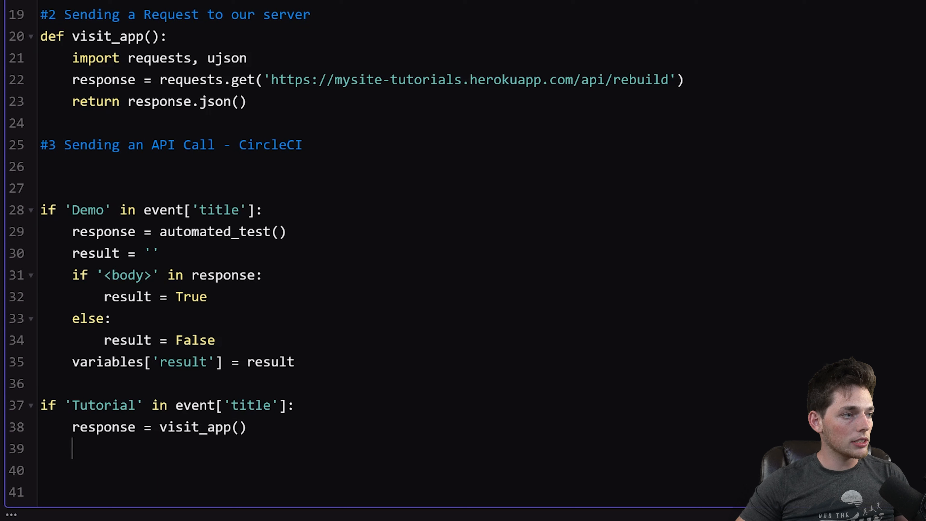
type("variables[]")
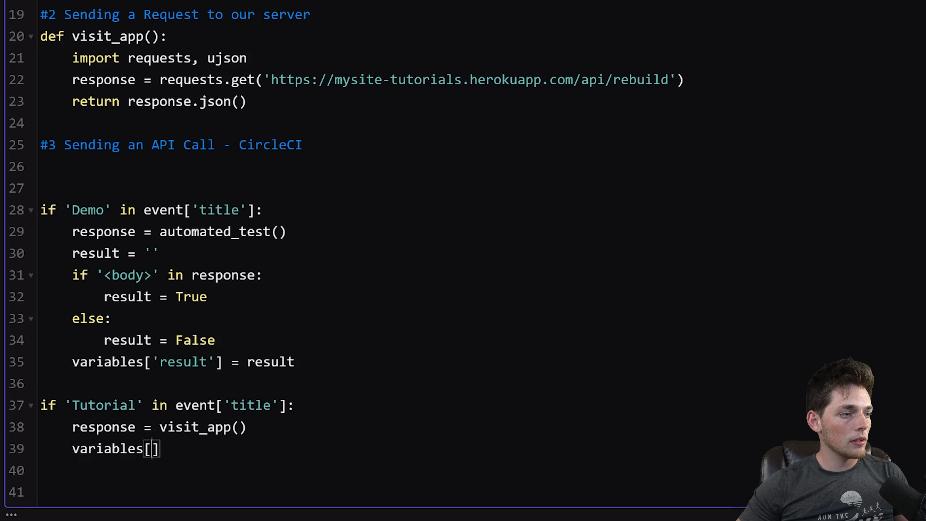
type("'result'")
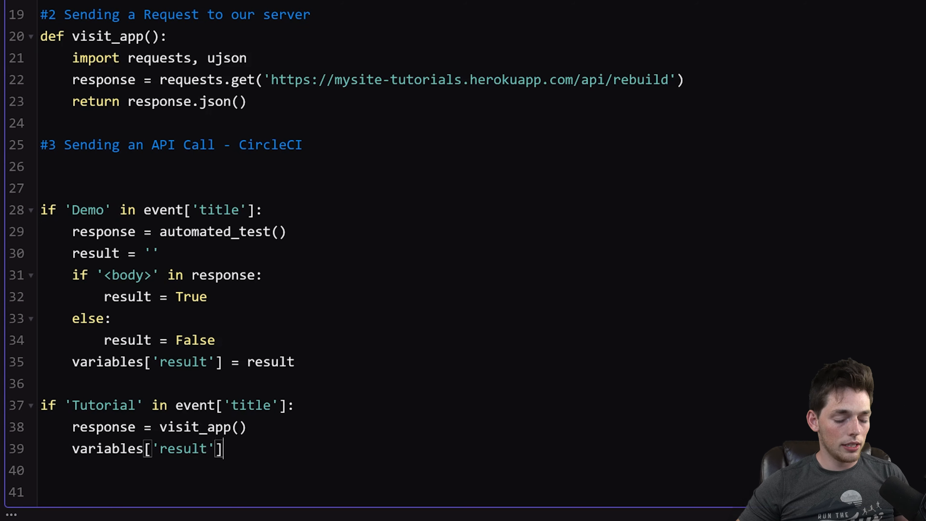
type("=")
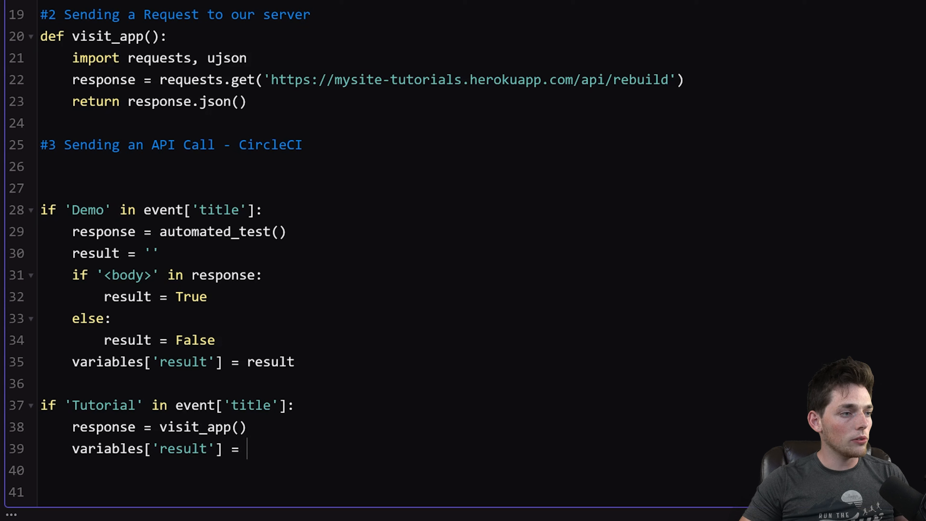
type("respon")
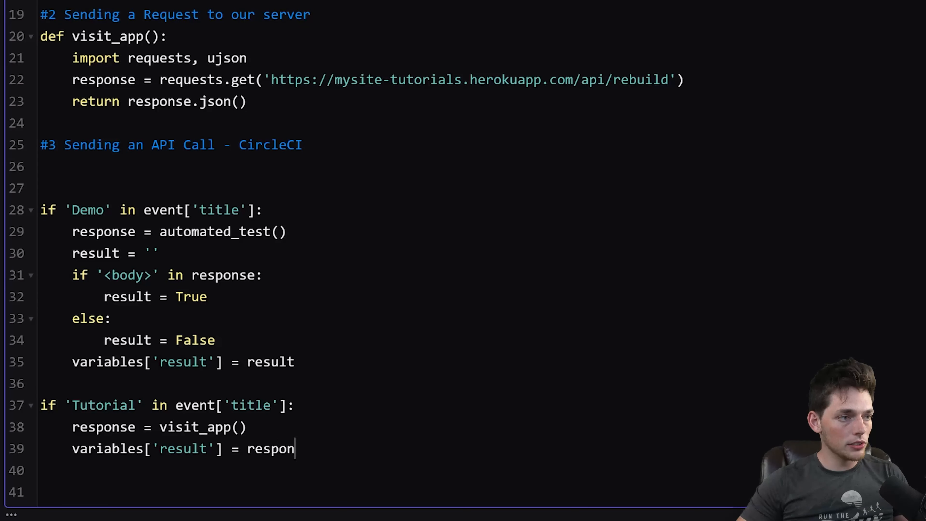
type("['']")
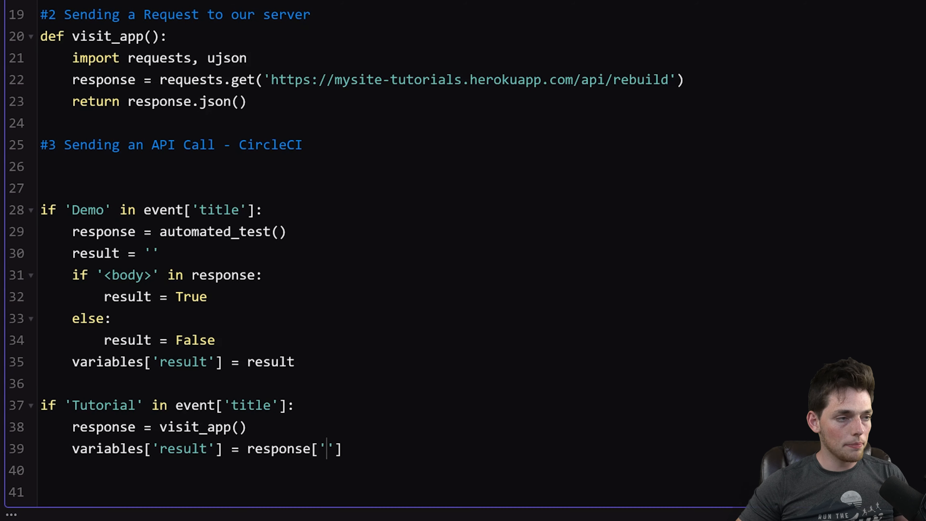
type("status")
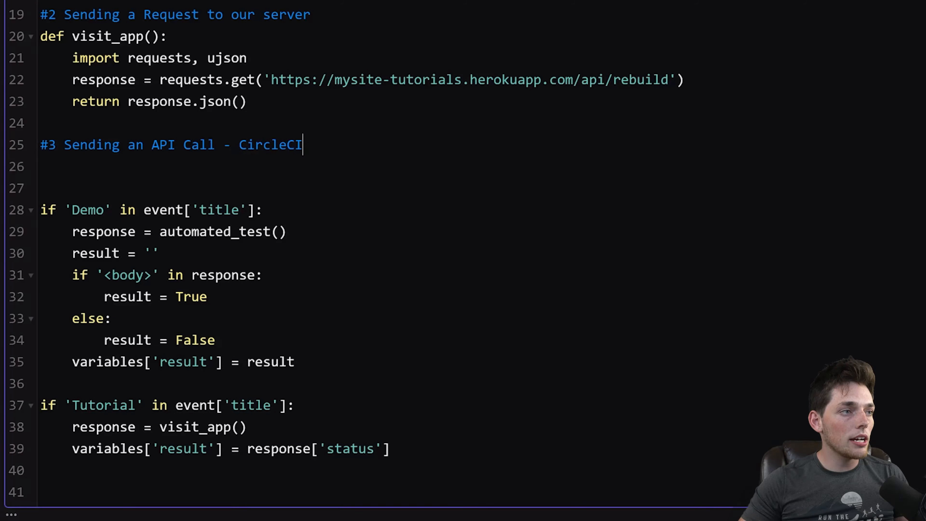
key("Return")
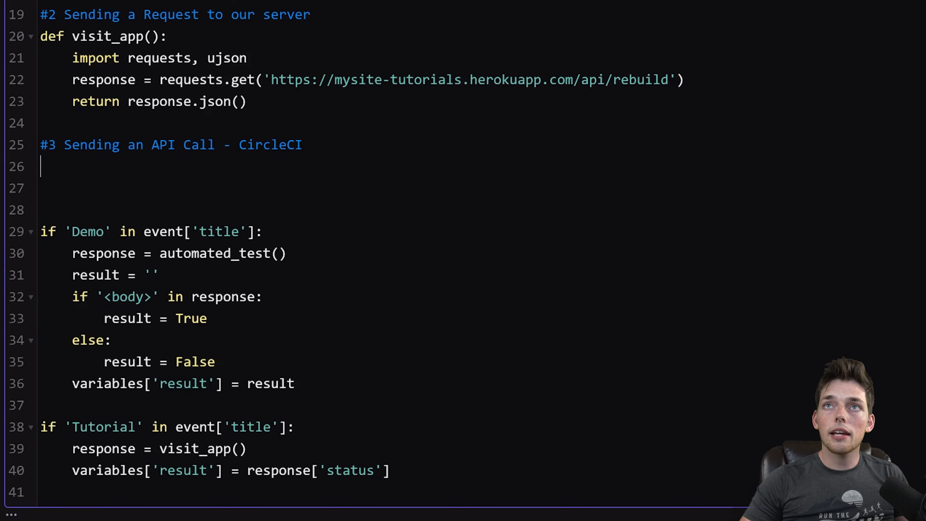
Step: Show the CircleCI API docs' Python sample for approving a workflow job
left_click(196, 5)
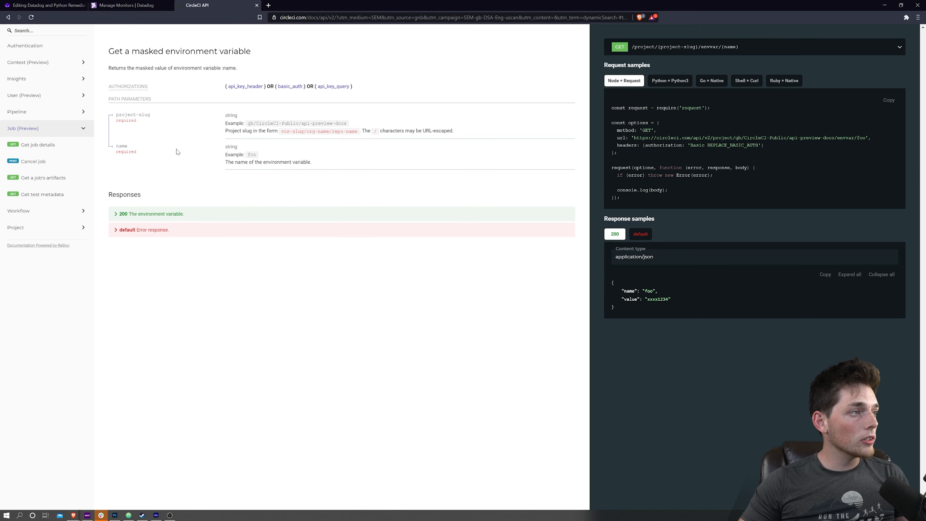
mouse_move(37, 144)
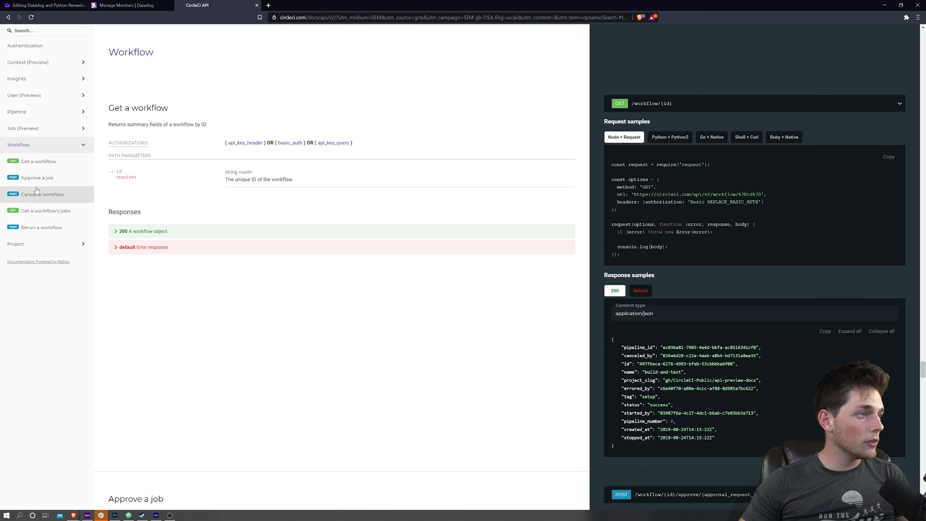
mouse_move(37, 178)
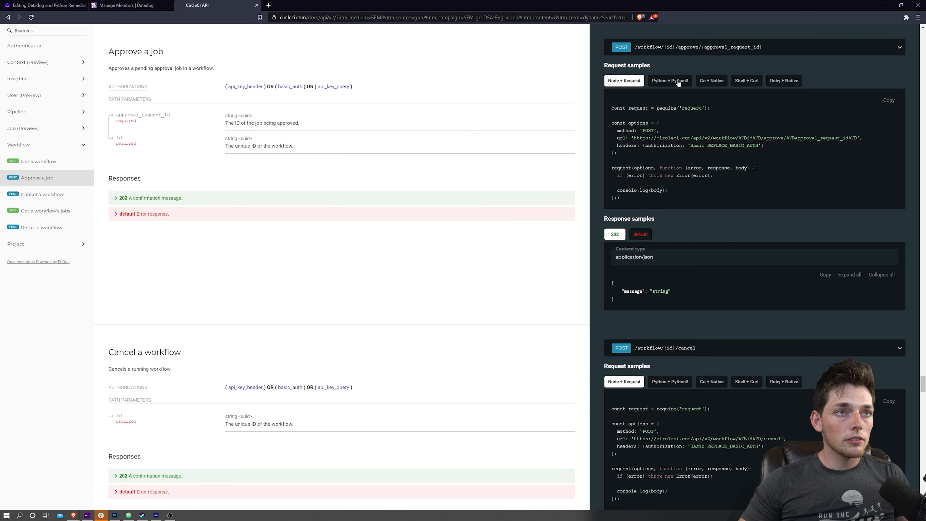
left_click(670, 80)
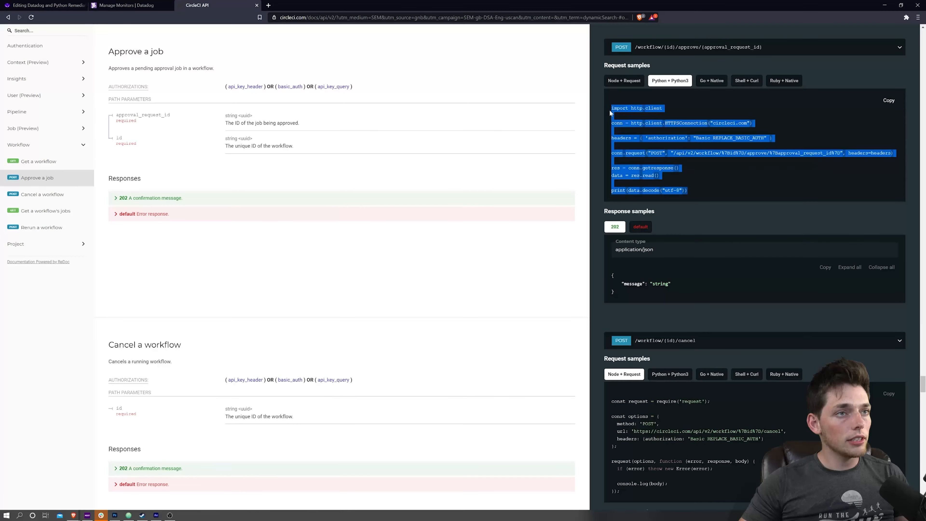
mouse_move(164, 34)
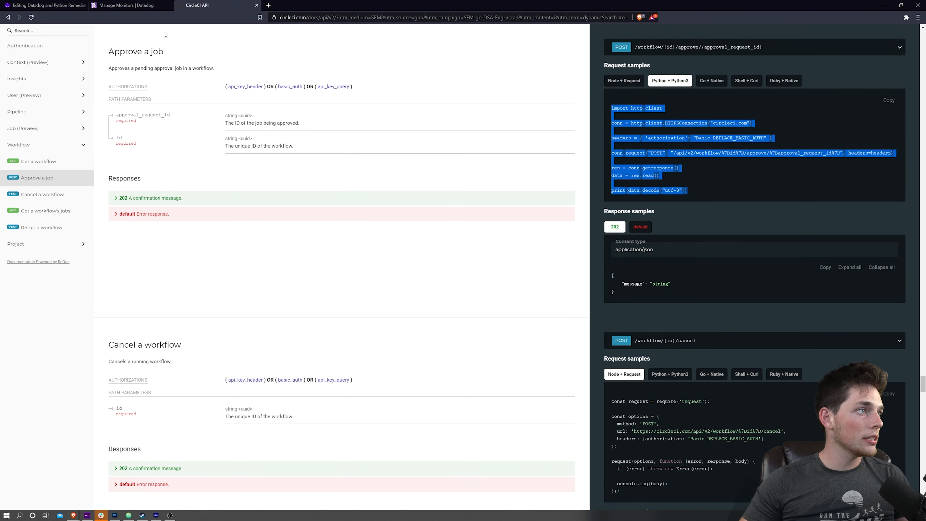
Step: Add if 'Example' in event['title']: as a third branch in WayScript
left_click(45, 5)
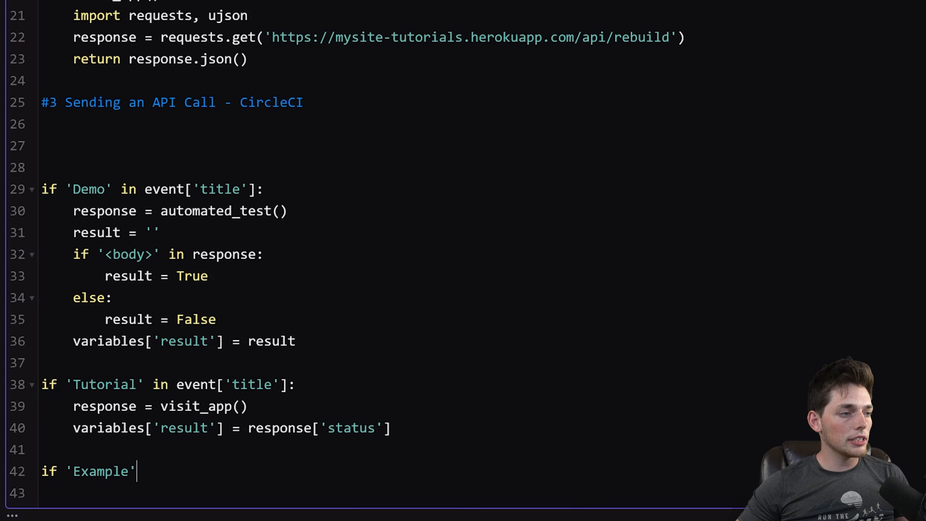
type("in")
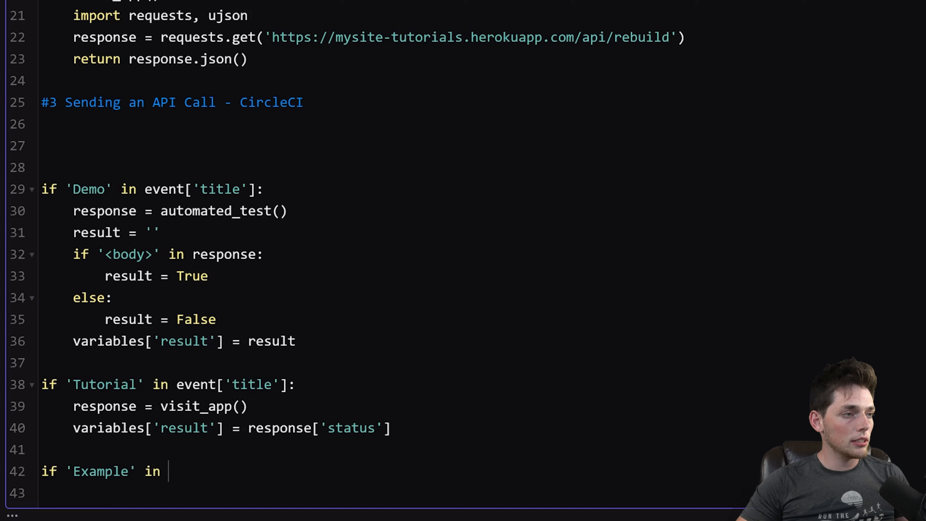
type("event")
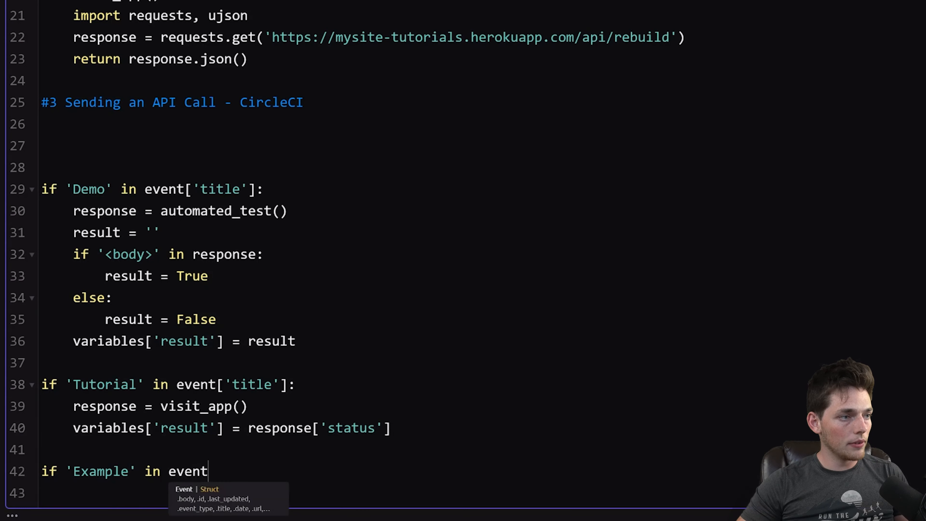
type("['title']:")
left_click(384, 493)
type("circl")
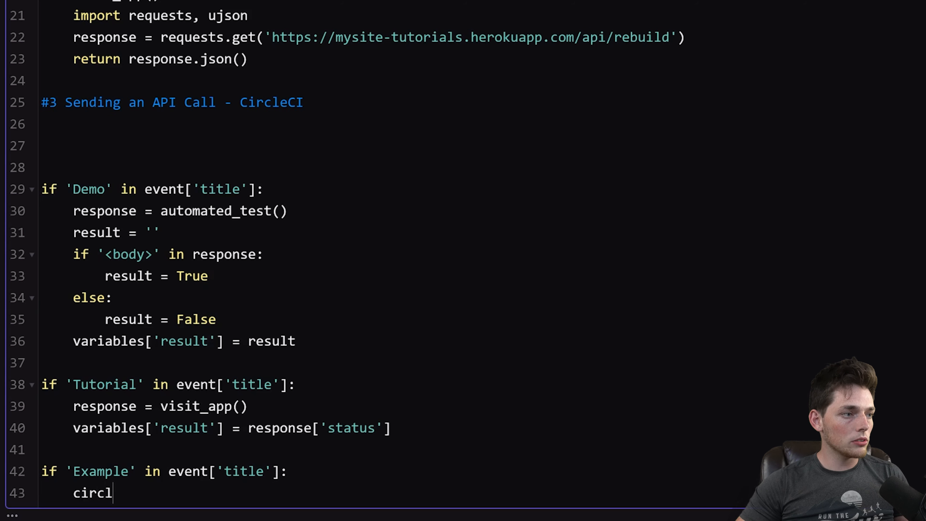
Step: Call circle_workflow_build() in the Example branch and start its def under the CircleCI heading
type("e_work")
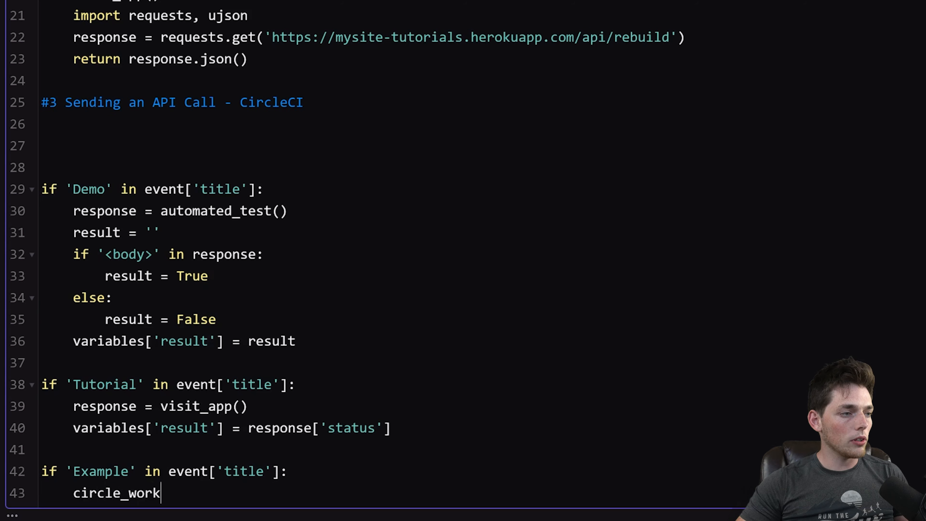
type("flow_build")
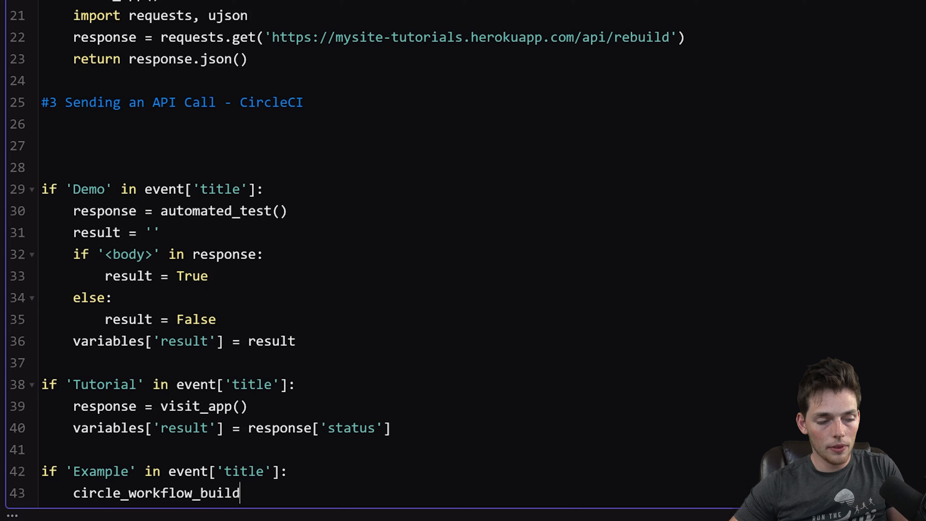
type("()")
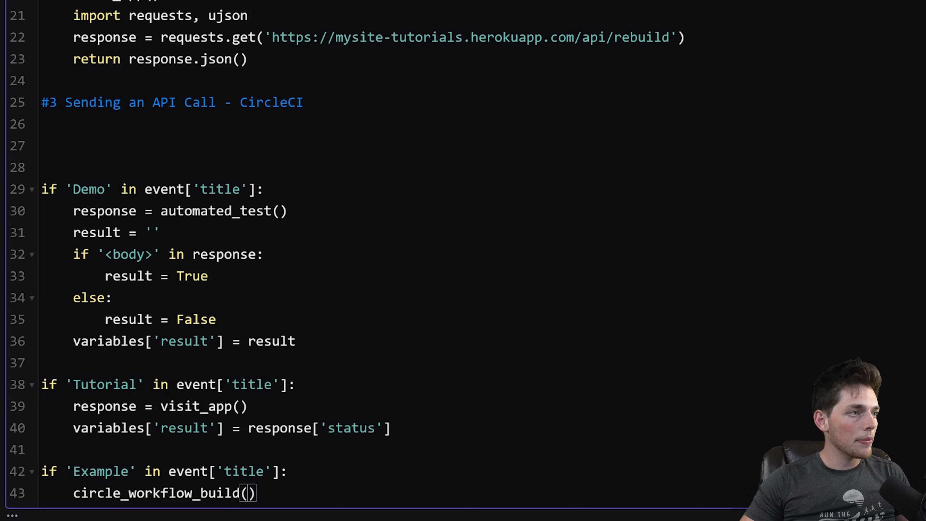
type("def")
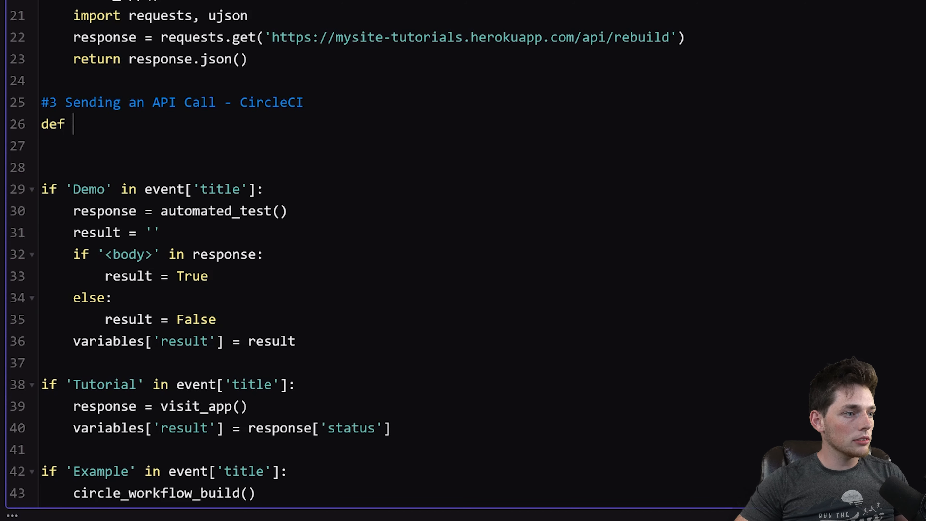
type("circle_workfl")
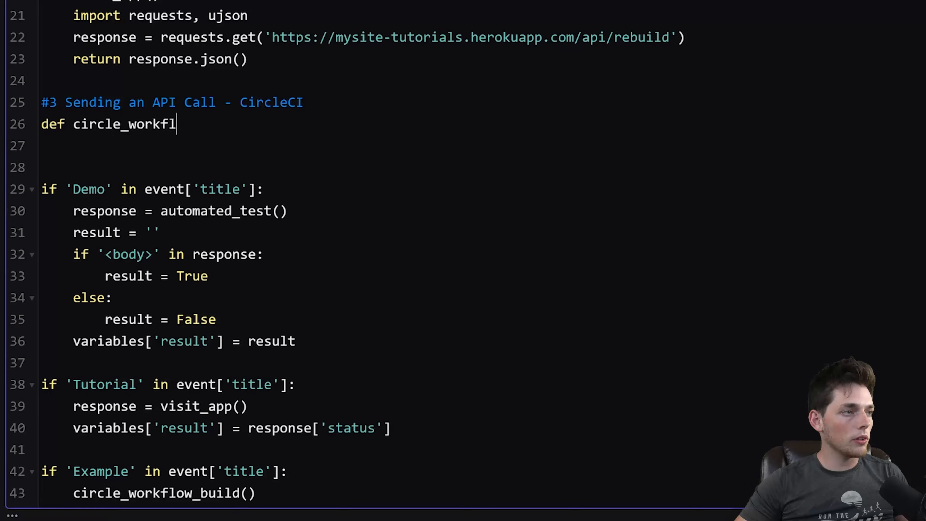
type("ow_build")
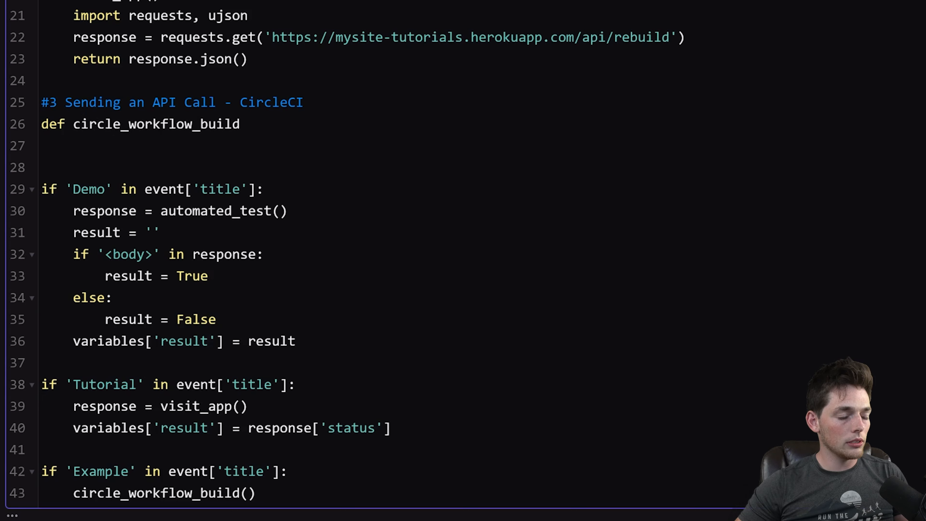
type("():")
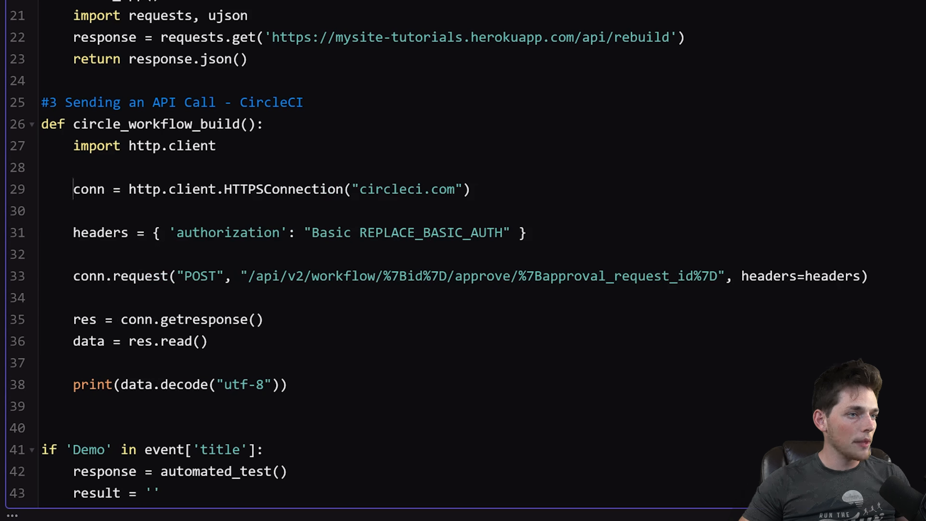
double_click(454, 232)
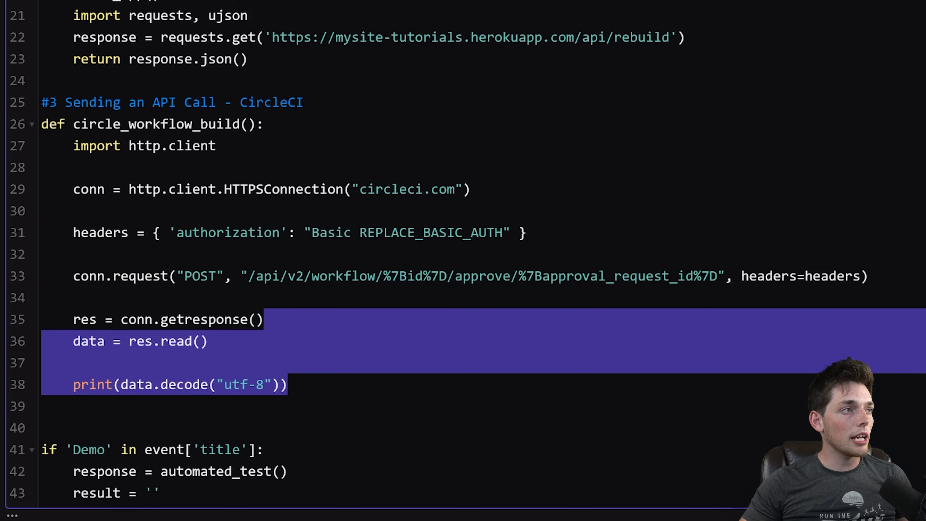
scroll("down", 3)
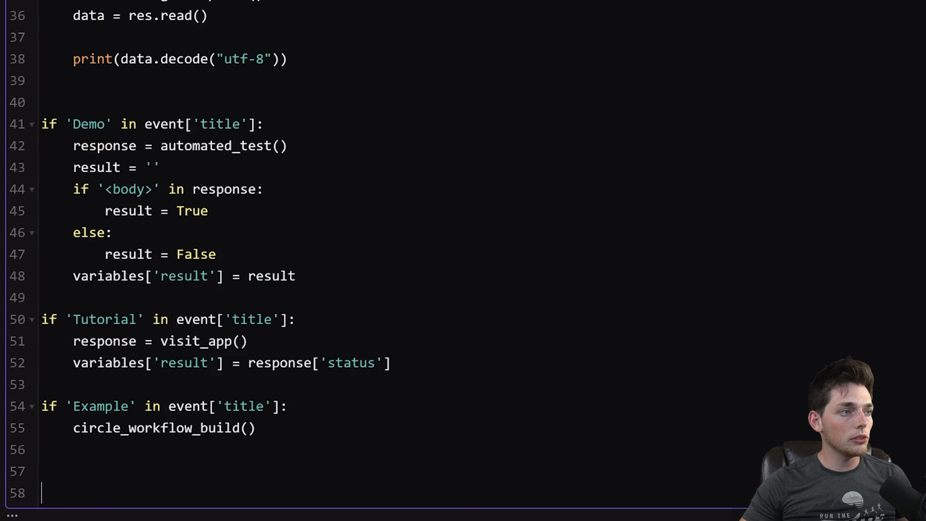
scroll("up", 3)
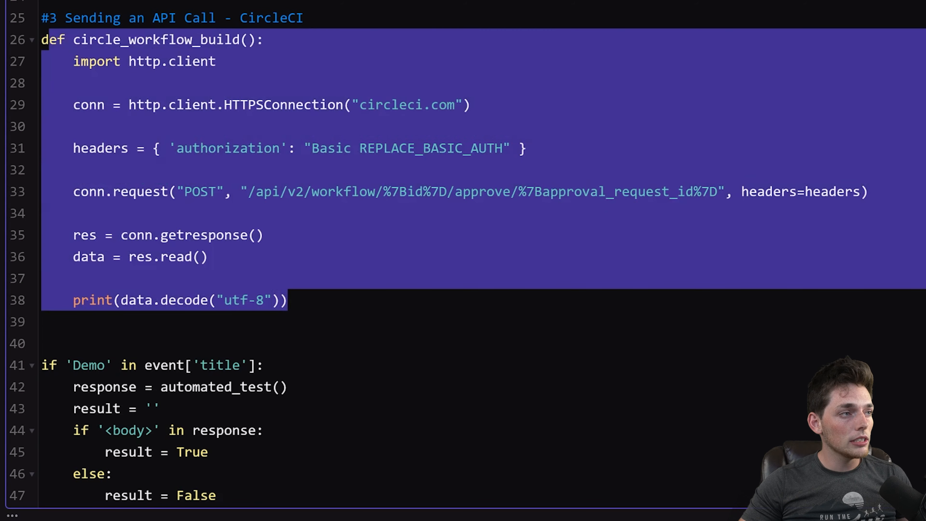
left_click(287, 300)
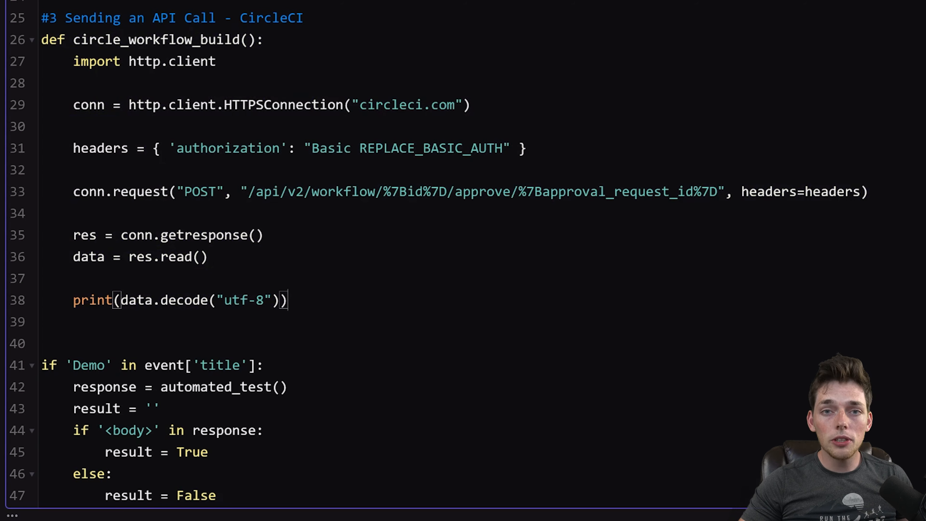
scroll("down", 3)
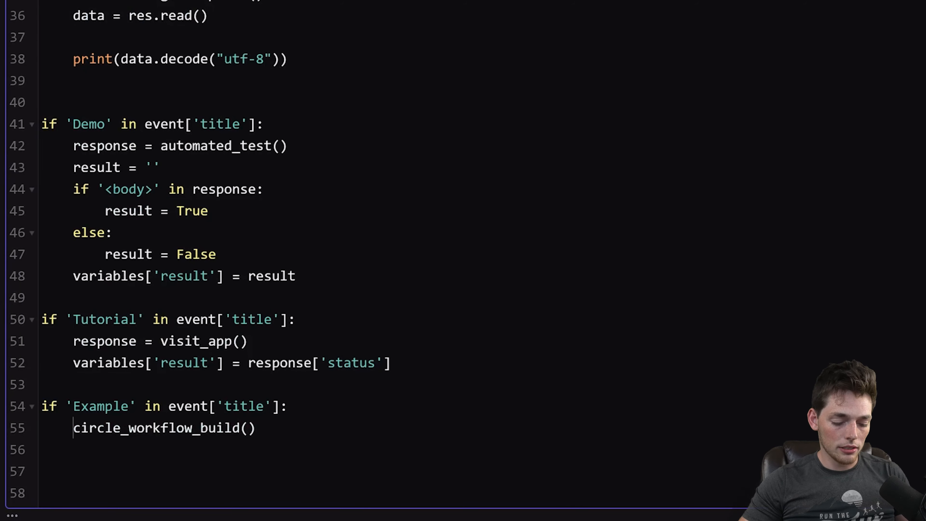
Step: Set response = circle_workflow_build() and variables['result'] = response['message'] in the Example branch
type("response =")
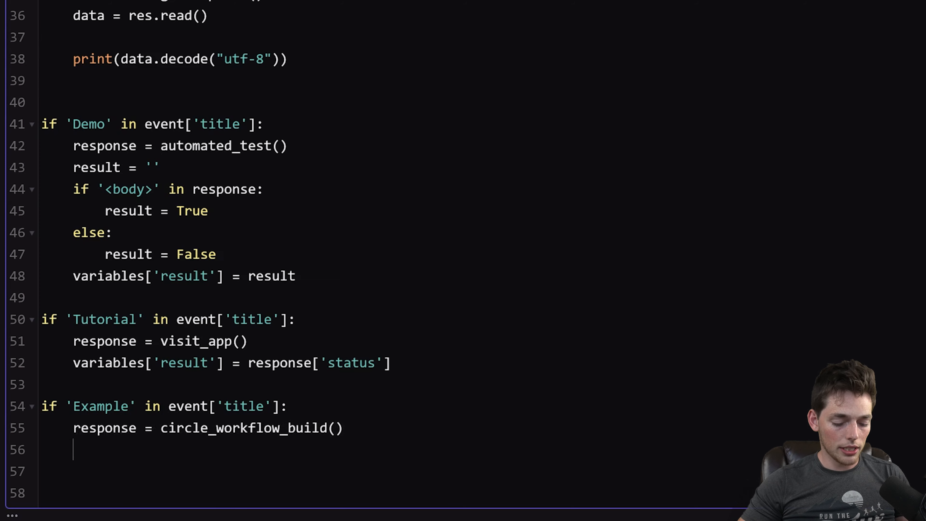
type("variables[p")
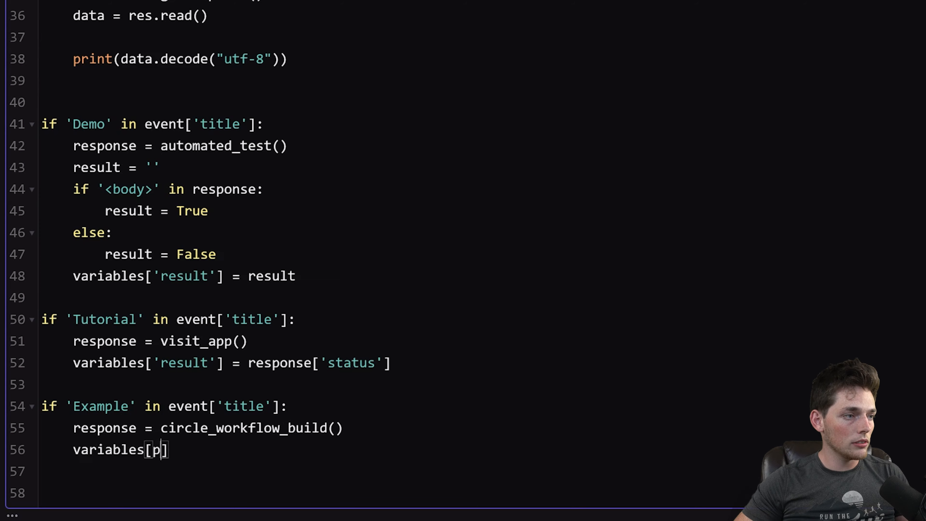
type("'re")
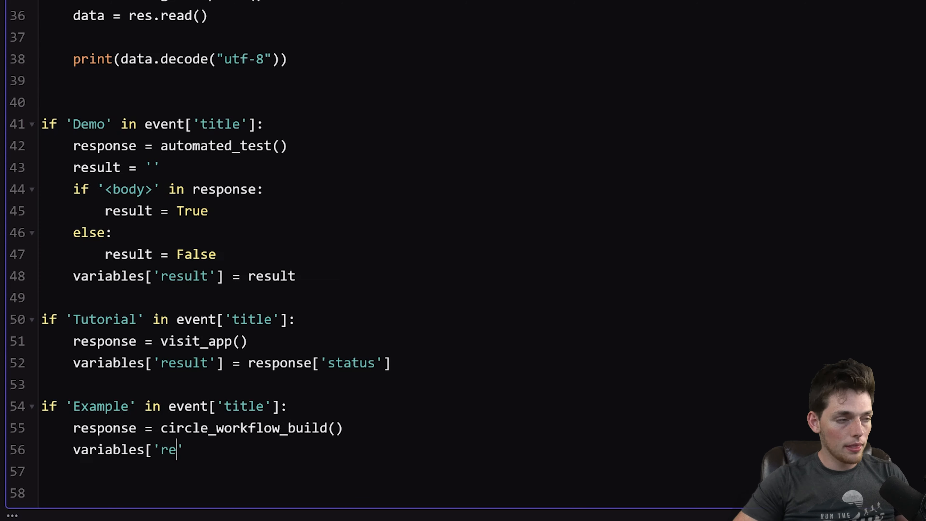
type("sult'] =")
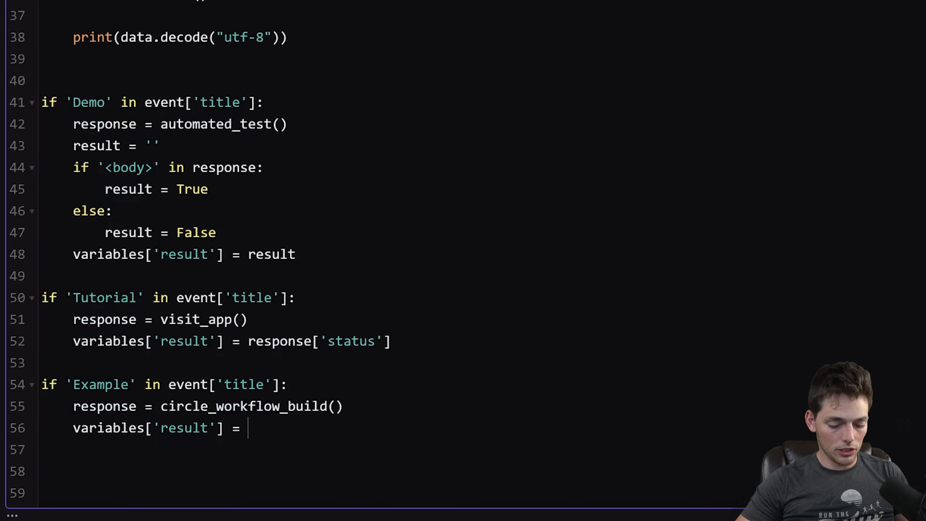
type("response[]")
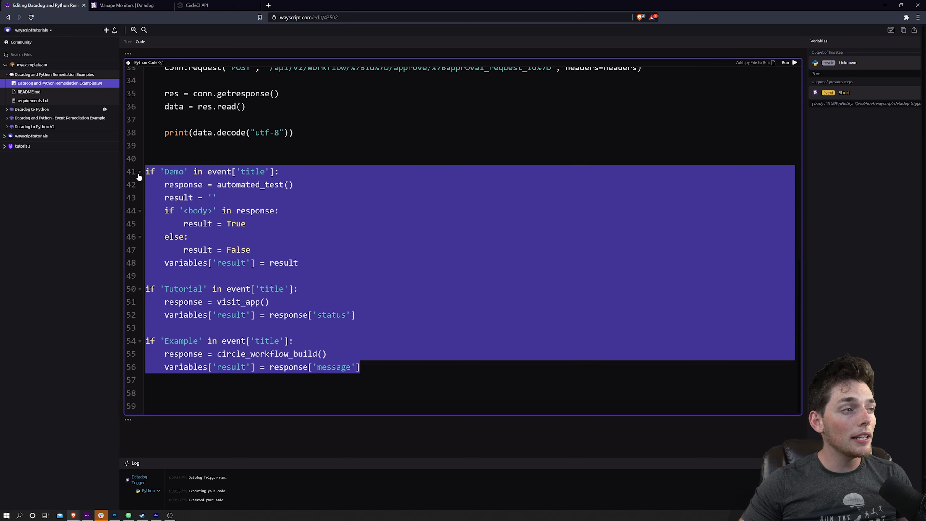
scroll("up", 3)
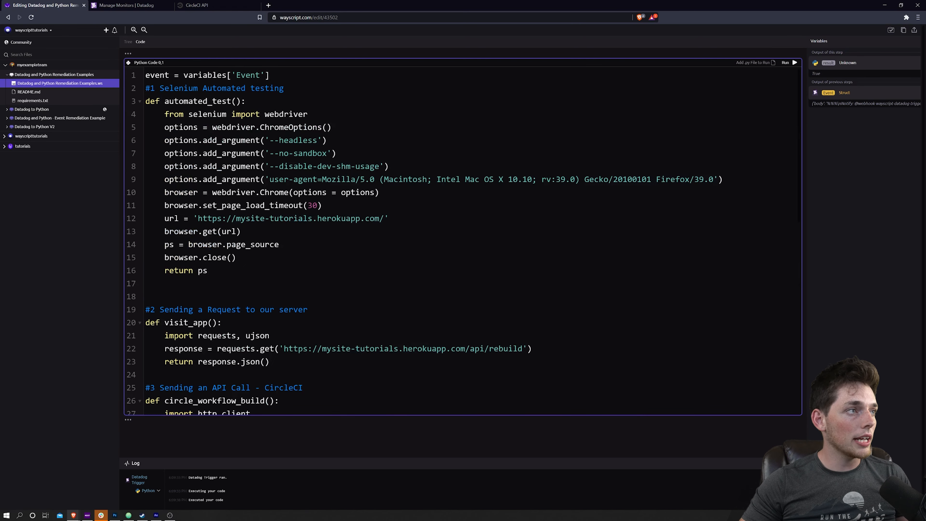
Step: Run the workflow and review the Python step's code, then return to the tree
left_click(127, 42)
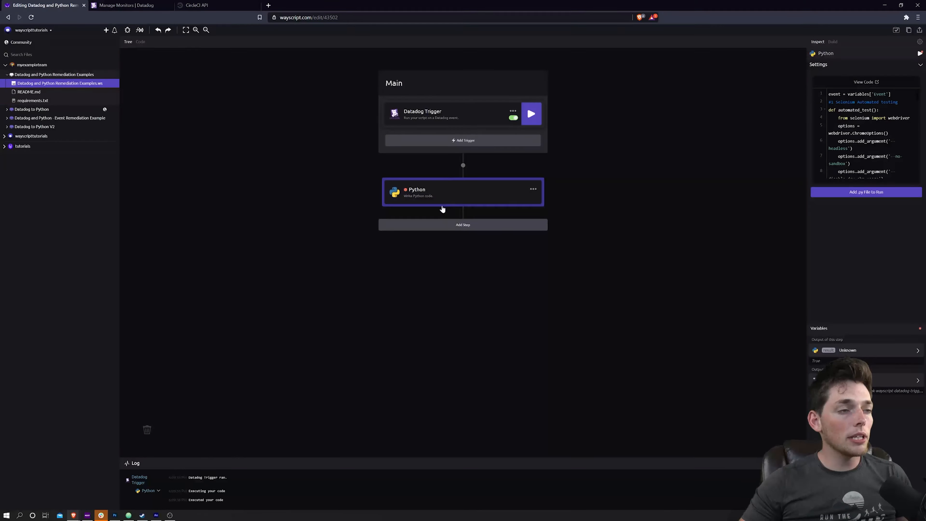
mouse_move(434, 201)
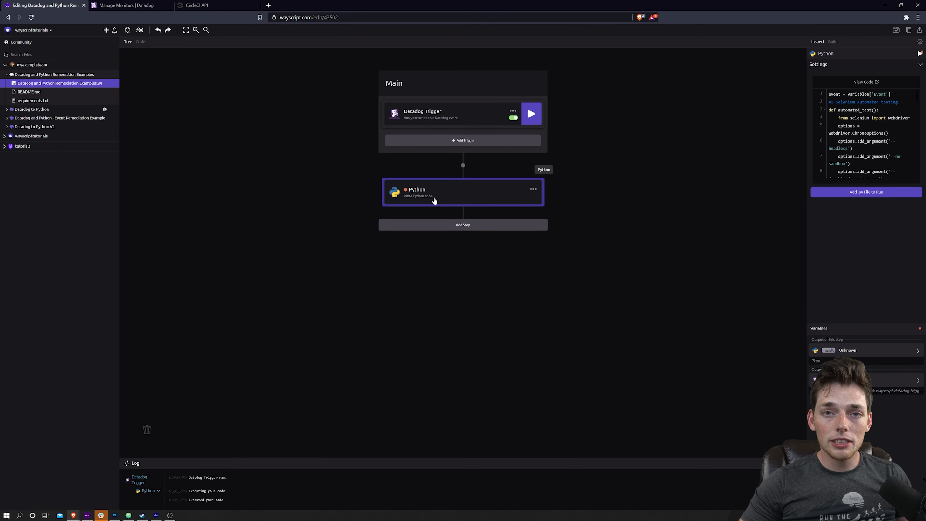
left_click(140, 42)
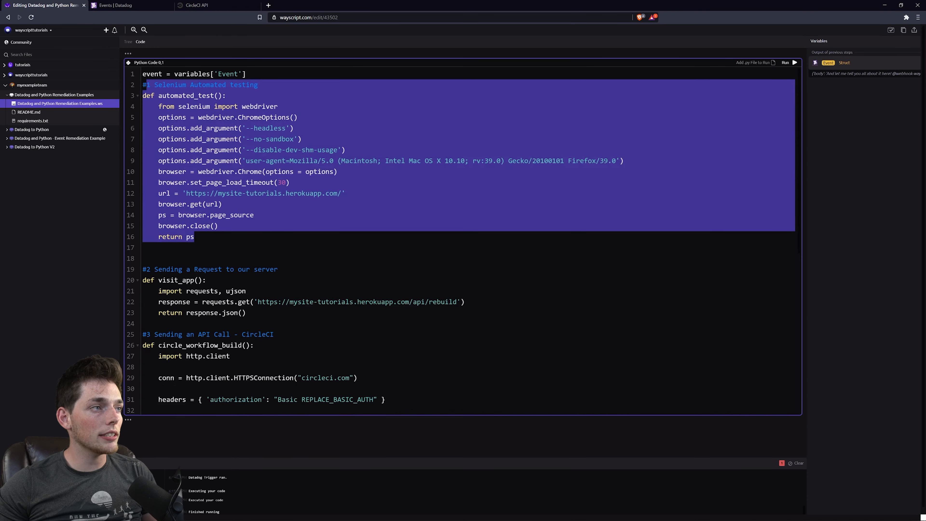
scroll("down", 3)
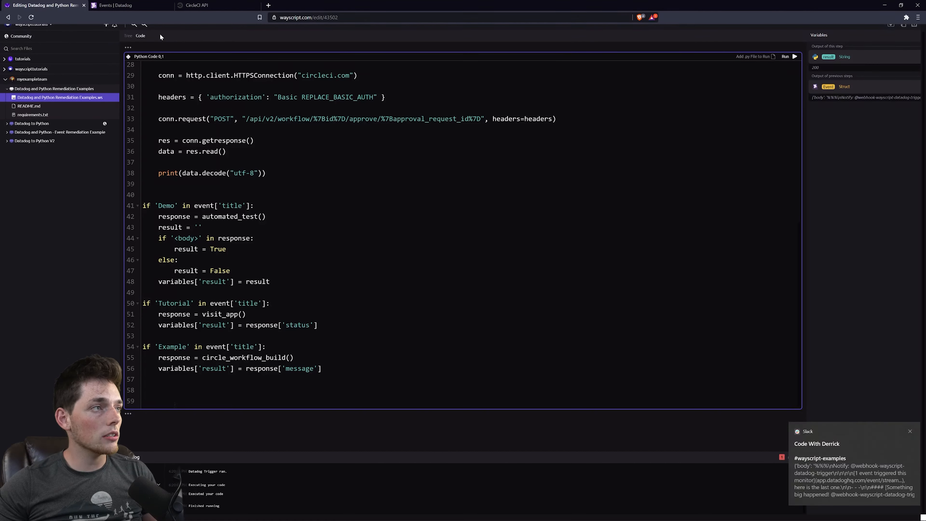
left_click(127, 35)
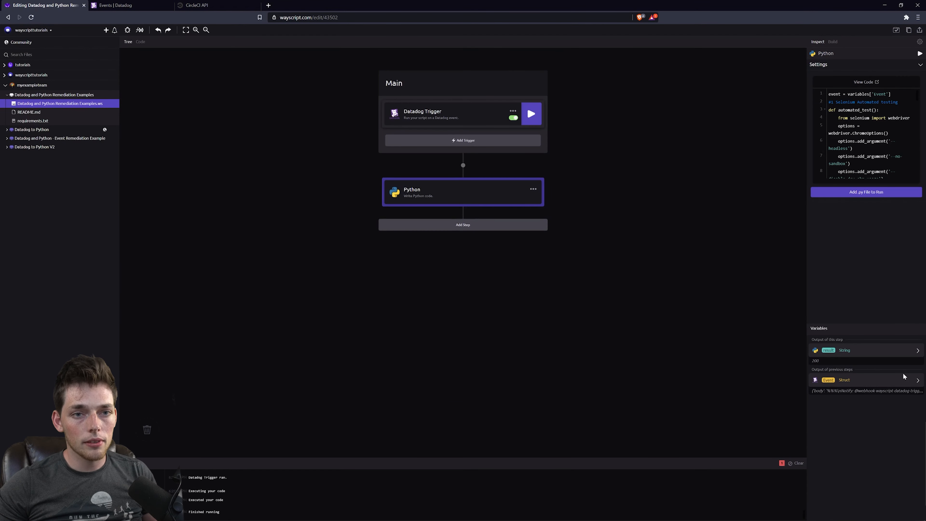
Step: Inspect the Datadog Demo Events alert's title field, then view the Python step's code
left_click(918, 379)
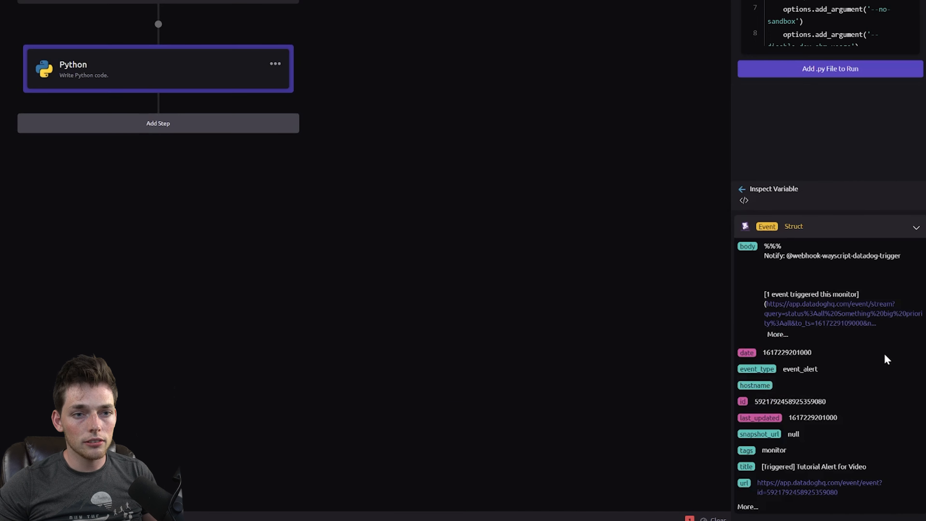
mouse_move(808, 477)
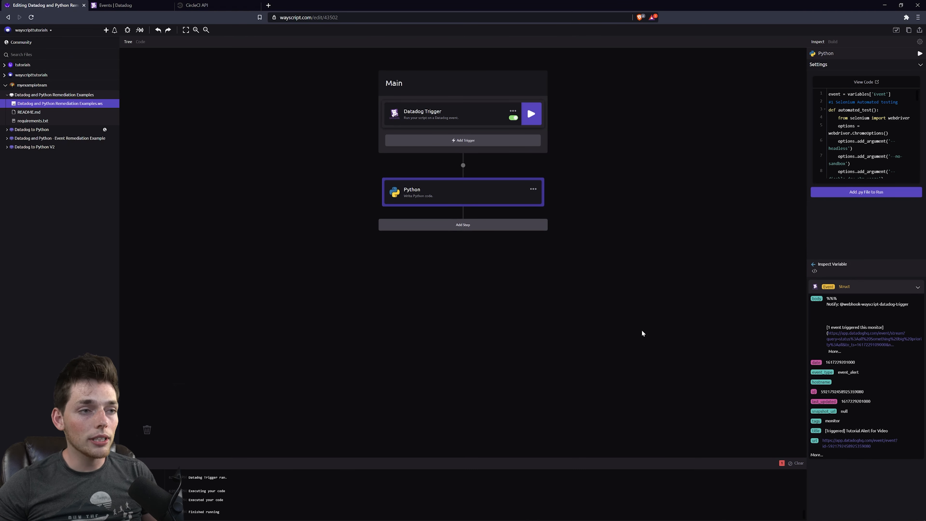
left_click(530, 113)
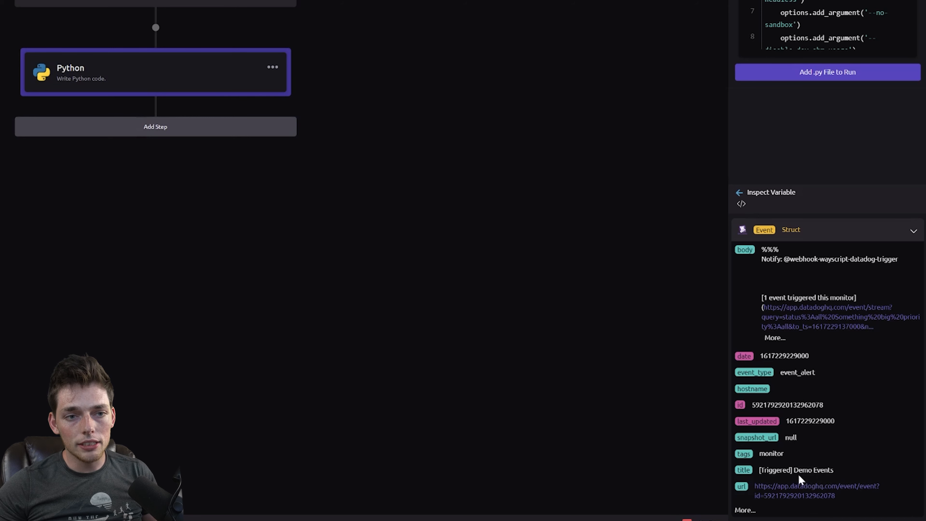
mouse_move(895, 242)
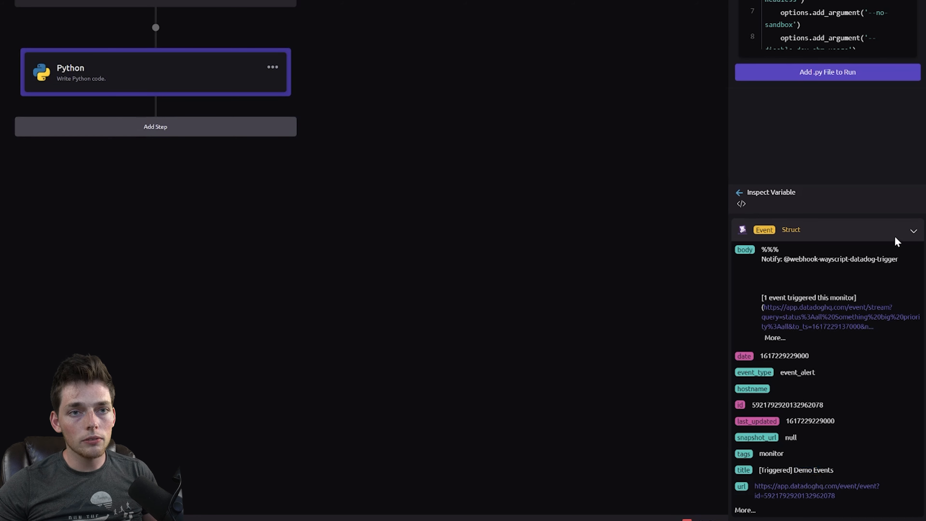
left_click(738, 192)
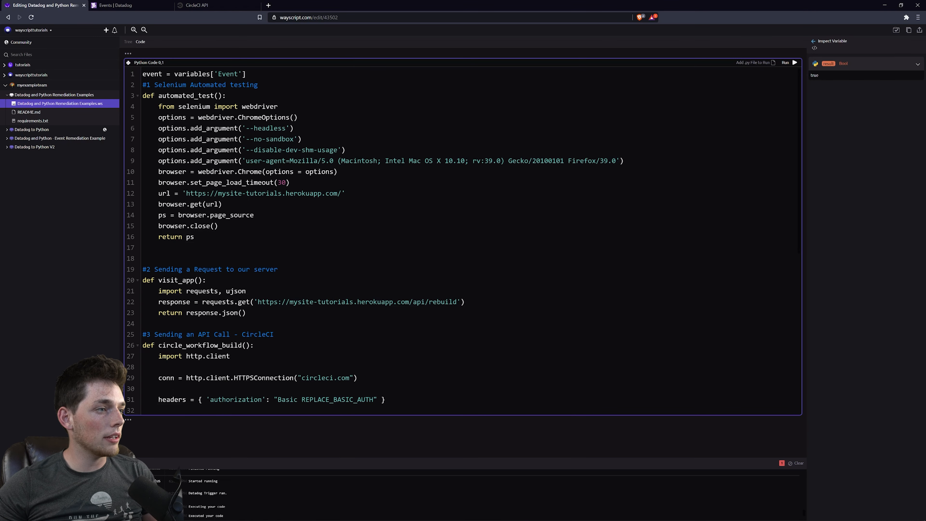
Step: Review the if 'Demo' title check and return to the workflow tree
scroll("down", 3)
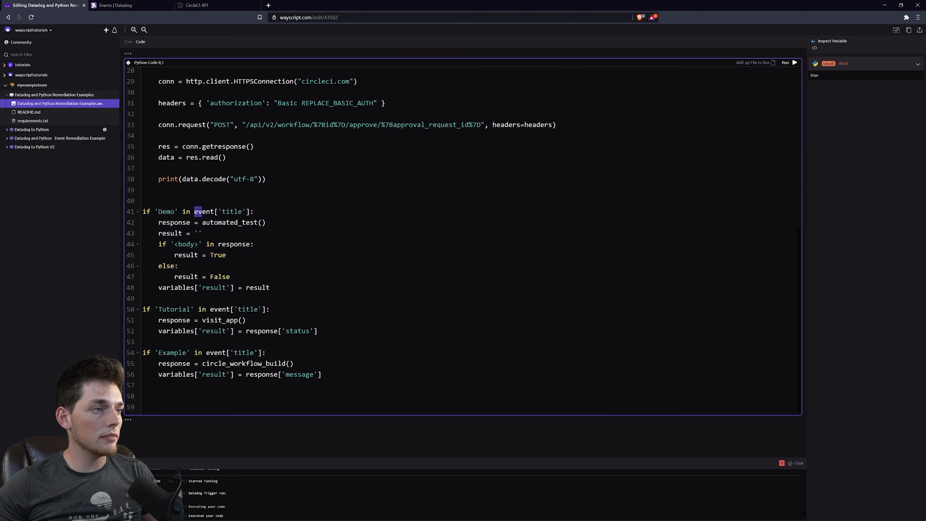
left_click(127, 41)
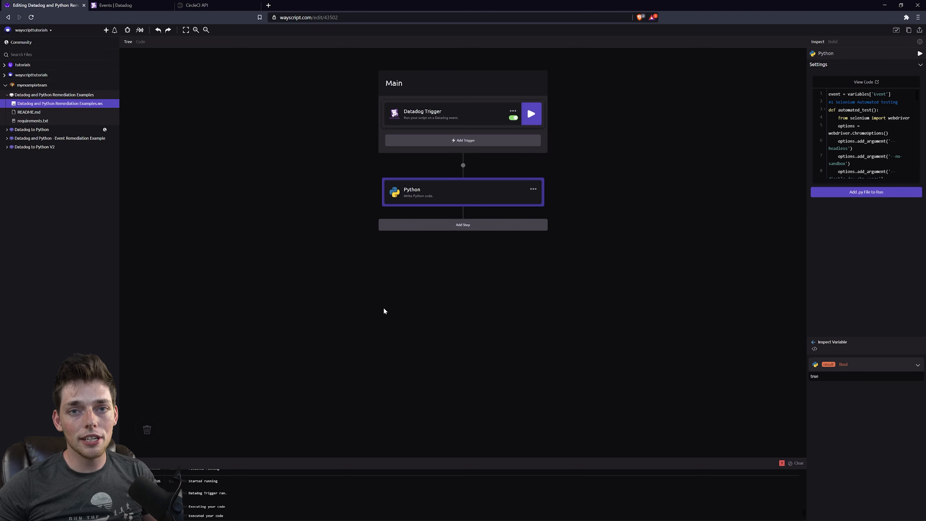
mouse_move(416, 114)
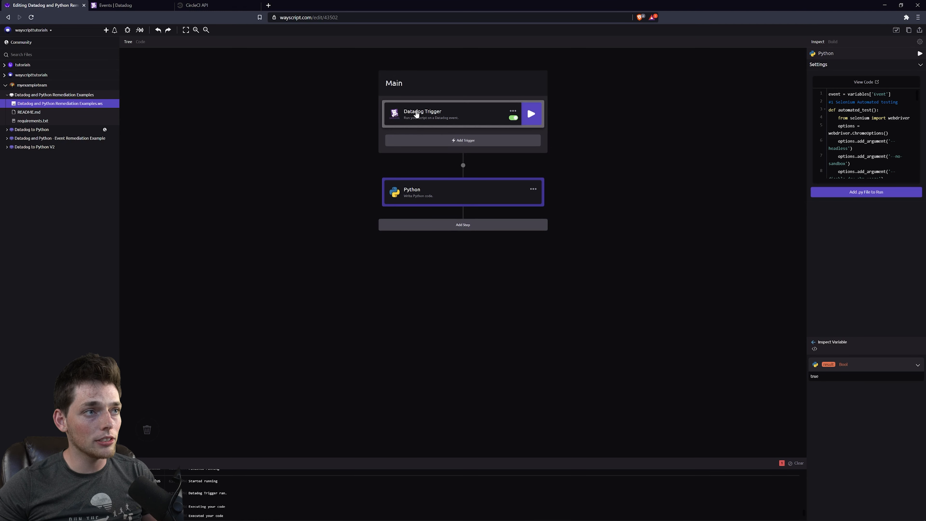
Step: Select the Datadog Trigger step to show its Settings and Event output
left_click(422, 113)
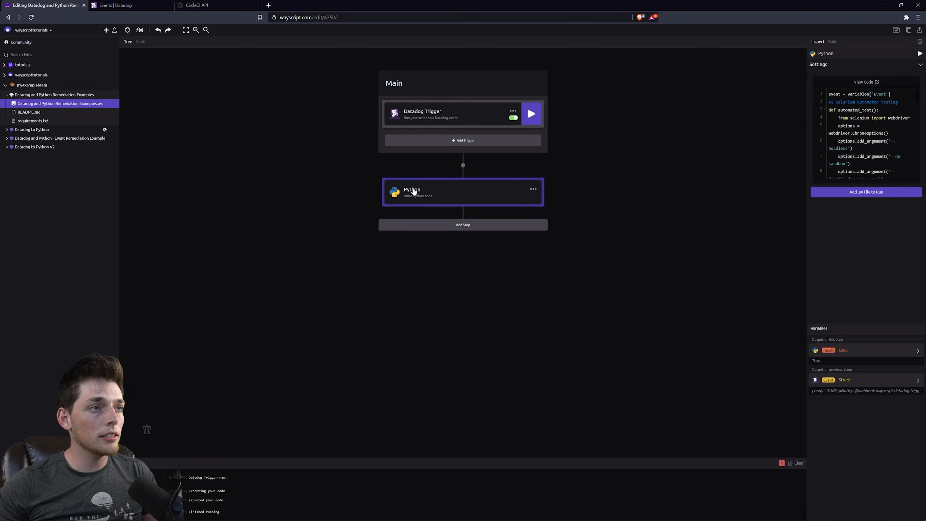
mouse_move(412, 111)
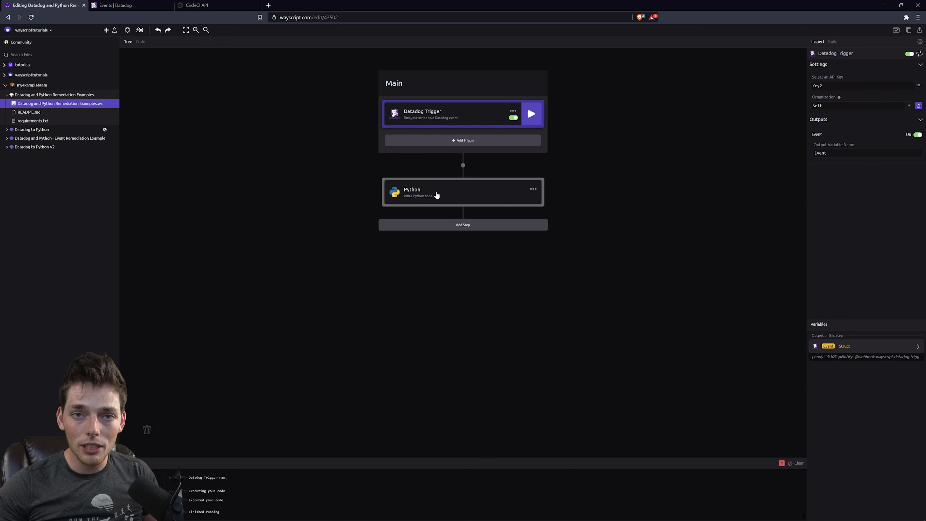
mouse_move(436, 194)
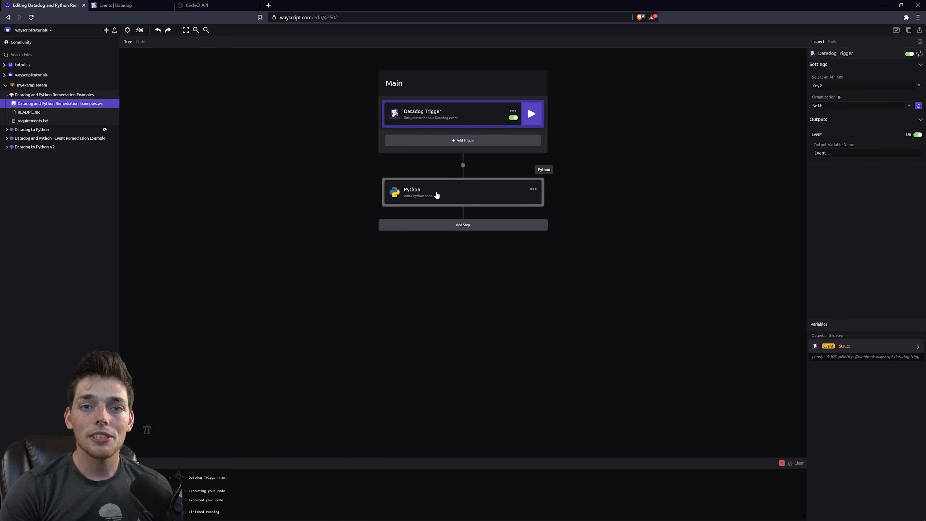